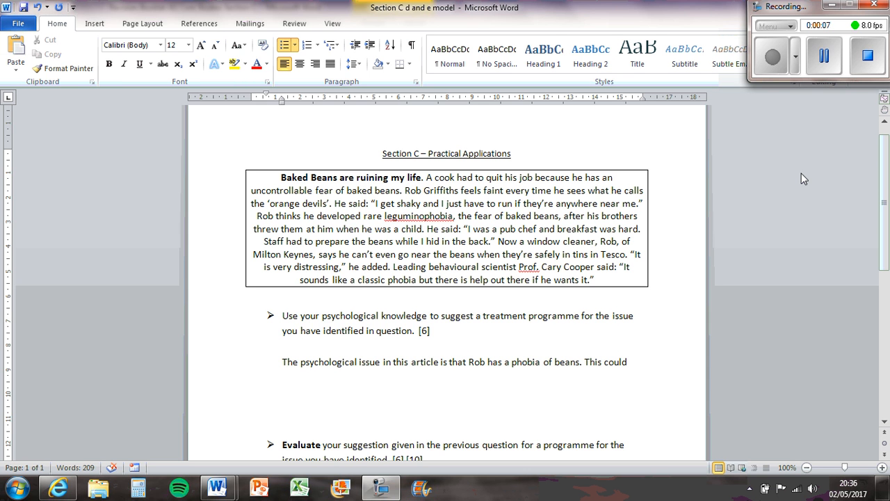
{"action": "mouse_move", "coordinate": [401, 214]}
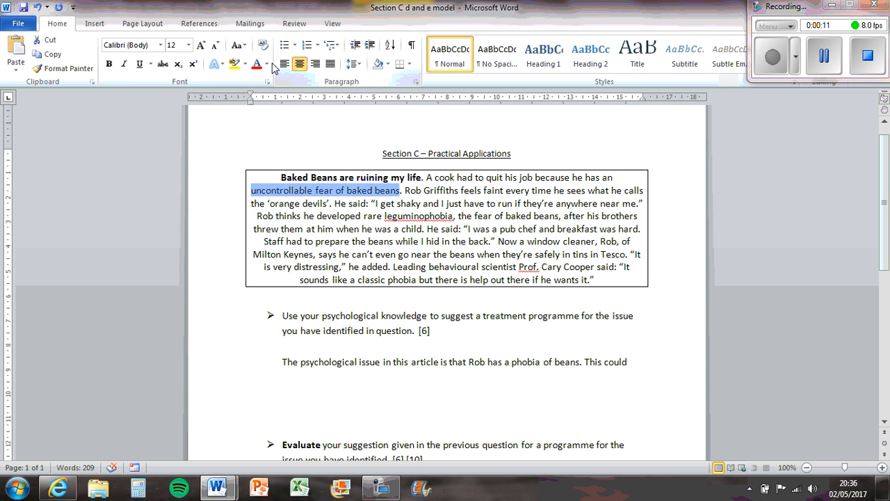
Step: Highlight in yellow the phrases about Rob's uncontrollable fear of baked beans and beans thrown at him
{"action": "left_click", "coordinate": [231, 64]}
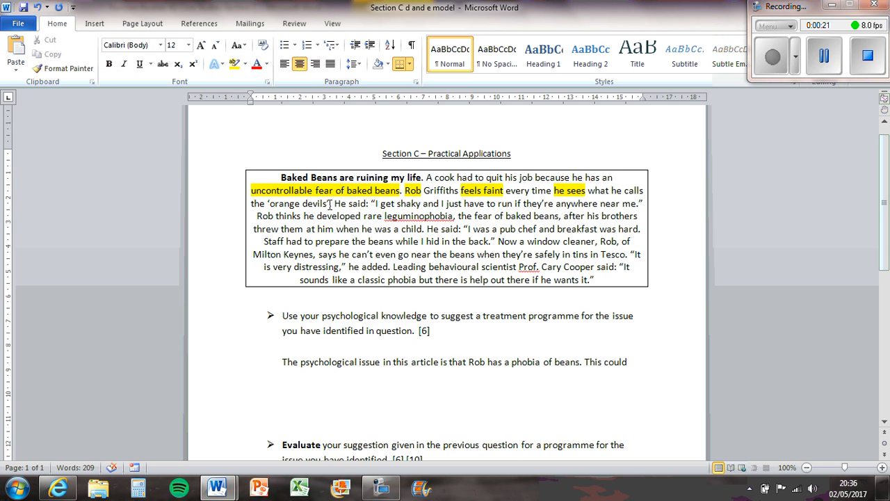
{"action": "mouse_move", "coordinate": [384, 203]}
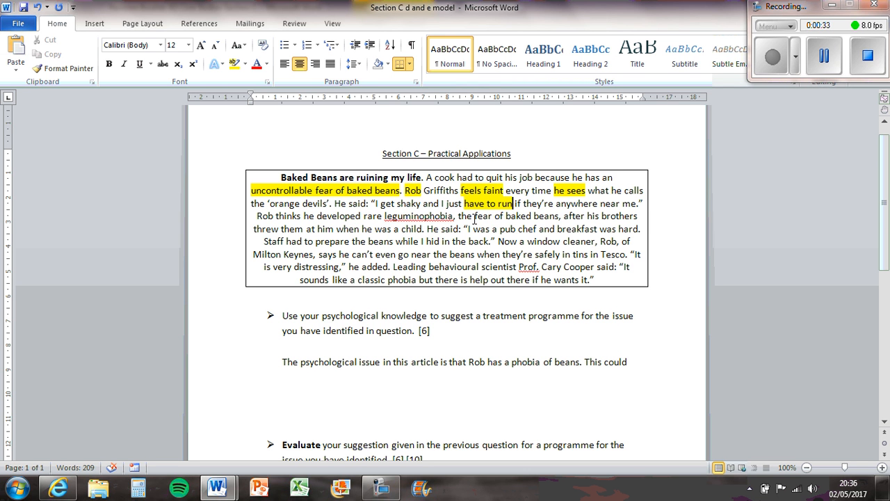
{"action": "mouse_move", "coordinate": [273, 228]}
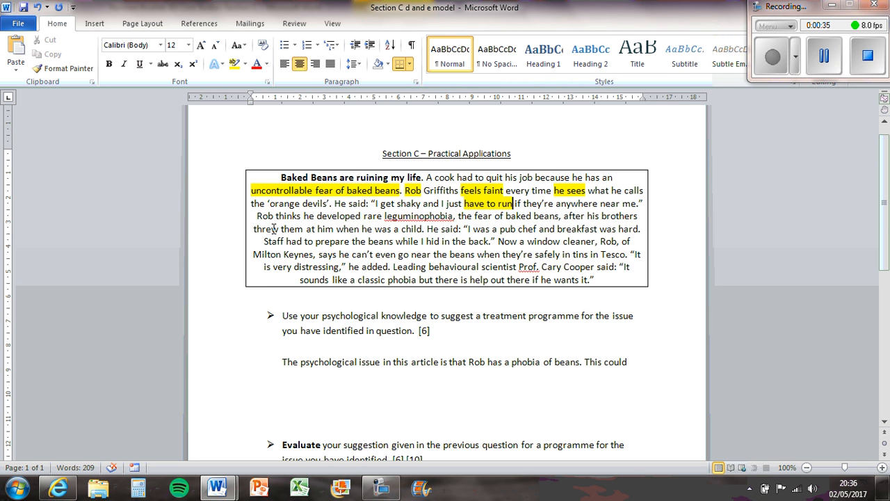
{"action": "left_click_drag", "start_coordinate": [253, 228], "coordinate": [360, 229]}
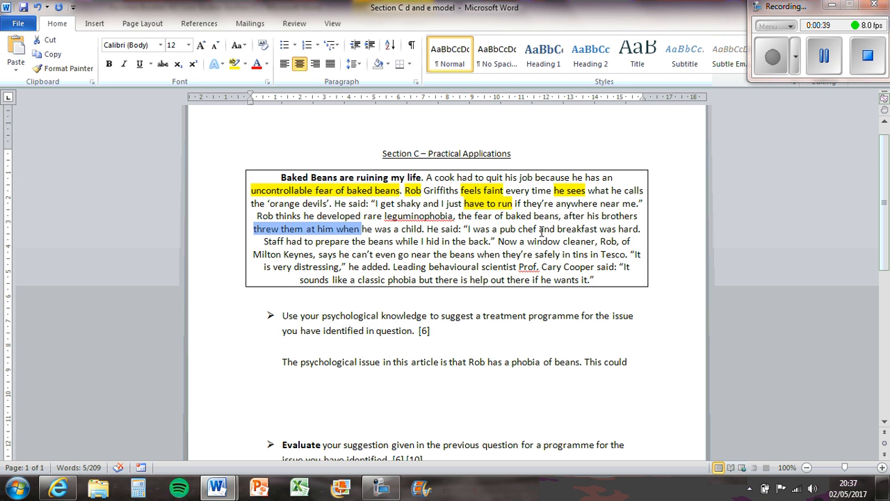
{"action": "mouse_move", "coordinate": [476, 253]}
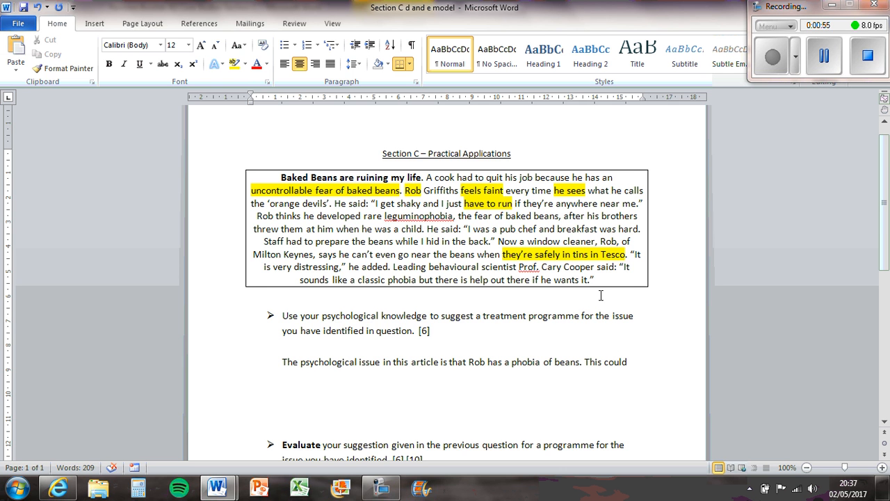
{"action": "scroll", "scroll_direction": "up", "scroll_amount": 3}
{"action": "type", "text": "aked "}
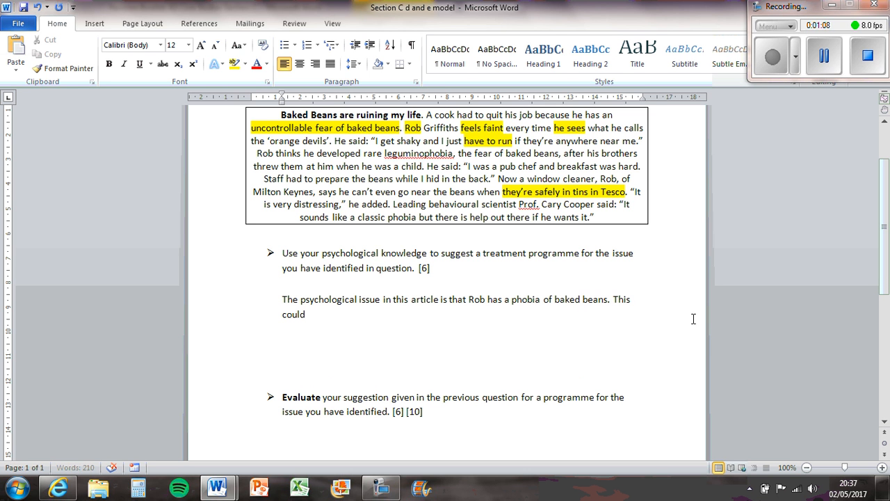
Step: Write that the phobia could be treated by using systematic desensitisation
{"action": "type", "text": "be"}
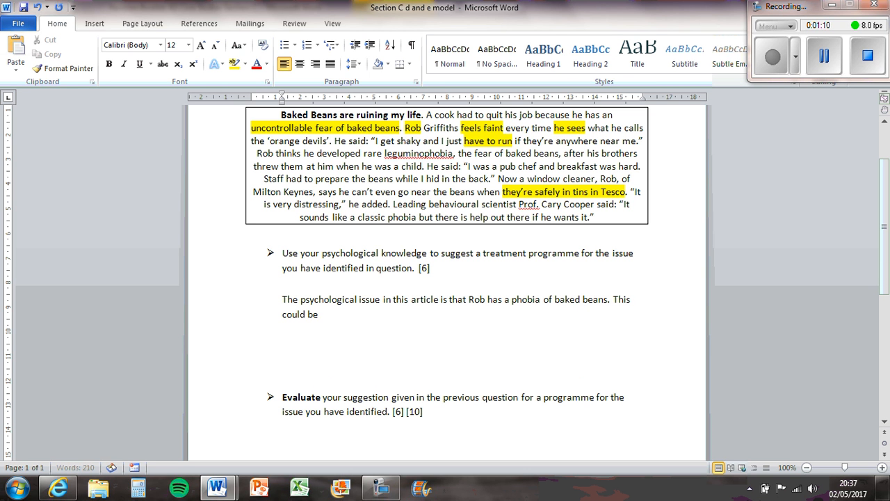
{"action": "type", "text": "treated"}
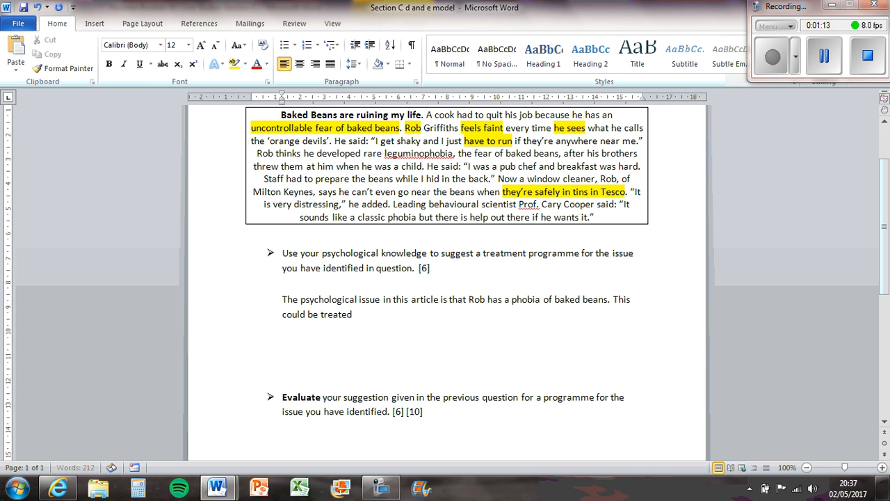
{"action": "type", "text": "by using systema"}
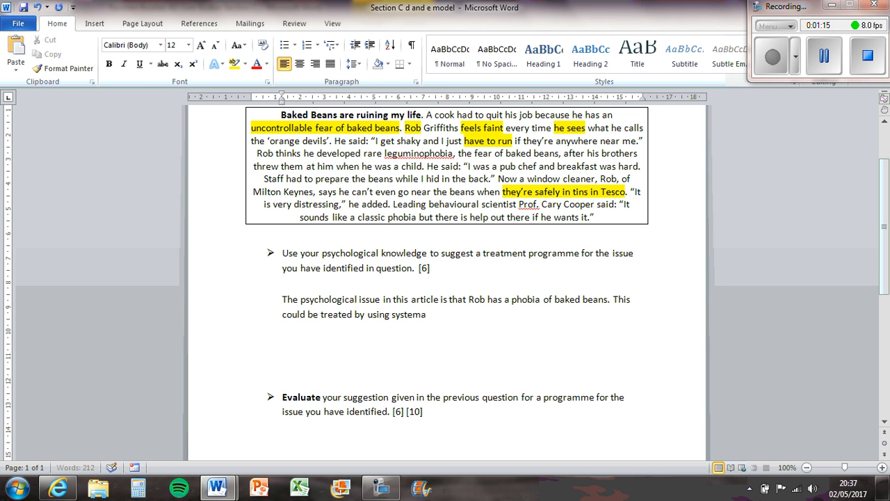
{"action": "type", "text": "tic desensitisation which is w"}
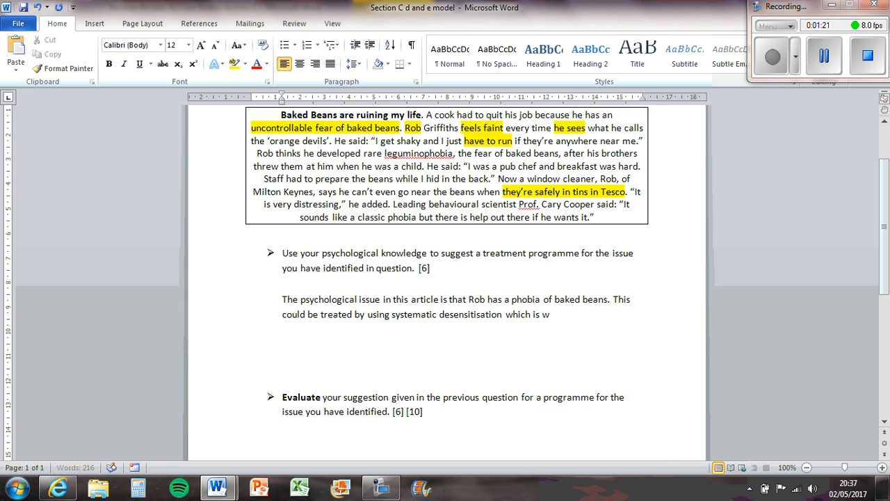
{"action": "type", "text": "here"}
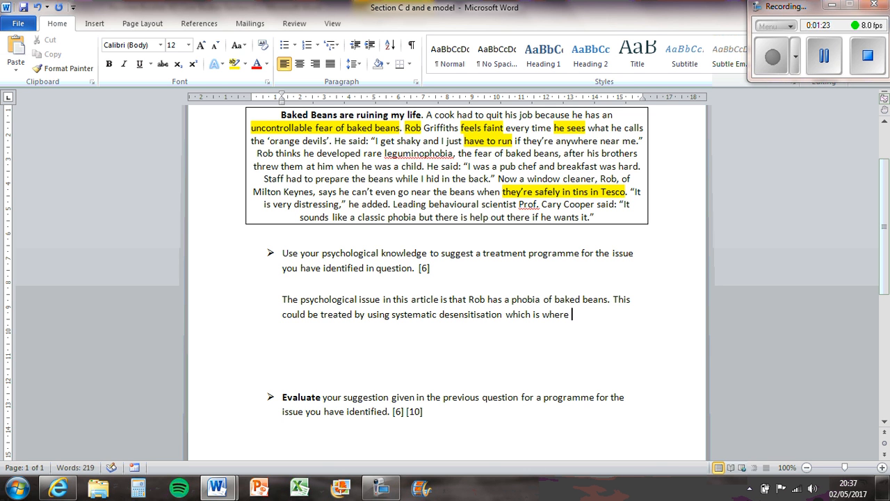
Step: Add that Rob would have to come up with a hierarchy of fears such as seeing beans in a tin
{"action": "type", "text": "Rob would have to"}
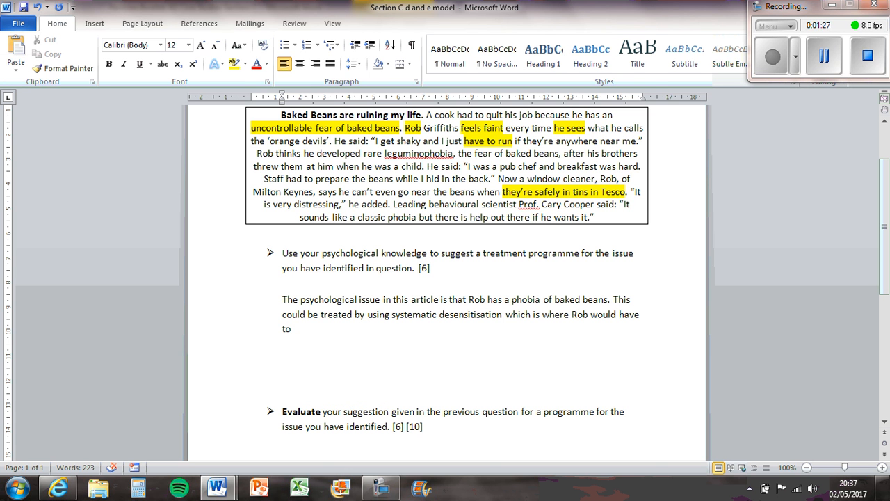
{"action": "type", "text": "come up woth"}
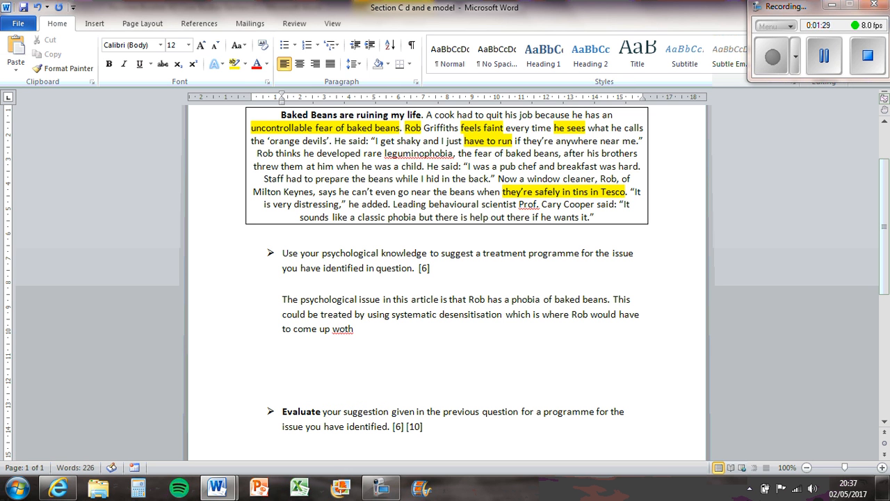
{"action": "type", "text": "with a hei"}
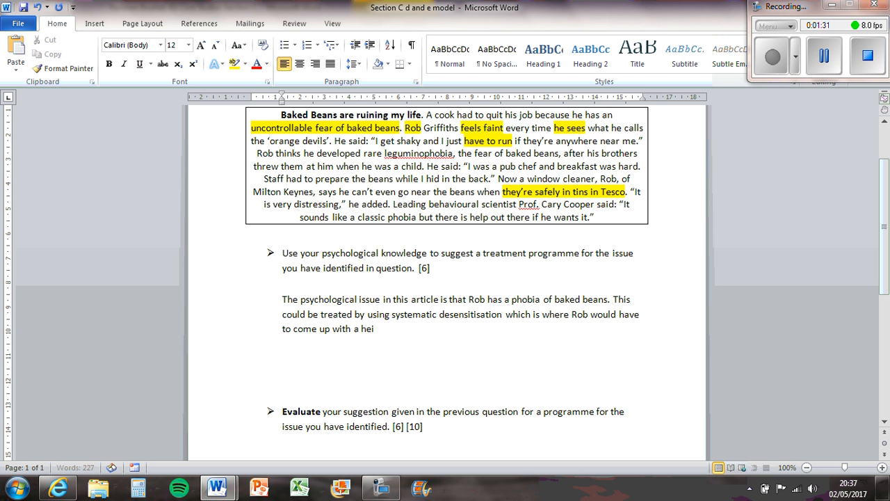
{"action": "type", "text": "rarcy of"}
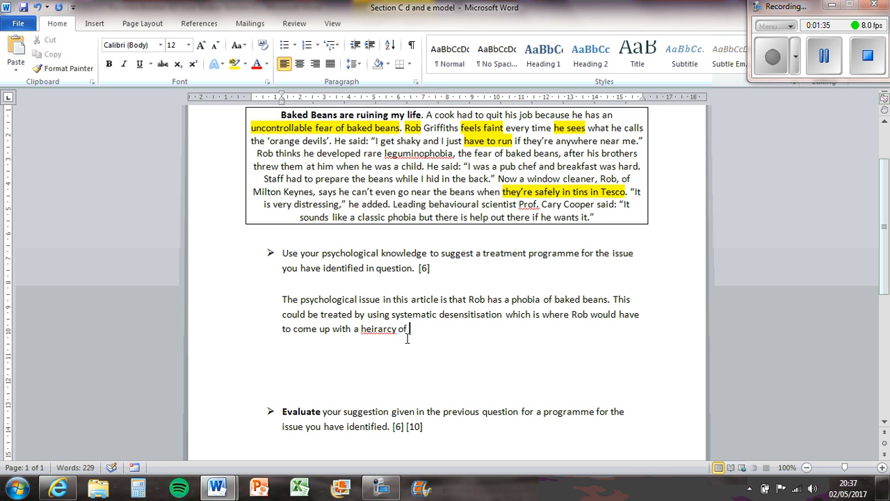
{"action": "type", "text": "hierarchy"}
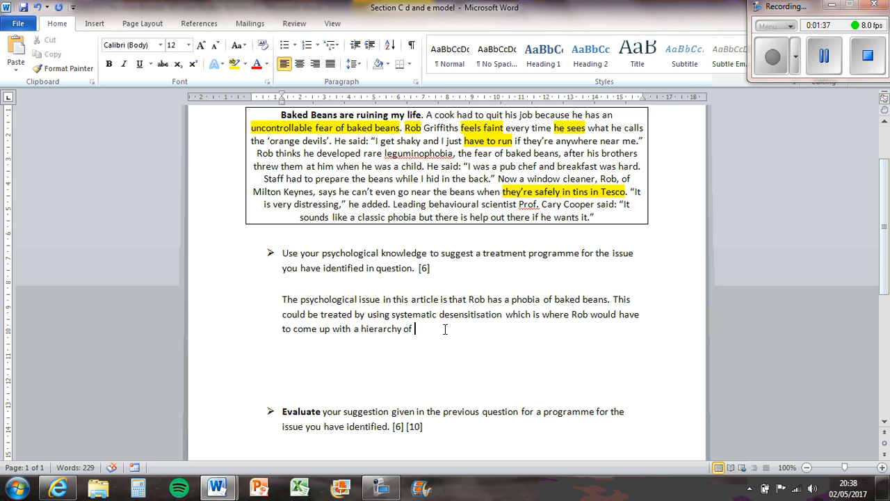
{"action": "type", "text": "fears such"}
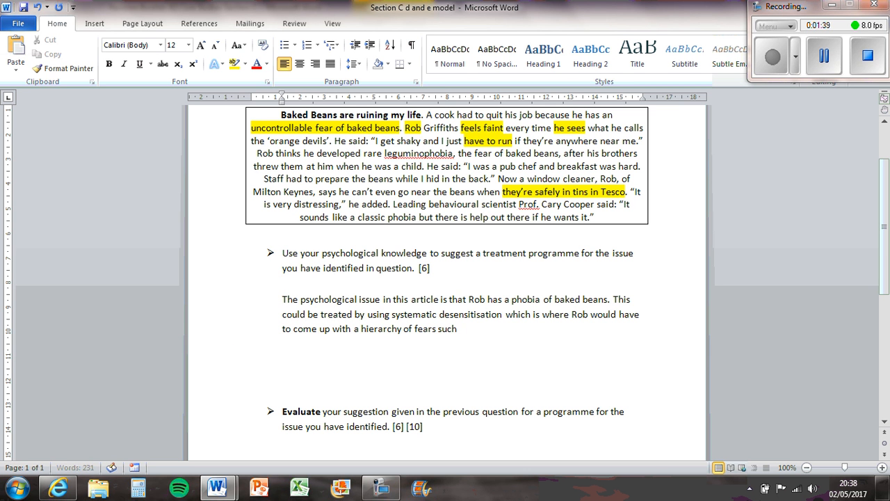
{"action": "type", "text": "as"}
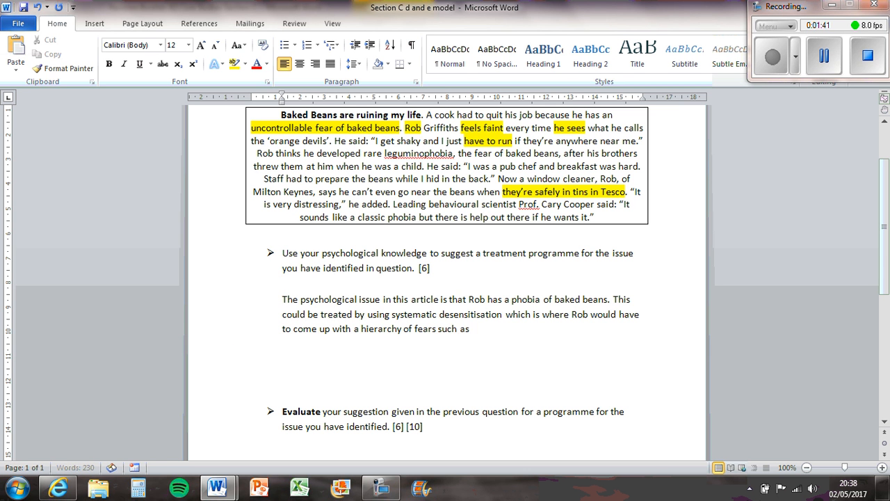
{"action": "type", "text": "seei"}
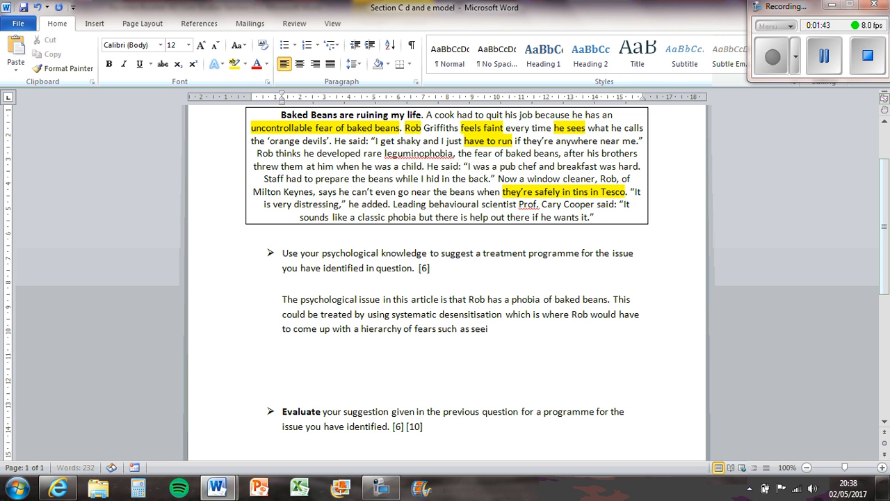
{"action": "type", "text": "ng beans in a ti"}
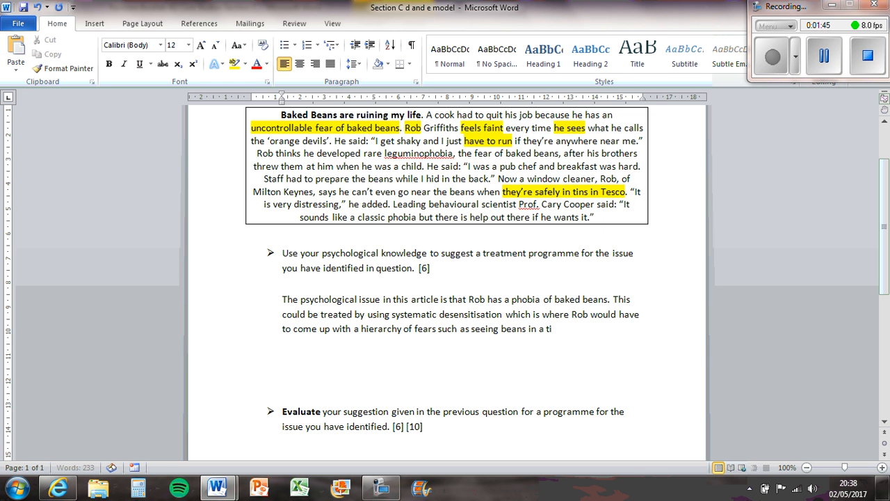
{"action": "type", "text": "n,"}
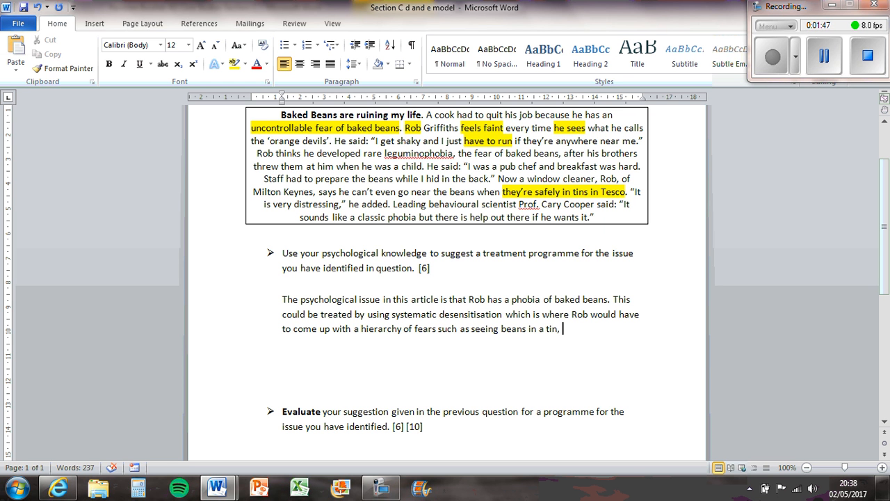
{"action": "scroll", "scroll_direction": "down", "scroll_amount": 3}
{"action": "type", "text": "pictures of baked beans, "}
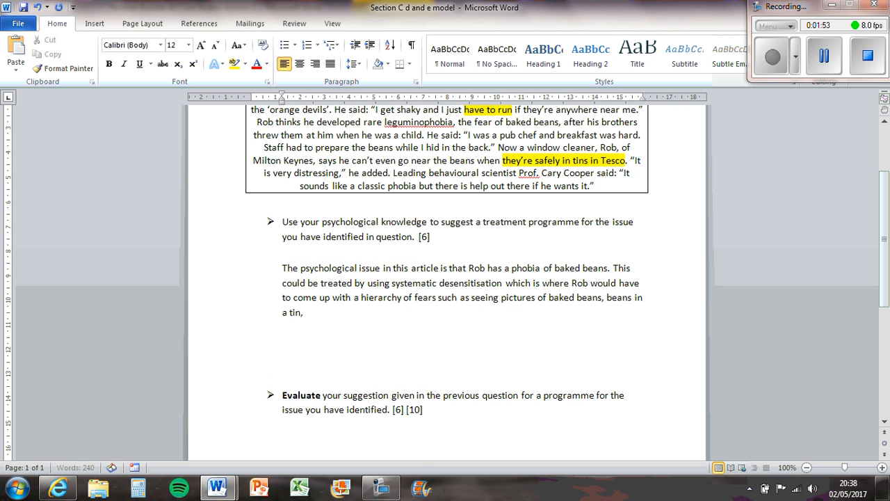
Step: Continue the answer so Rob would start at the bottom of the hierarchy
{"action": "type", "text": "beans on a plate"}
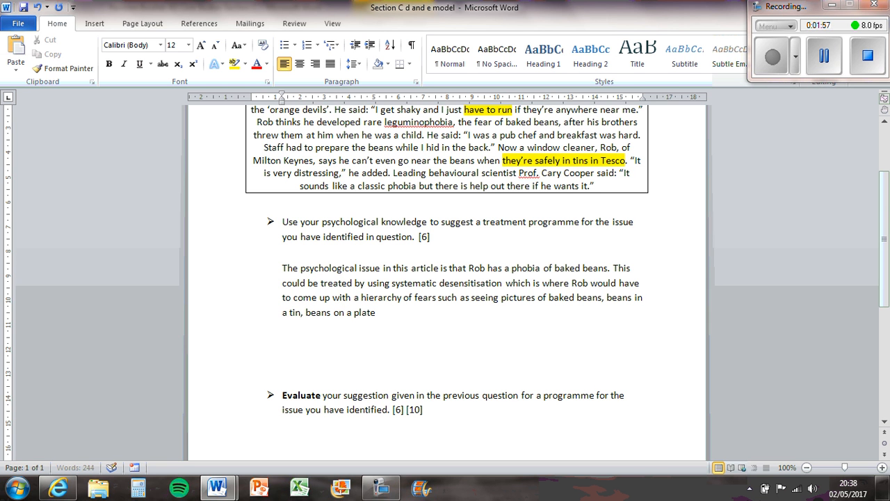
{"action": "type", "text": "to beans in his h"}
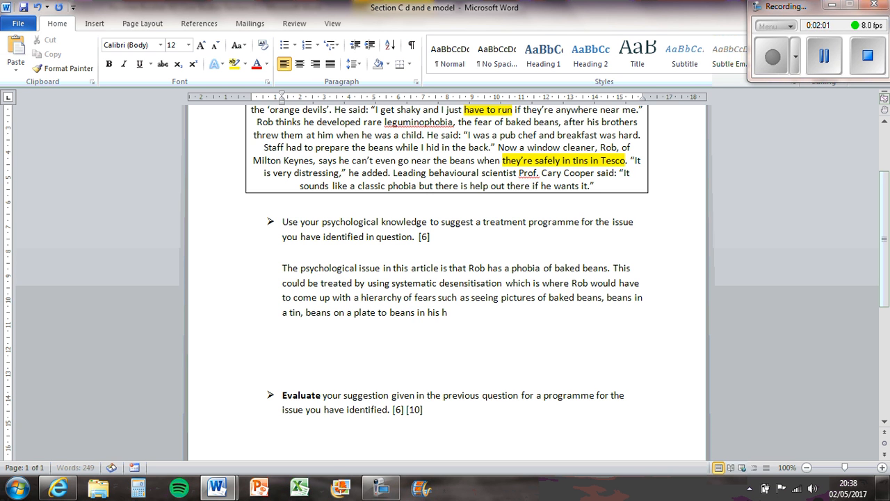
{"action": "type", "text": "ands."}
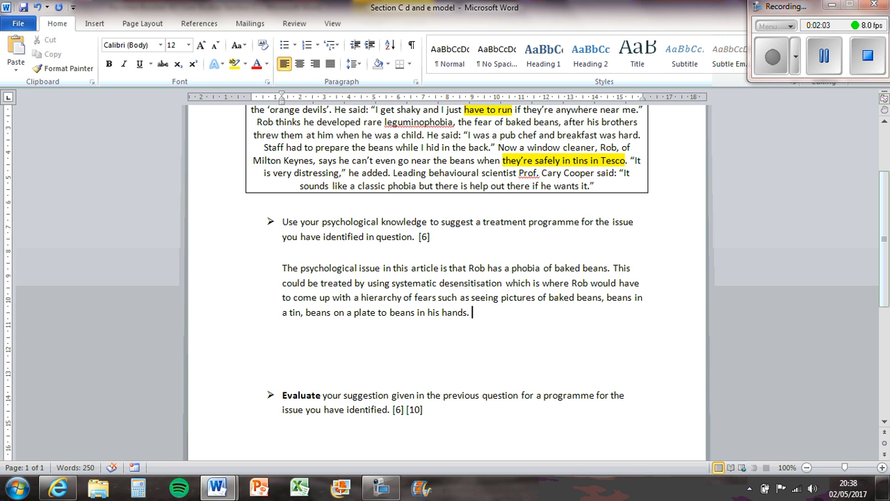
{"action": "type", "text": "A"}
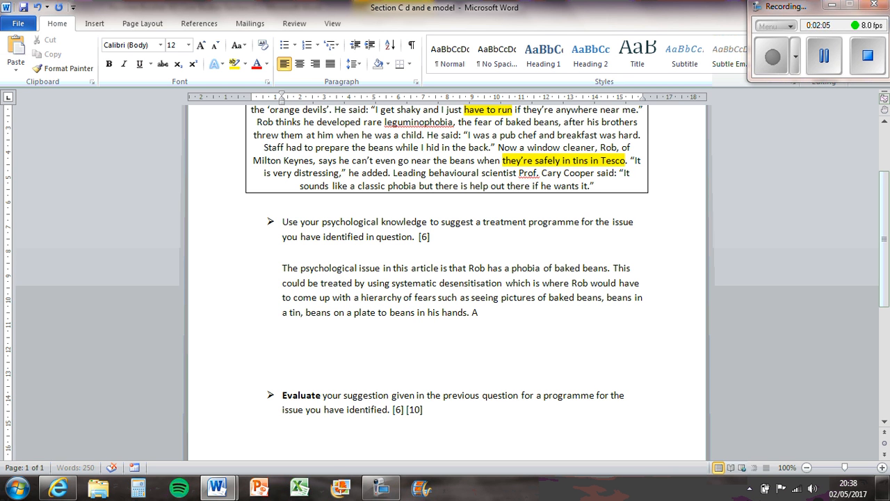
{"action": "type", "text": "hen"}
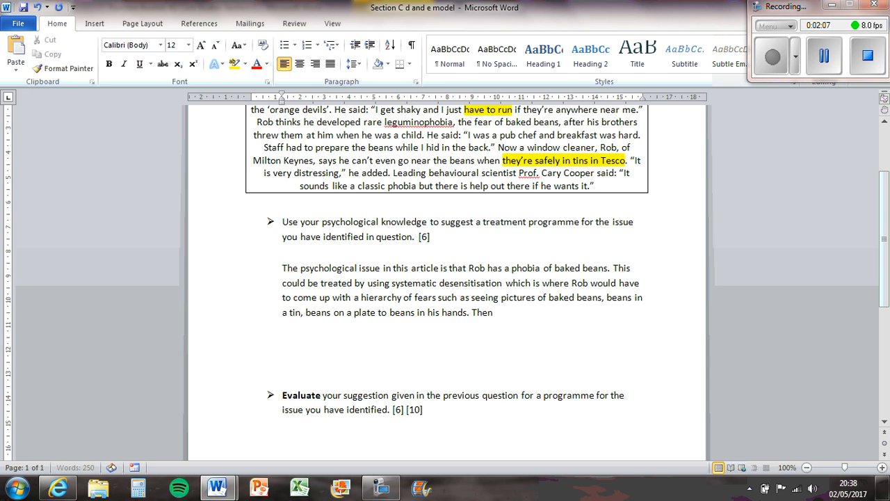
{"action": "type", "text": "Rob would be asked to"}
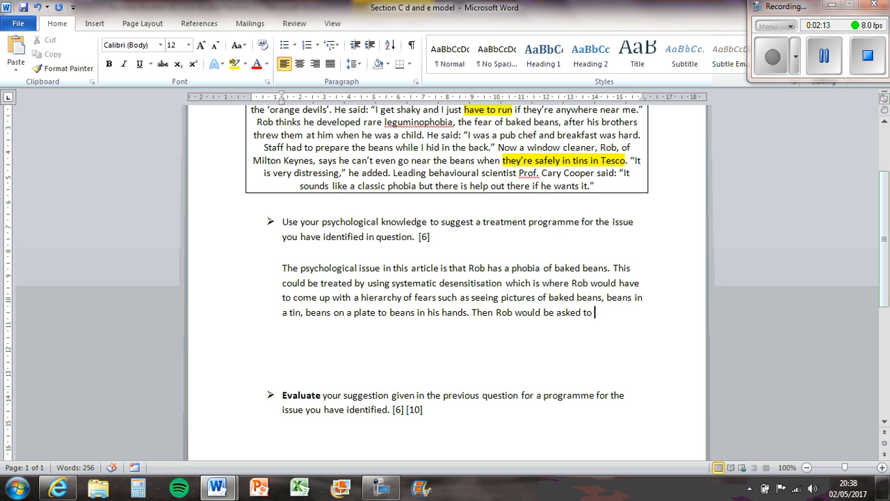
{"action": "type", "text": "start"}
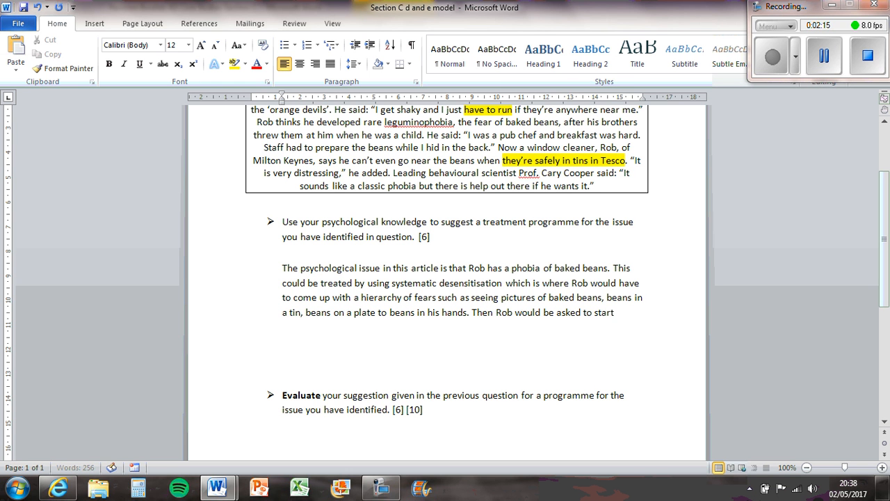
{"action": "type", "text": "at the bott"}
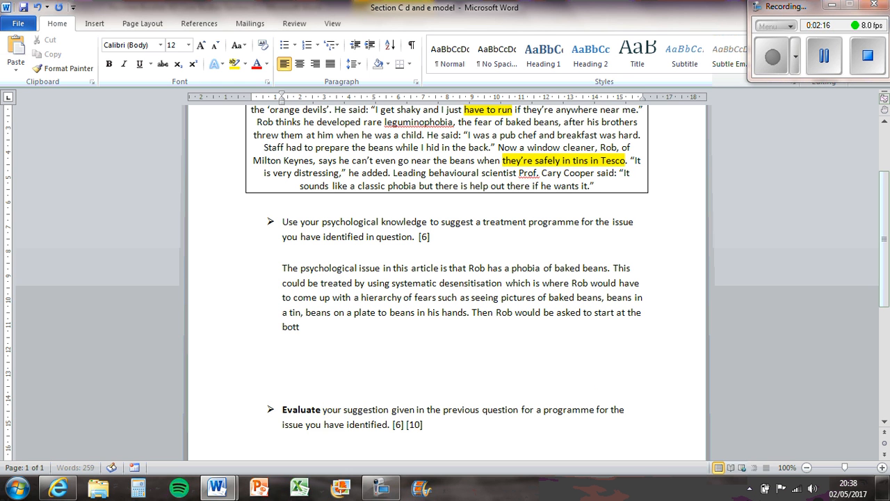
{"action": "type", "text": "om of the hi"}
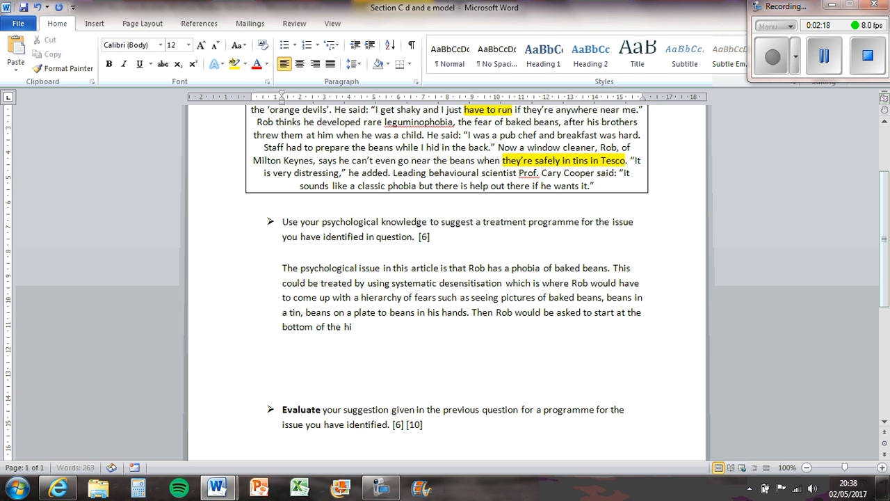
Step: Correct 'hierarcy' to 'hierarchy' and add the example of seeing a picture of some baked beans
{"action": "type", "text": "hierarcy su"}
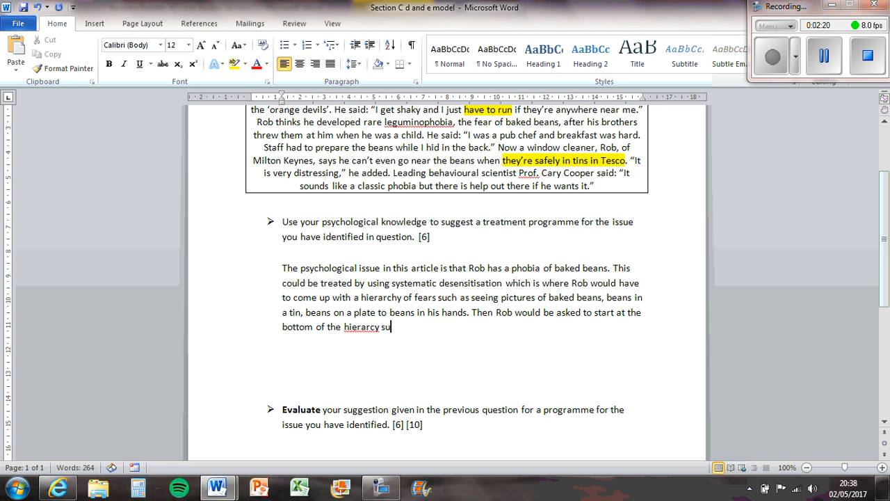
{"action": "right_click", "coordinate": [362, 327]}
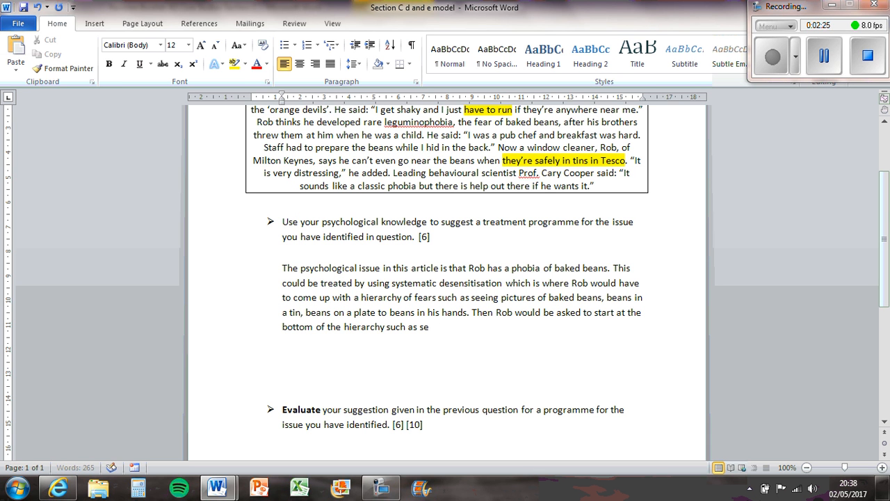
{"action": "type", "text": "eing a picture o"}
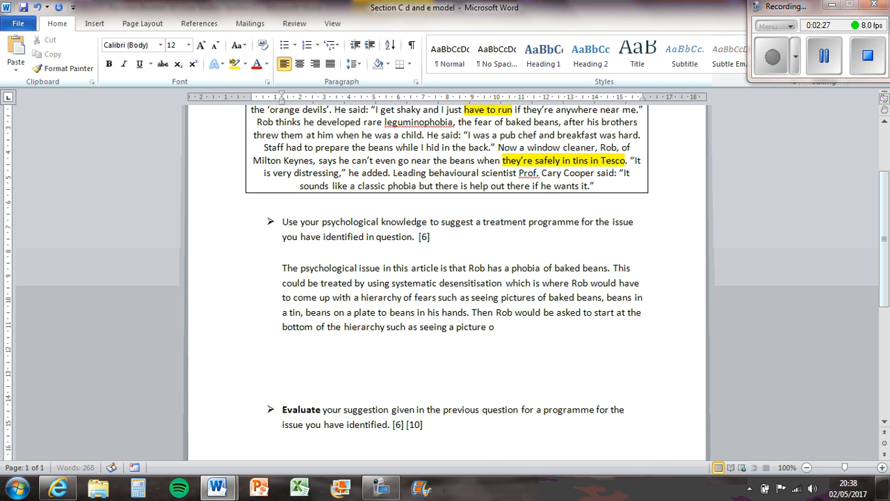
{"action": "type", "text": "f some baked beans and be asked"}
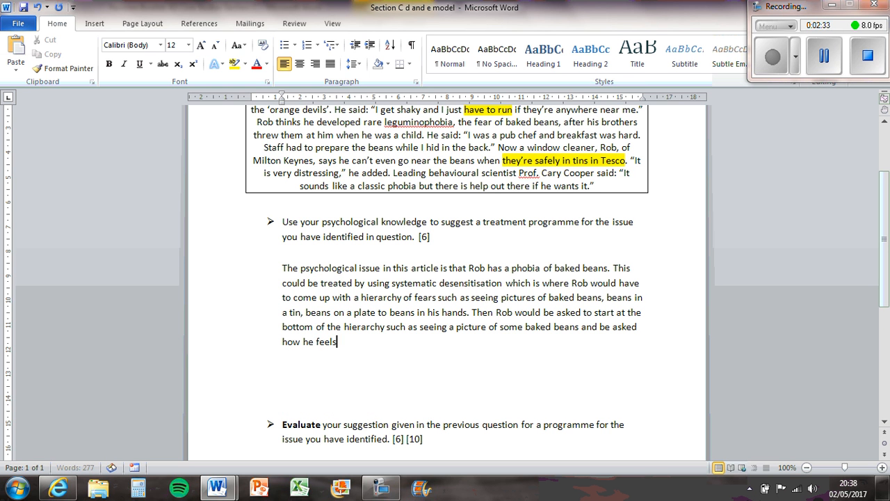
Step: Add a fear scale of 1 to 100, with 100 being very scared and 1 not at all
{"action": "type", "text": "on a scale"}
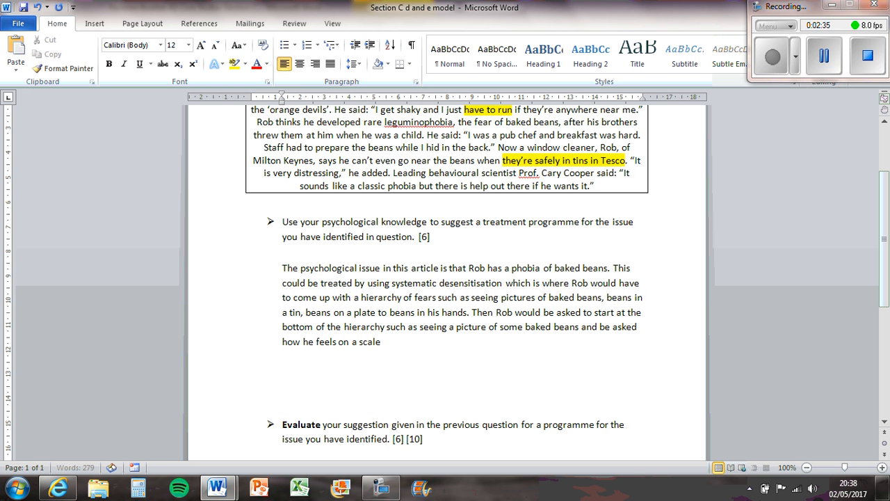
{"action": "type", "text": "of 1 to 100"}
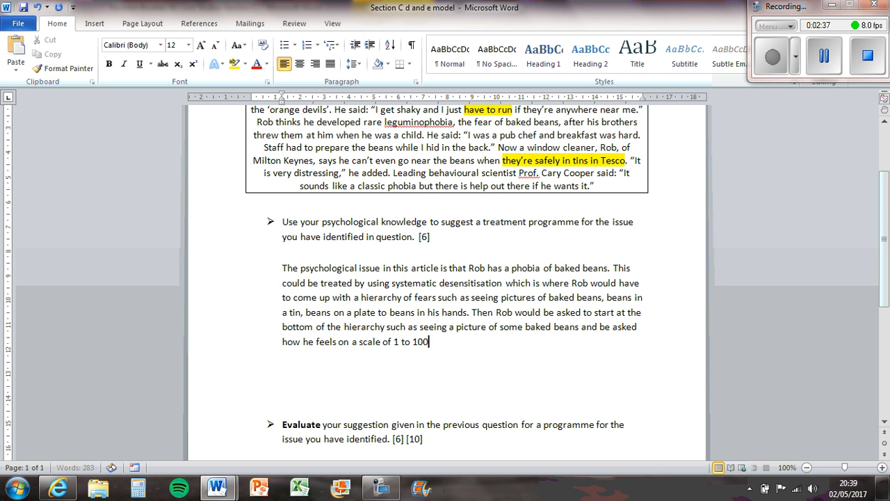
{"action": "type", "text": "with 100"}
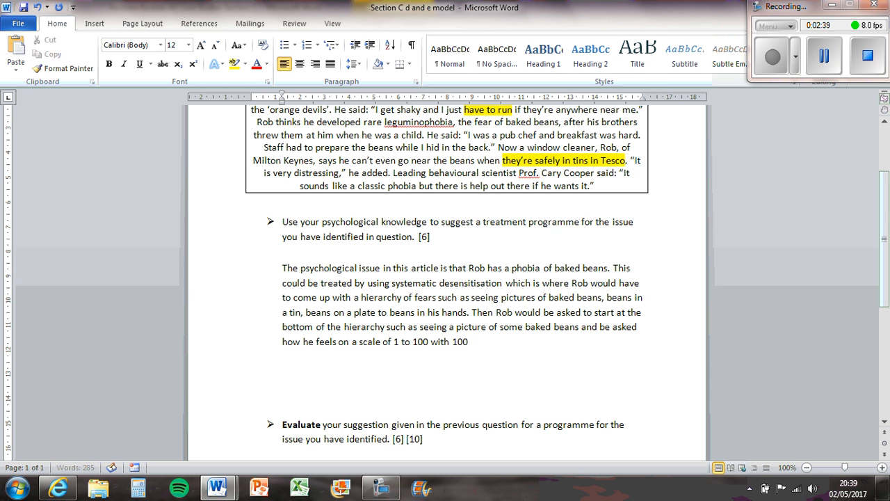
{"action": "type", "text": "being very sc"}
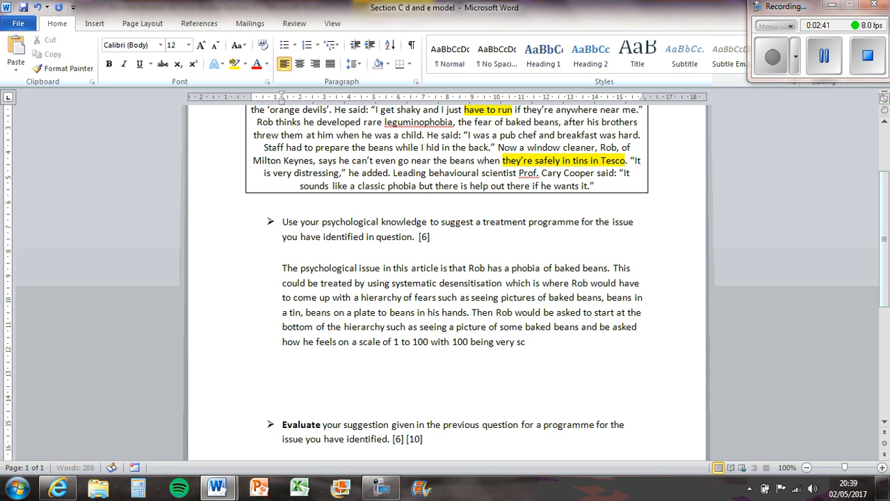
{"action": "type", "text": "ard and 1 being not"}
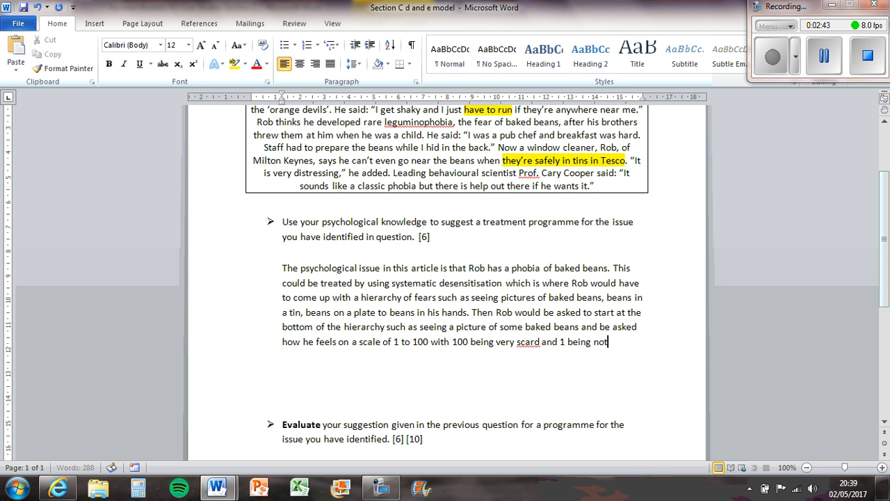
{"action": "type", "text": "at all."}
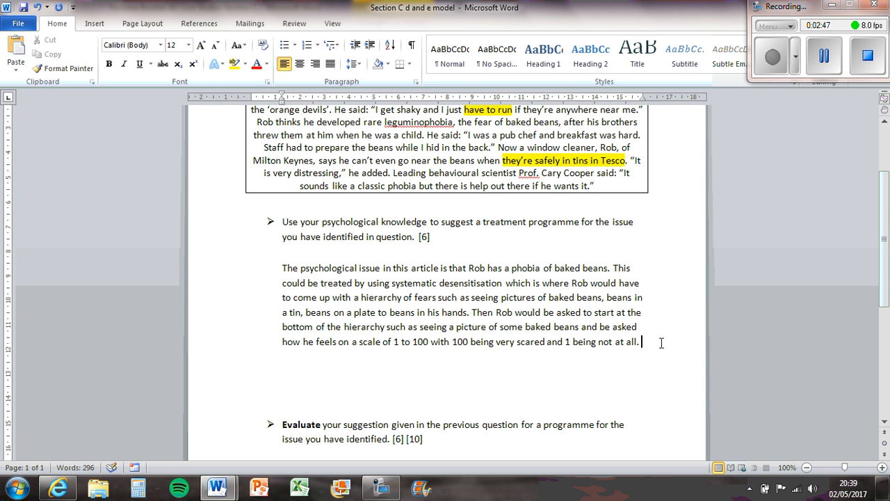
Step: Write that the therapist helps Rob relax with breathing and visualisation, like relaxing on a beach listening to waves
{"action": "type", "text": "During h"}
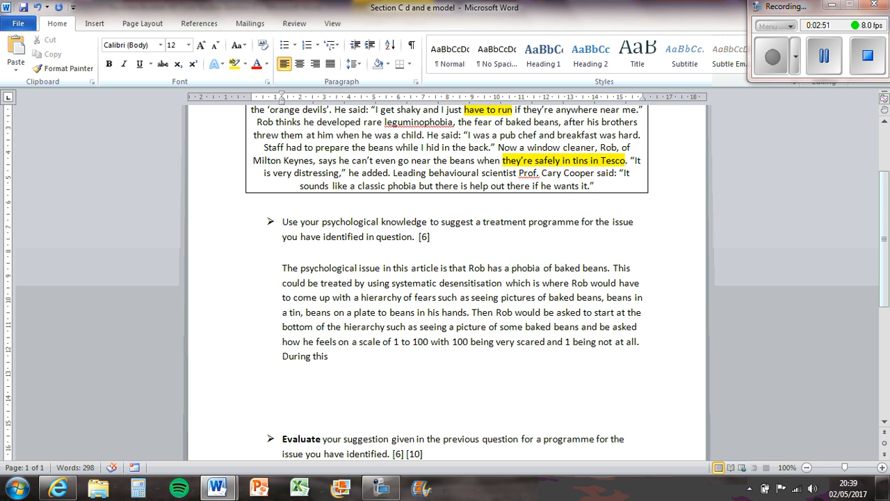
{"action": "type", "text": "the t"}
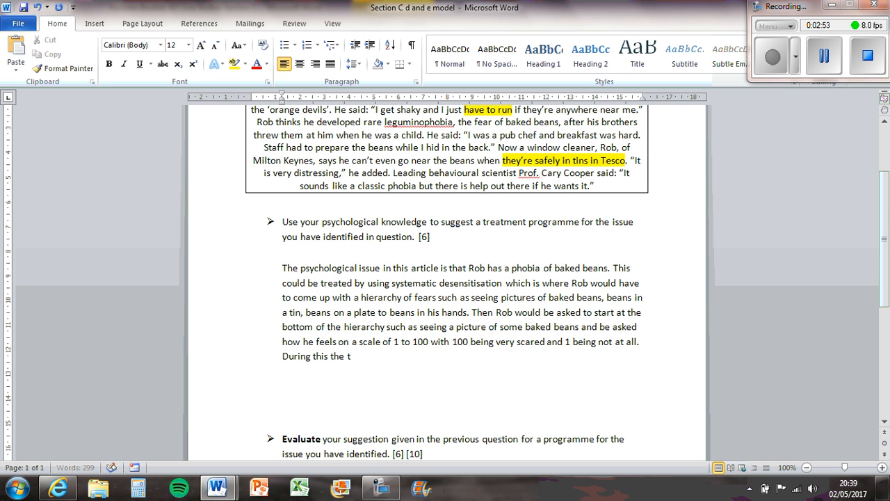
{"action": "type", "text": "herapist would"}
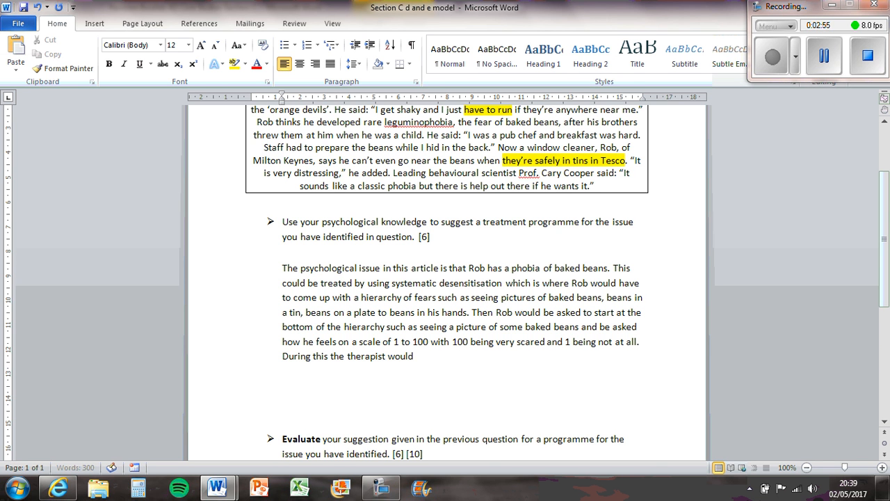
{"action": "type", "text": "help Rb"}
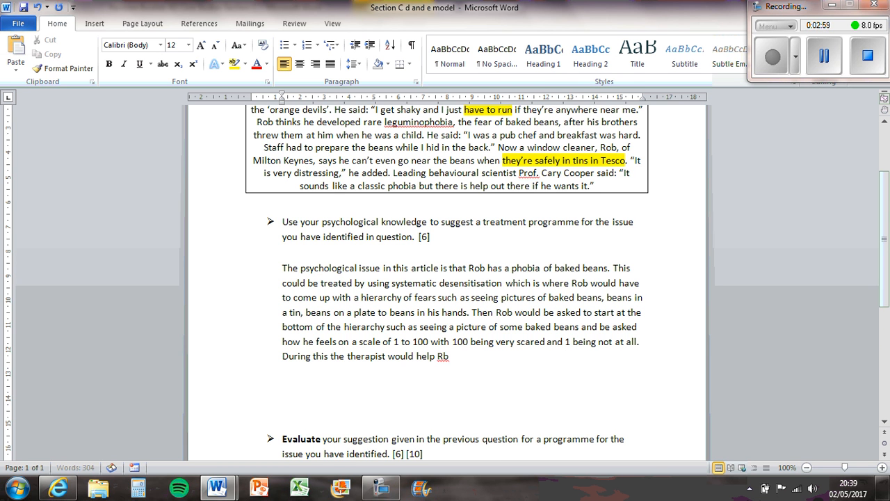
{"action": "type", "text": "ob relax"}
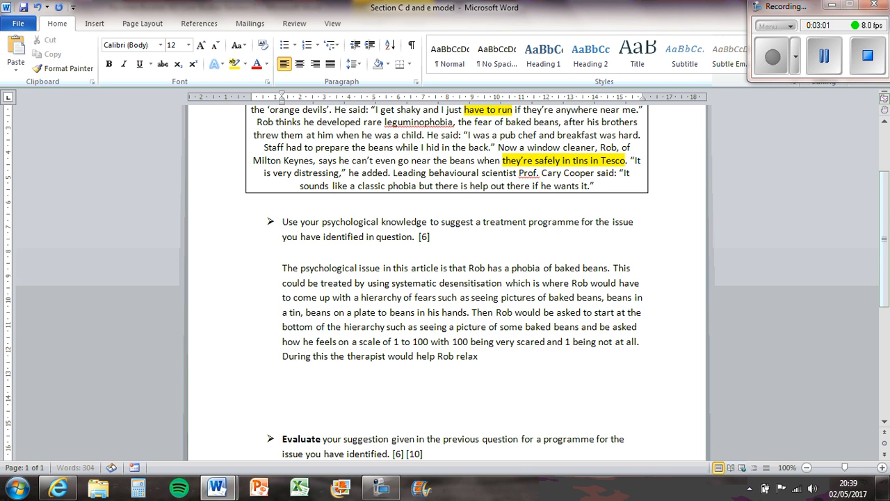
{"action": "type", "text": "with br"}
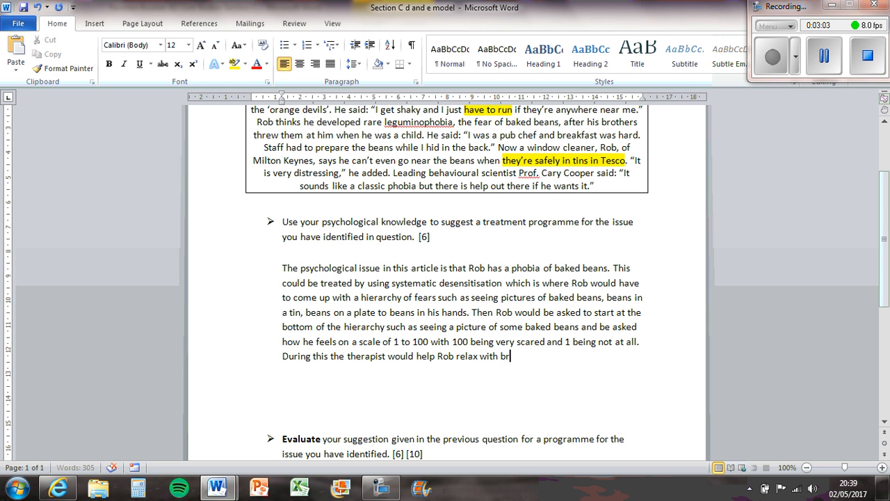
{"action": "type", "text": "eathing and v"}
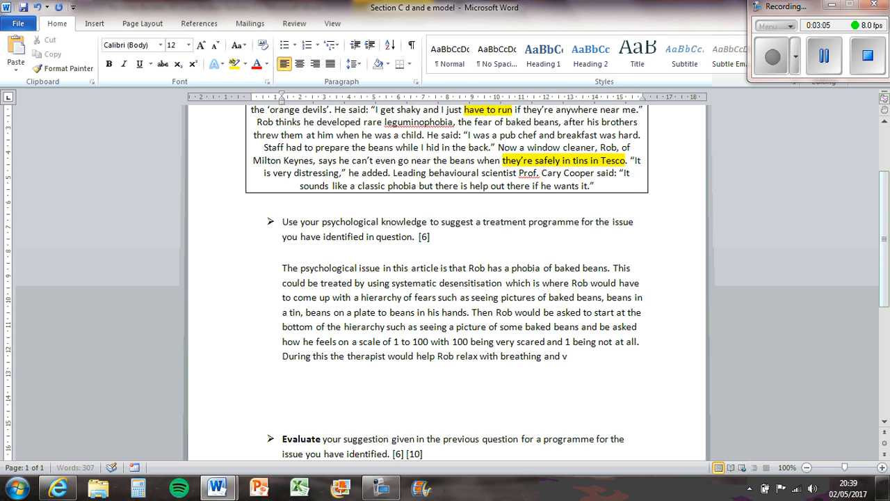
{"action": "type", "text": "isualisation te"}
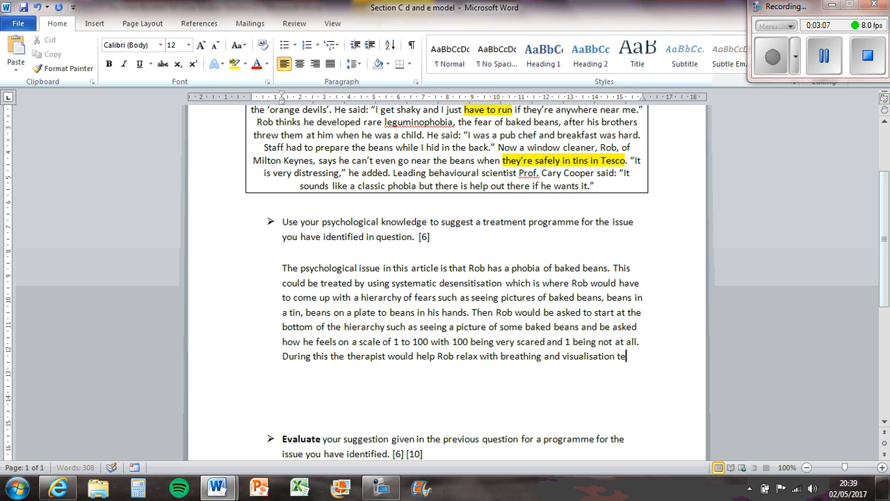
{"action": "type", "text": "chniques"}
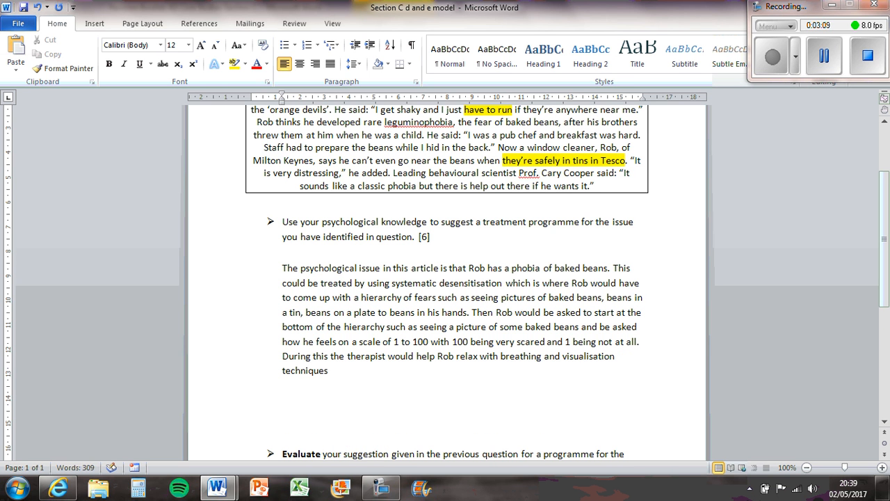
{"action": "type", "text": "such as im"}
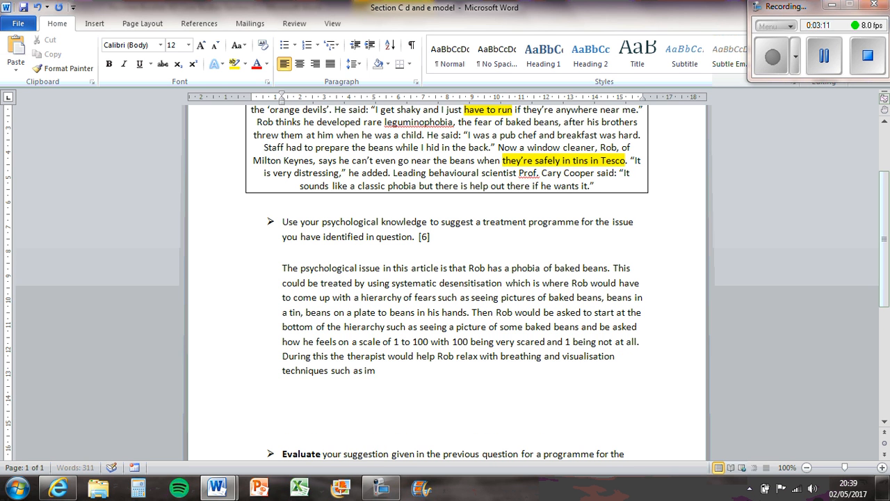
{"action": "type", "text": "agining being re"}
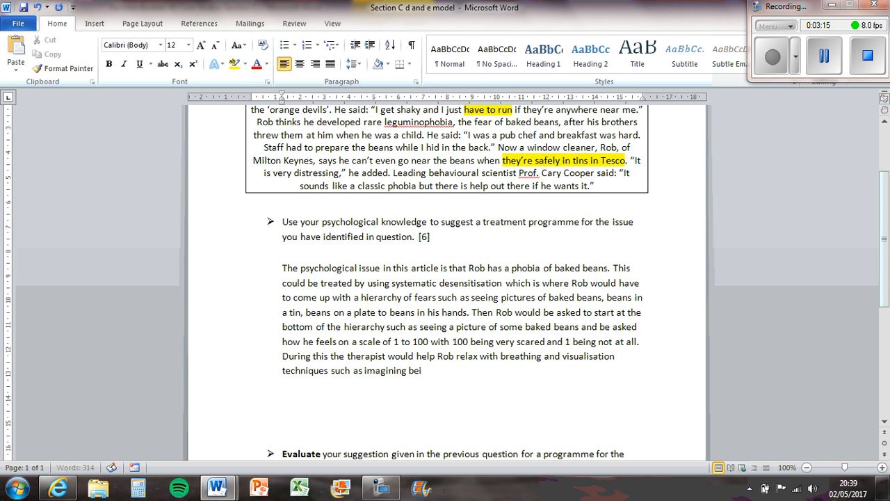
{"action": "type", "text": "relaxing ona"}
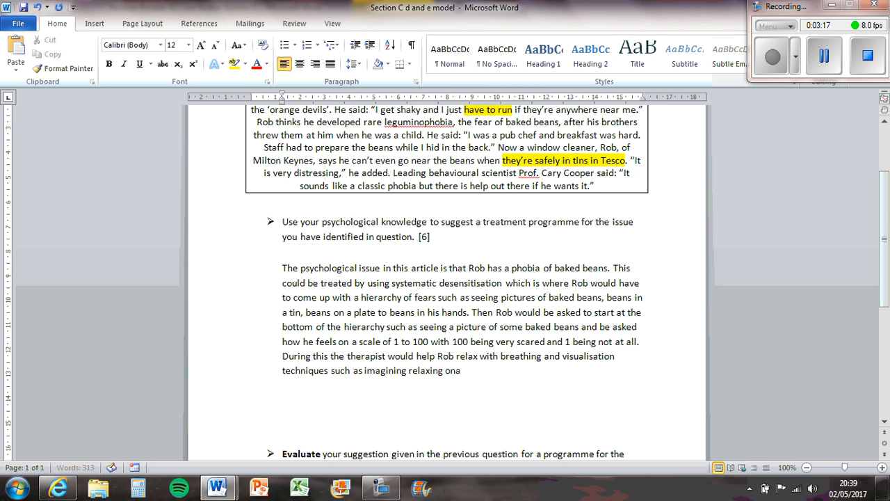
{"action": "type", "text": "beach and list"}
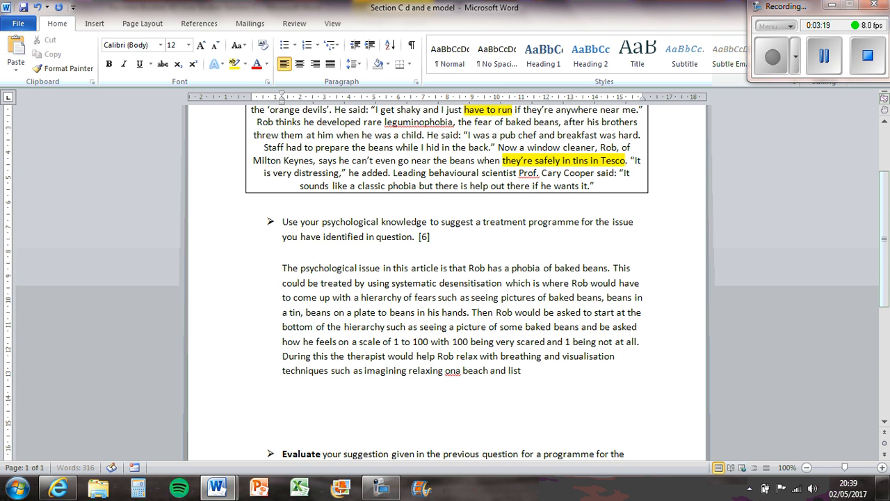
{"action": "type", "text": "listening to the waves."}
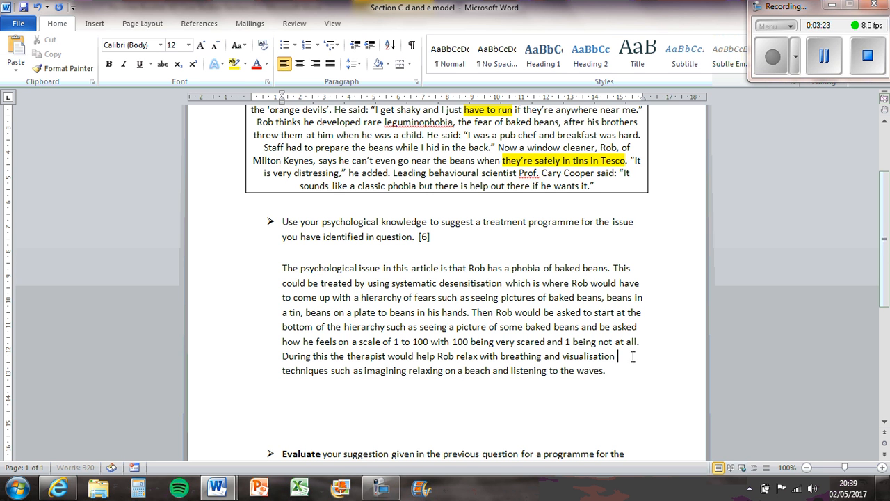
Step: Add that at 1 Rob moves up the hierarchy until he reaches the end and no longer fears them
{"action": "type", "text": "When e"}
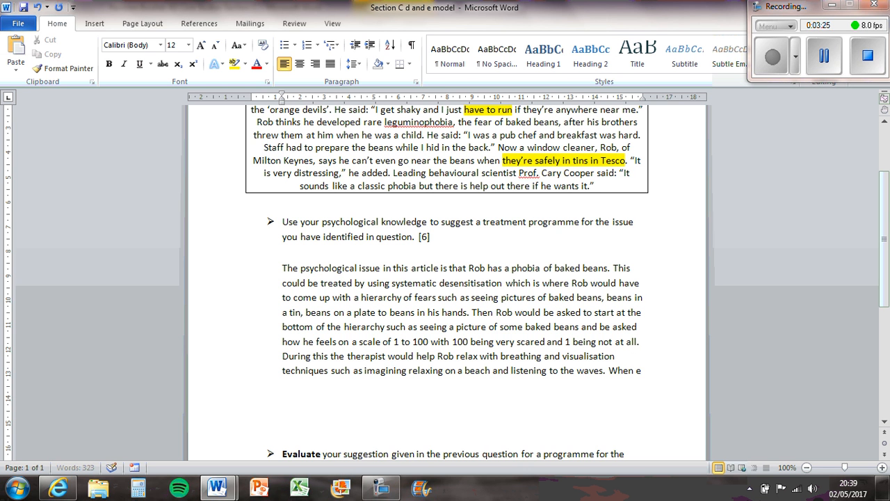
{"action": "type", "text": "he gets to"}
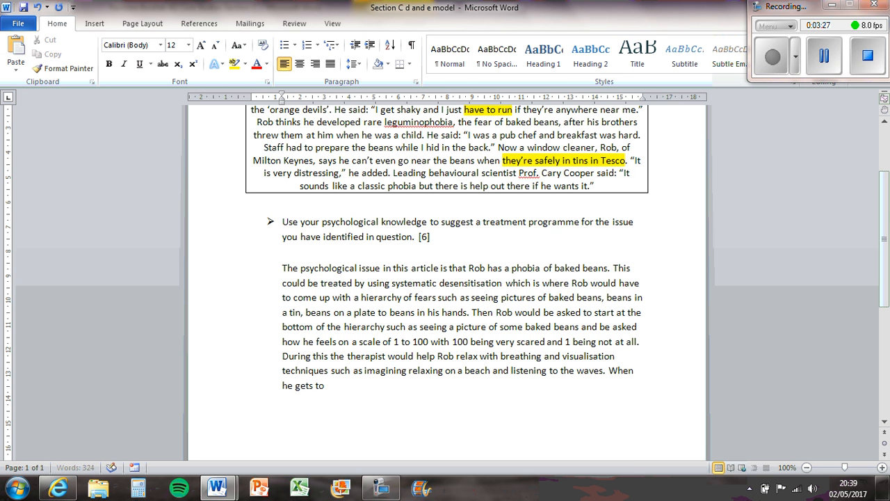
{"action": "type", "text": "1 then the"}
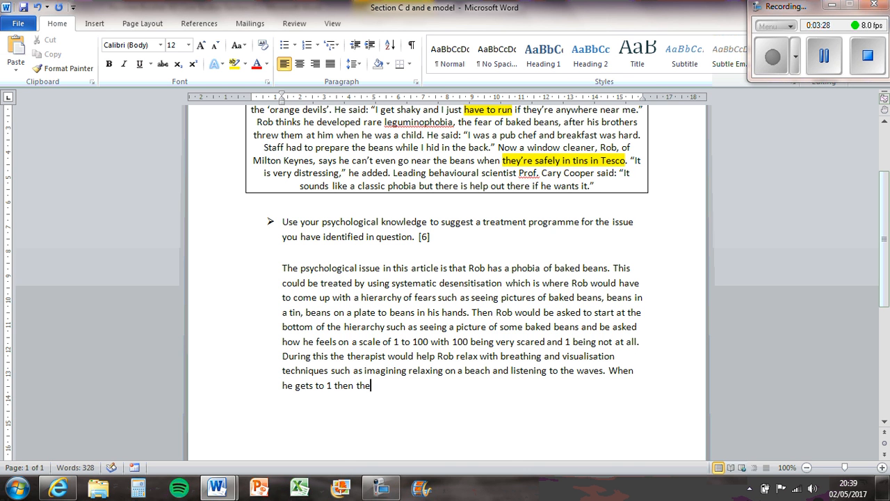
{"action": "type", "text": "Rob moves"}
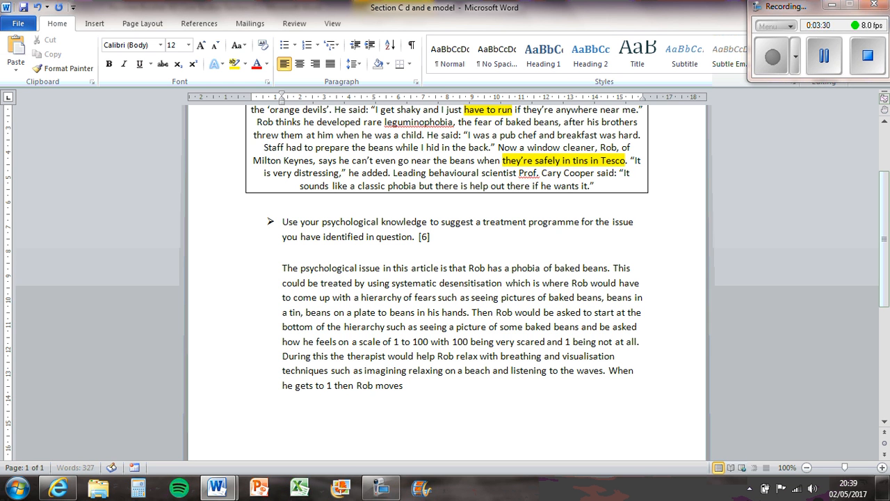
{"action": "type", "text": "up to the next he"}
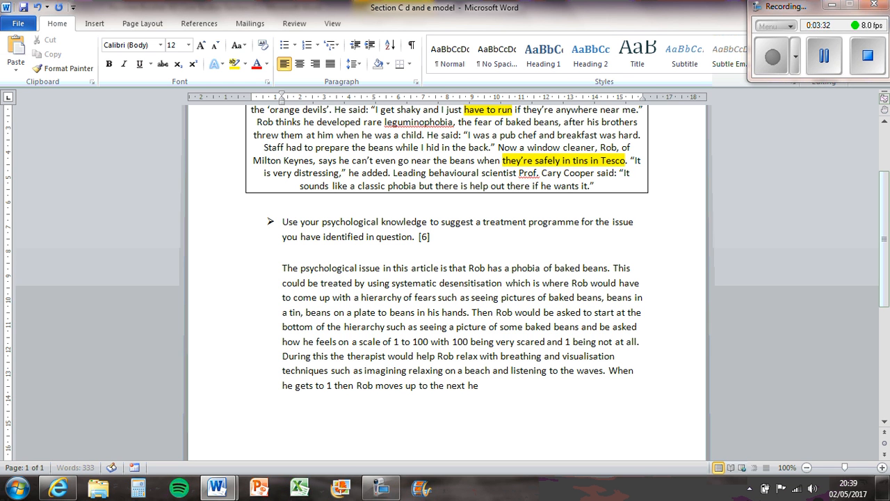
{"action": "type", "text": "part of the"}
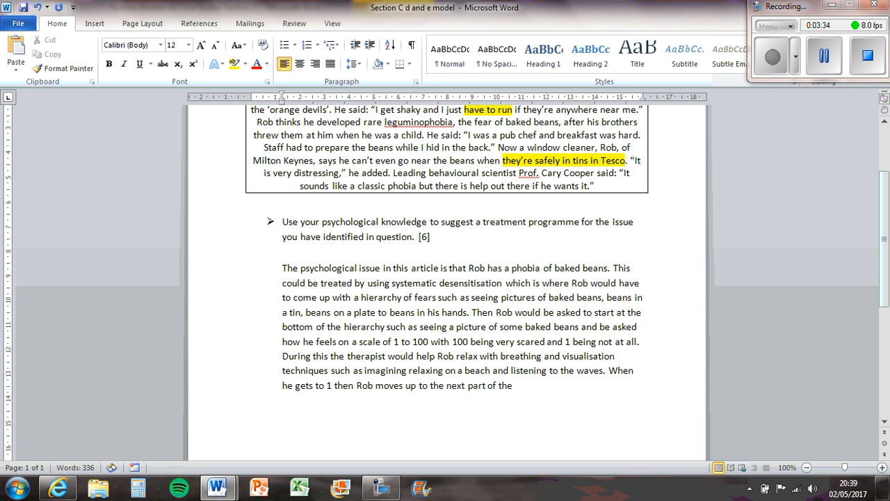
{"action": "type", "text": "heirarchy"}
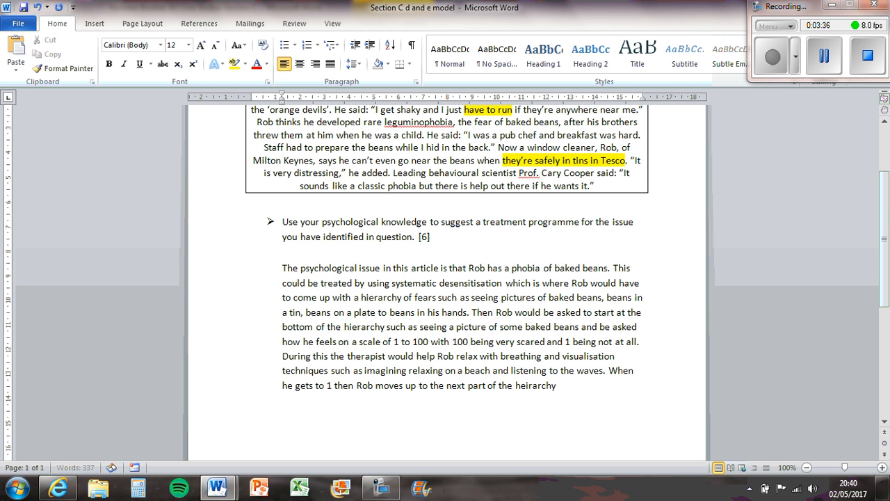
{"action": "type", "text": "until"}
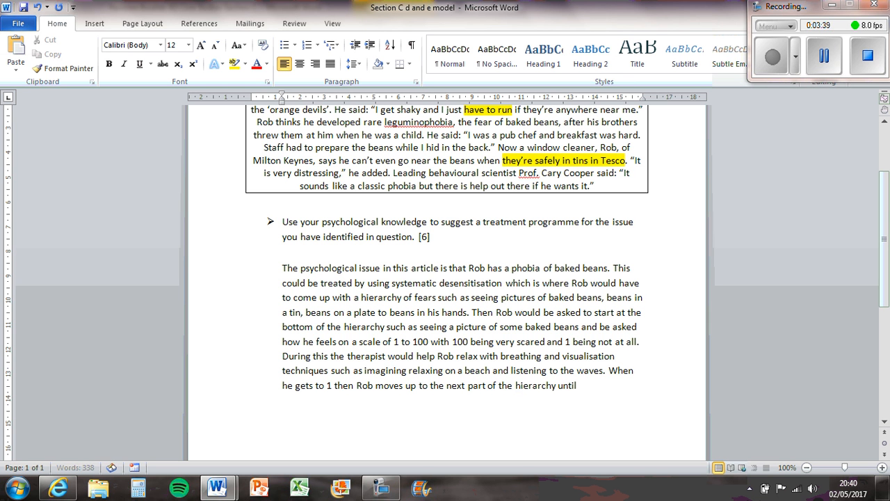
{"action": "type", "text": "he gets all t"}
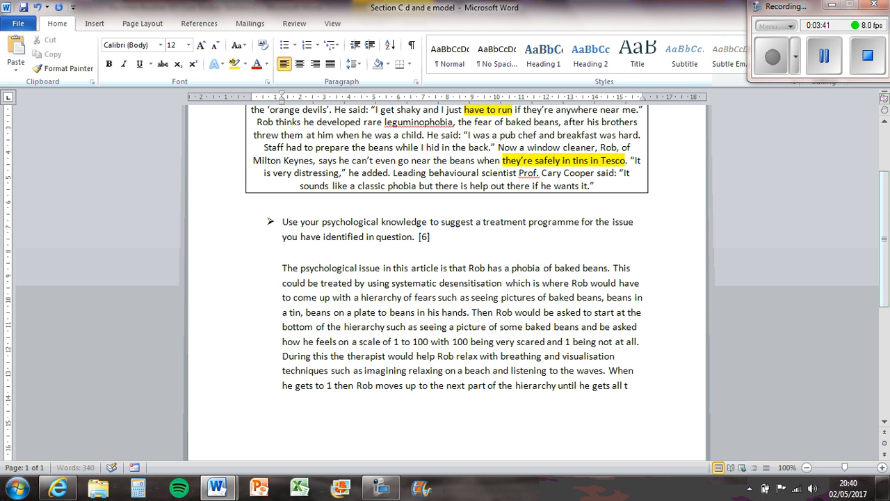
{"action": "type", "text": "he way to the end is"}
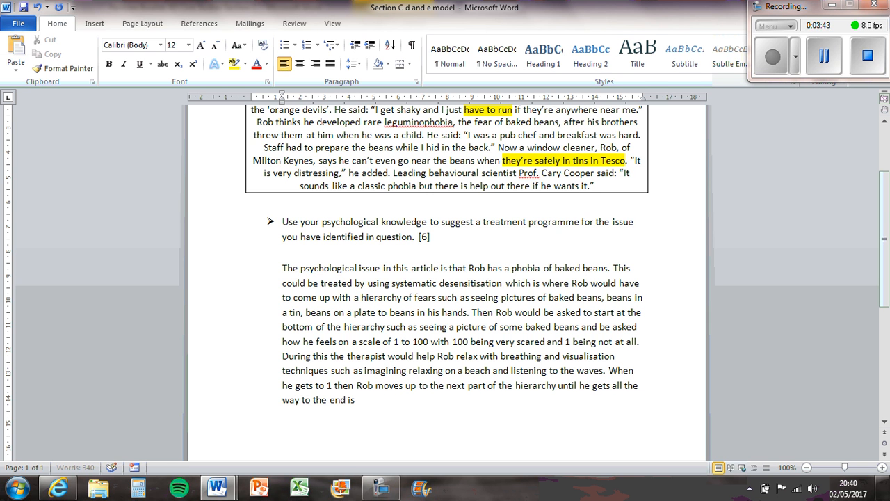
{"action": "type", "text": "and no longer"}
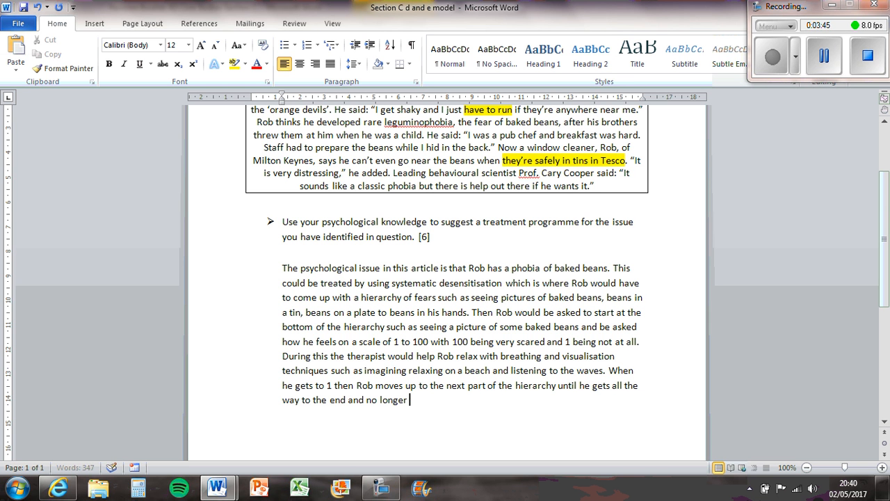
{"action": "type", "text": "fears tem. Th"}
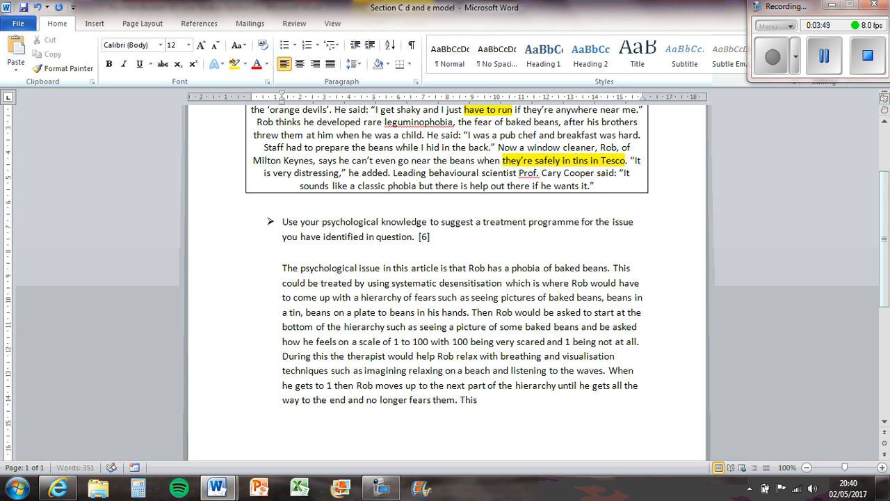
Step: Write that this is based on classical conditioning, unlearning a fear likely learnt when beans were thrown at him
{"action": "type", "text": "is based on"}
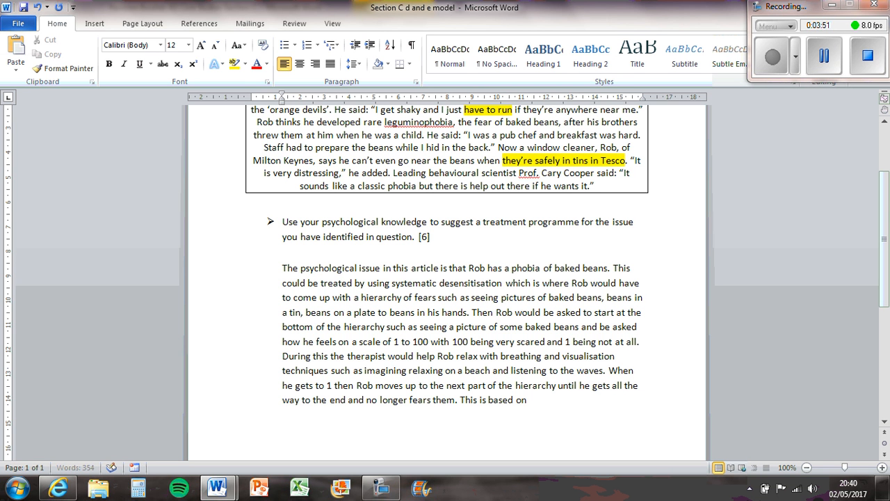
{"action": "type", "text": "the theory of classical"}
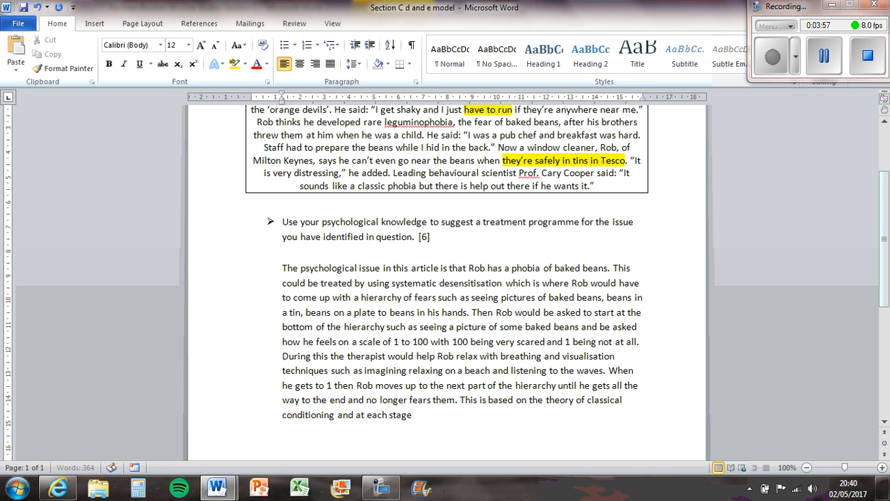
{"action": "type", "text": "he is unlearning the fear of baked beans whic"}
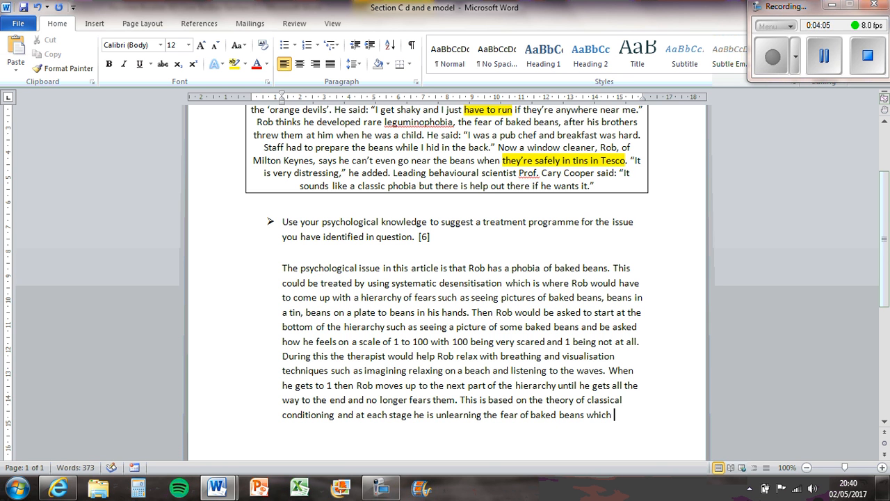
{"action": "type", "text": "have"}
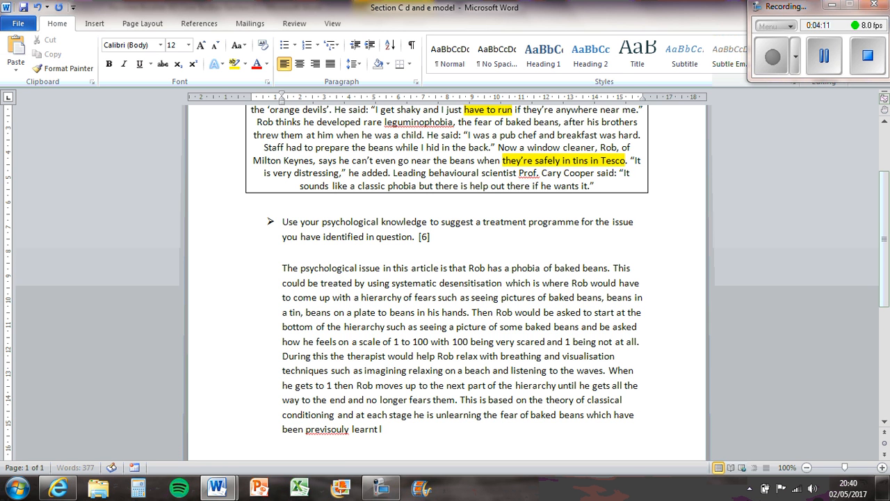
{"action": "type", "text": "ikely when"}
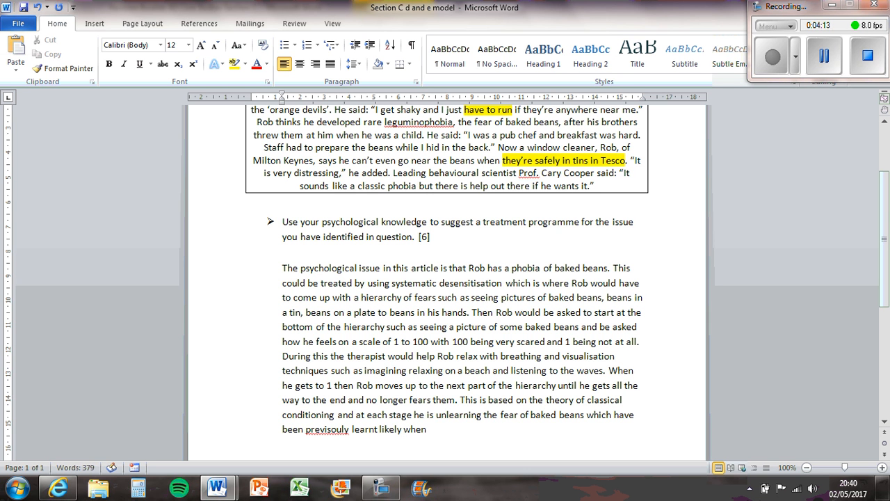
{"action": "type", "text": "he"}
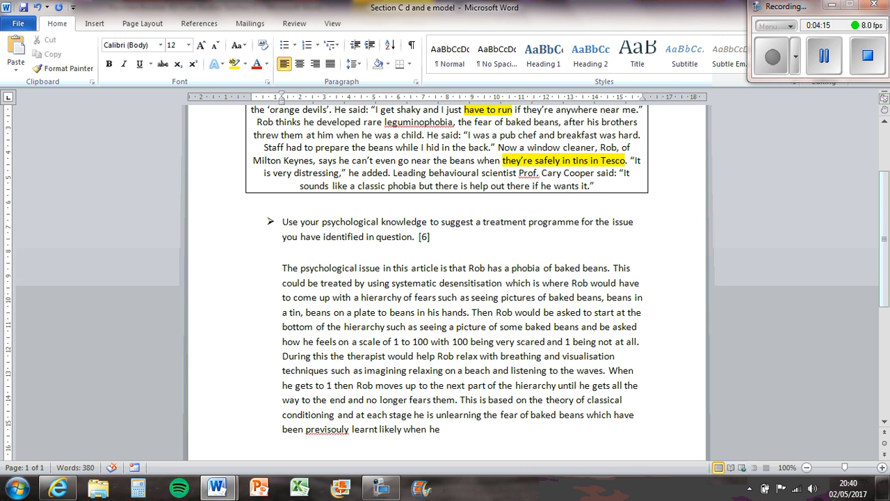
{"action": "type", "text": "had them 'thrown on him as a child."}
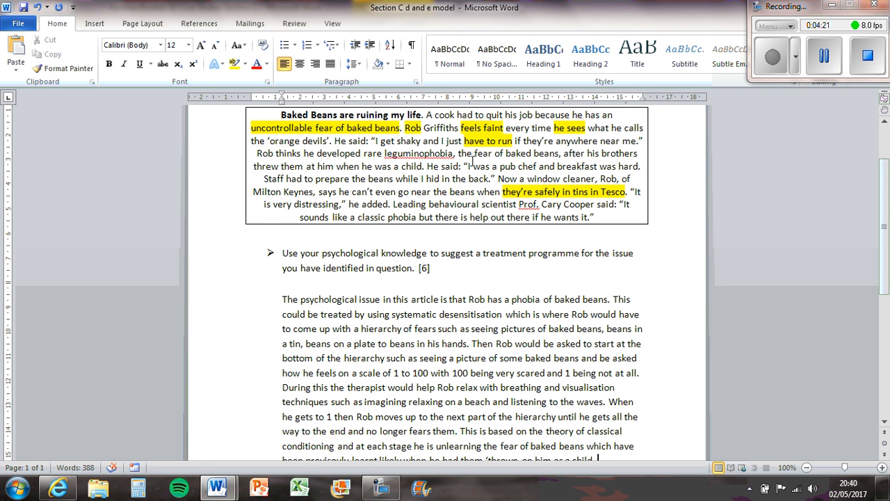
{"action": "mouse_move", "coordinate": [497, 189]}
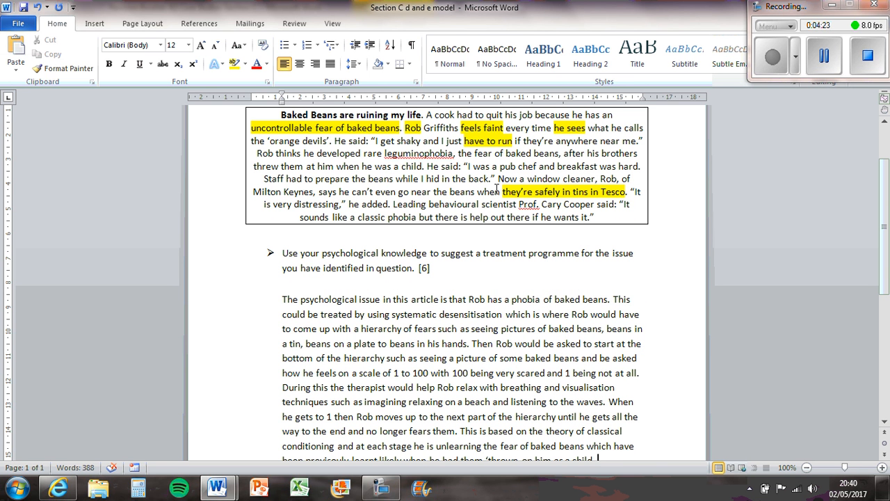
{"action": "mouse_move", "coordinate": [465, 161]}
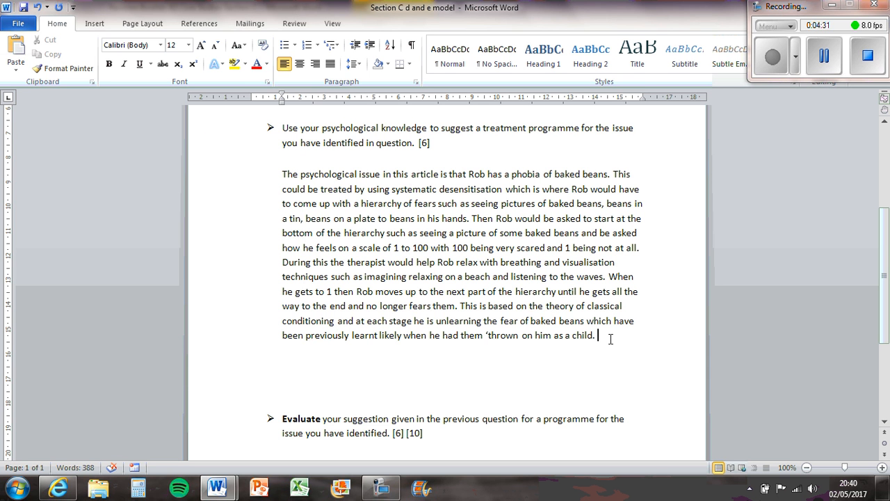
Step: Write that Rob will associate relaxation as the unconditioned stimulus with the neutral stimulus of baked beans and fear
{"action": "type", "text": "He will n"}
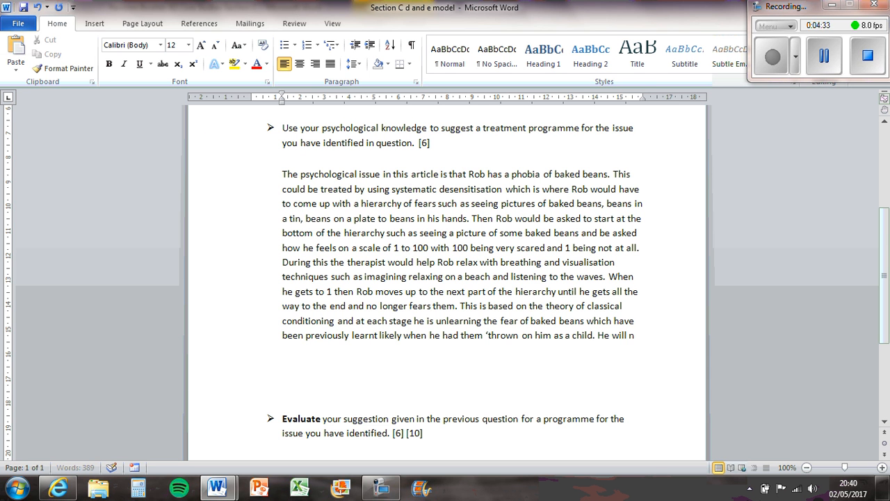
{"action": "type", "text": "o ass"}
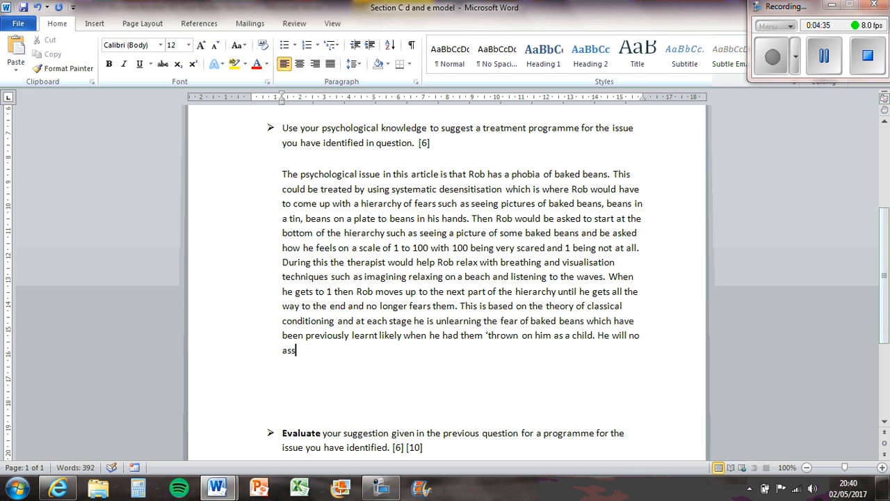
{"action": "type", "text": "ociate the"}
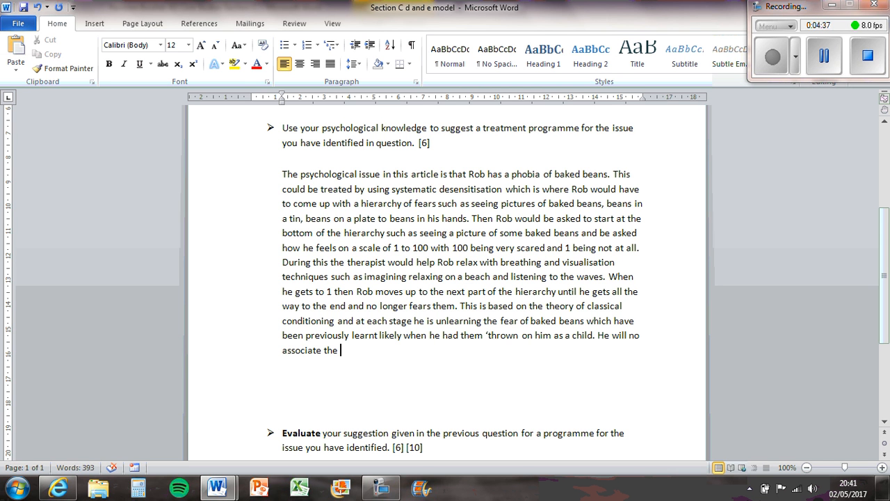
{"action": "type", "text": "relaxation"}
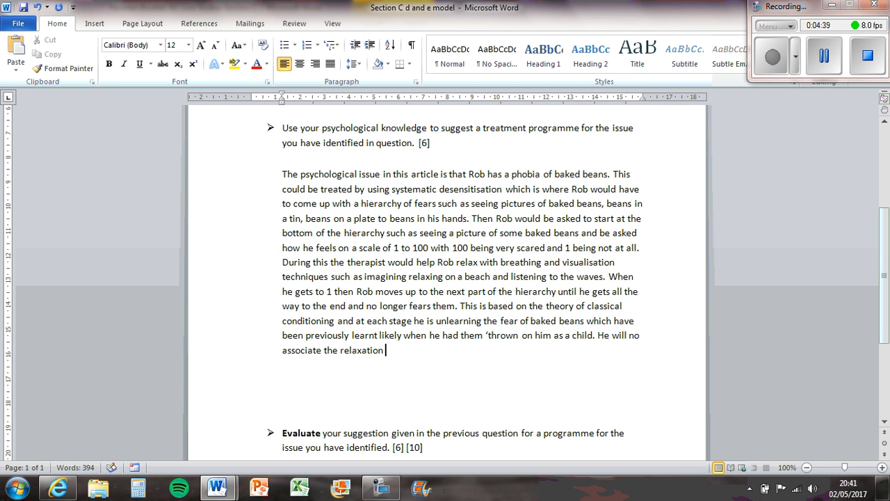
{"action": "type", "text": "as the u"}
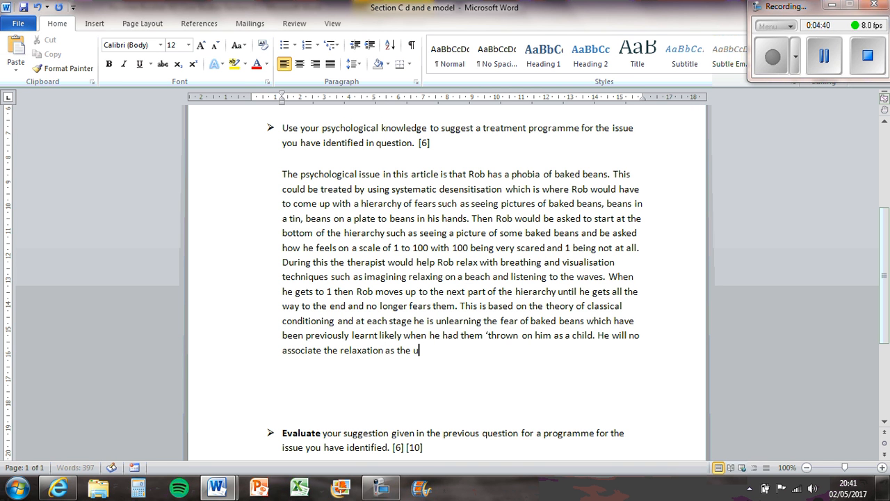
{"action": "type", "text": "nconditioned stu"}
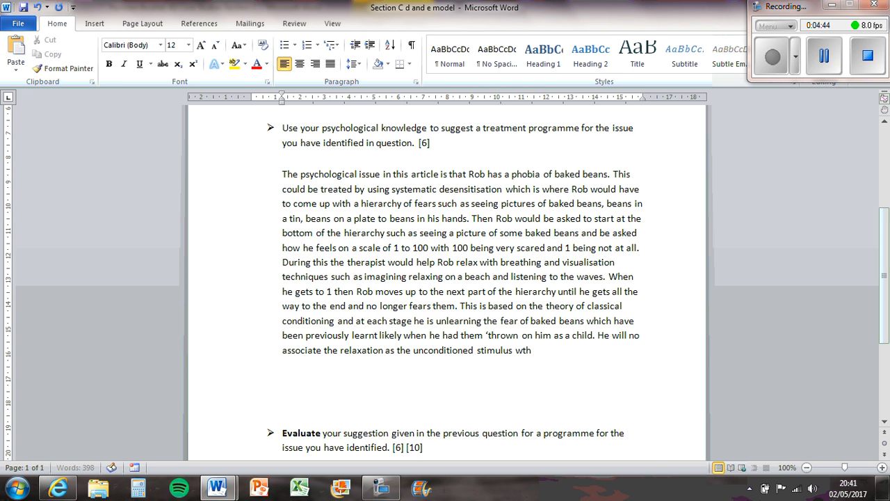
{"action": "type", "text": "i"}
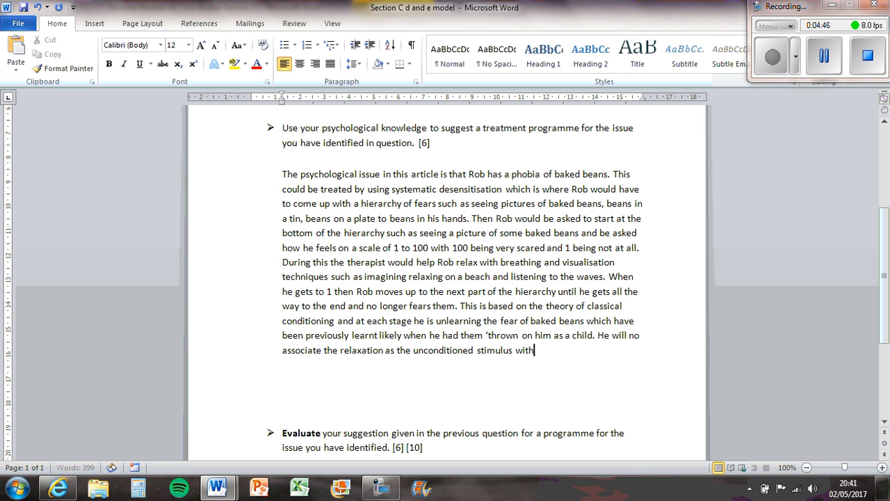
{"action": "type", "text": "the neutral stimulus of"}
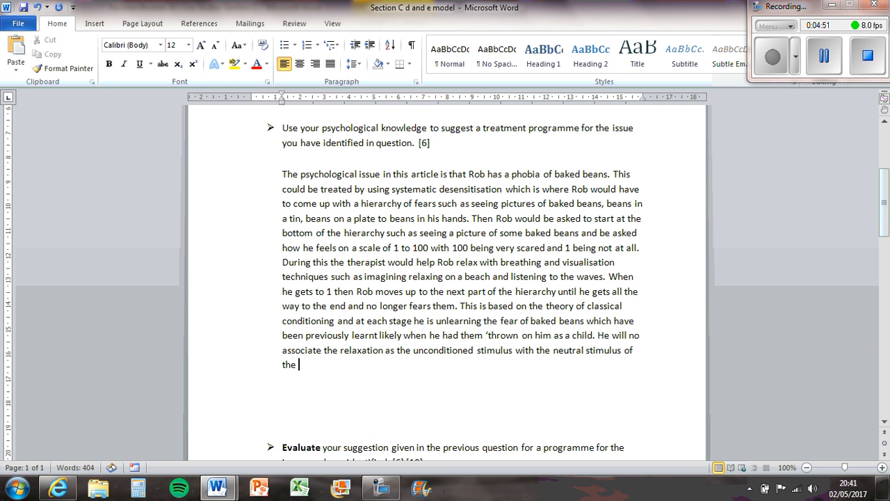
{"action": "type", "text": "baked beands"}
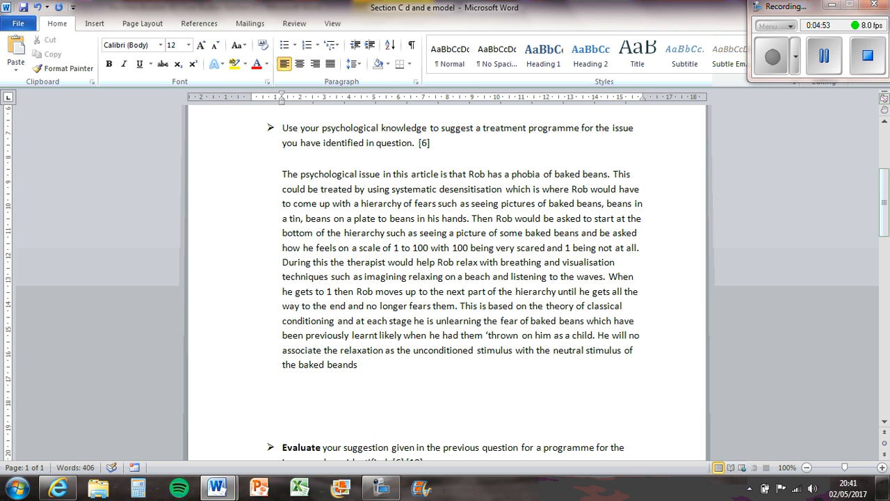
{"action": "type", "text": "wit"}
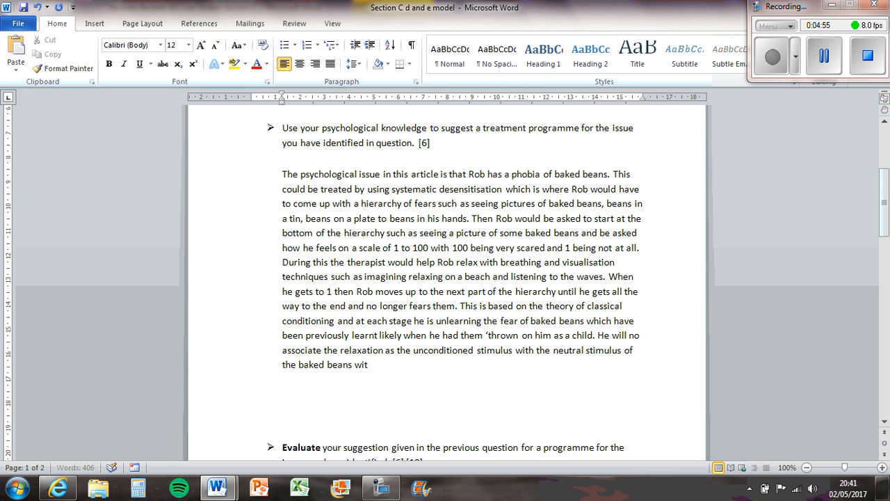
{"action": "type", "text": "h the unconditioned sti"}
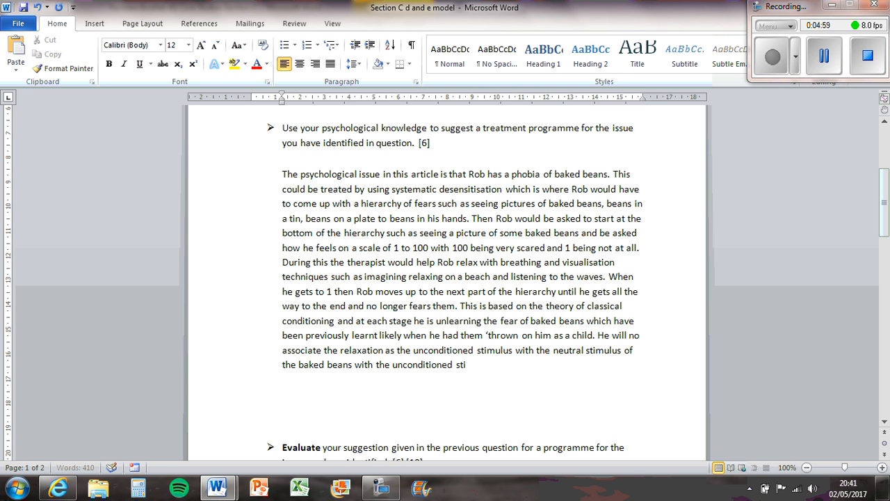
{"action": "type", "text": "umulus of the feeling of no"}
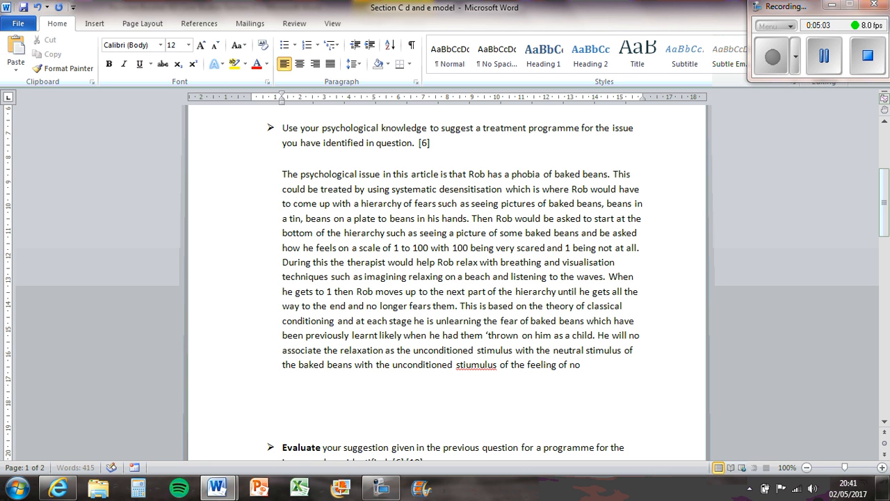
{"action": "type", "text": "fear."}
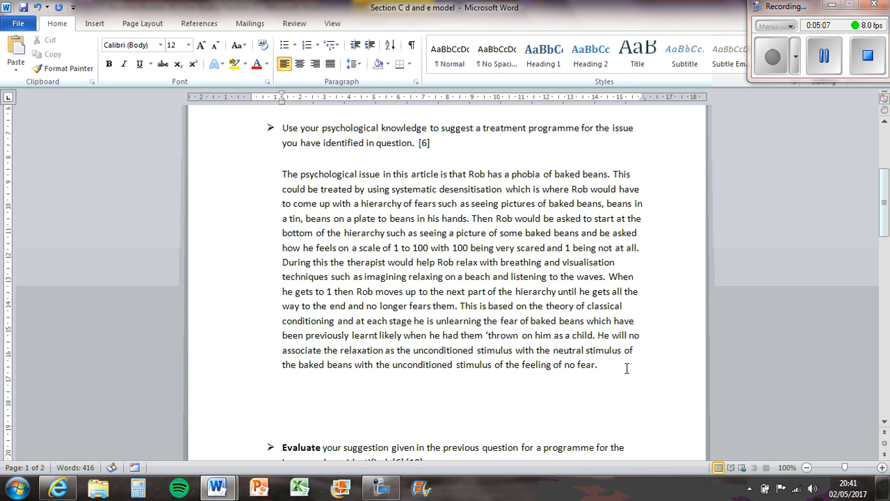
Step: Finish: baked beans become the conditioned stimulus giving a conditioned response of relaxation and no fear
{"action": "type", "text": "T"}
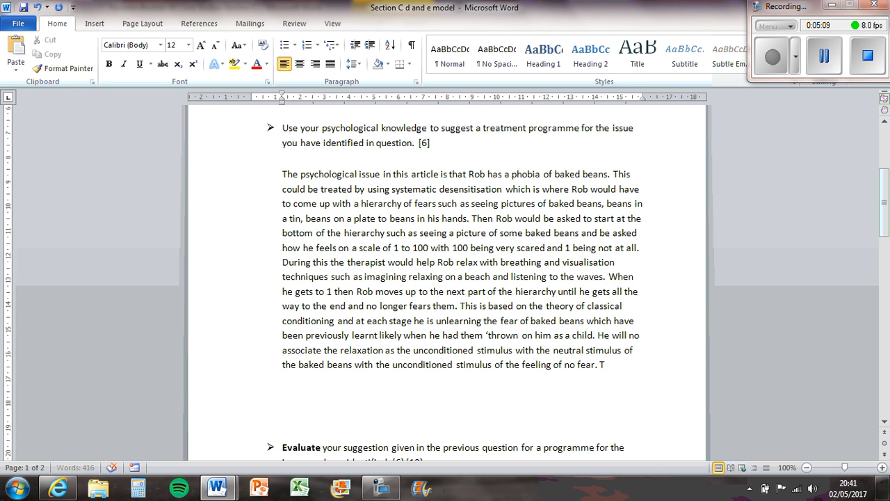
{"action": "type", "text": "his then become"}
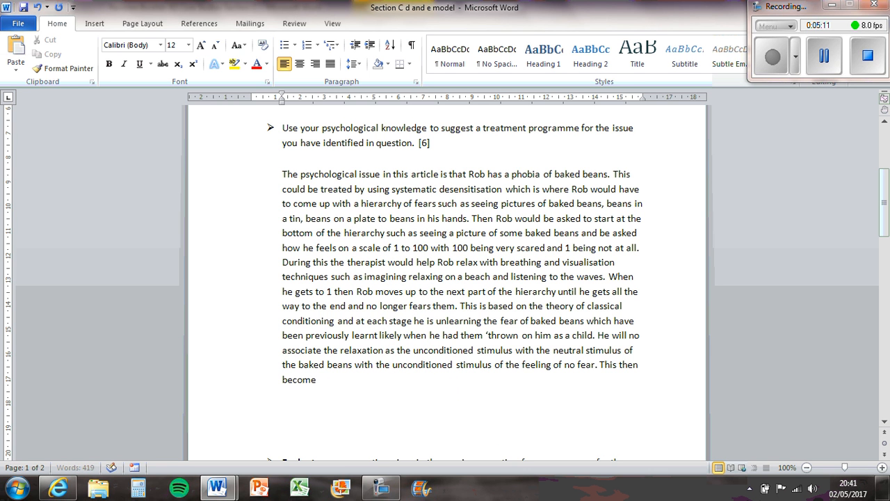
{"action": "type", "text": "s the conditioned"}
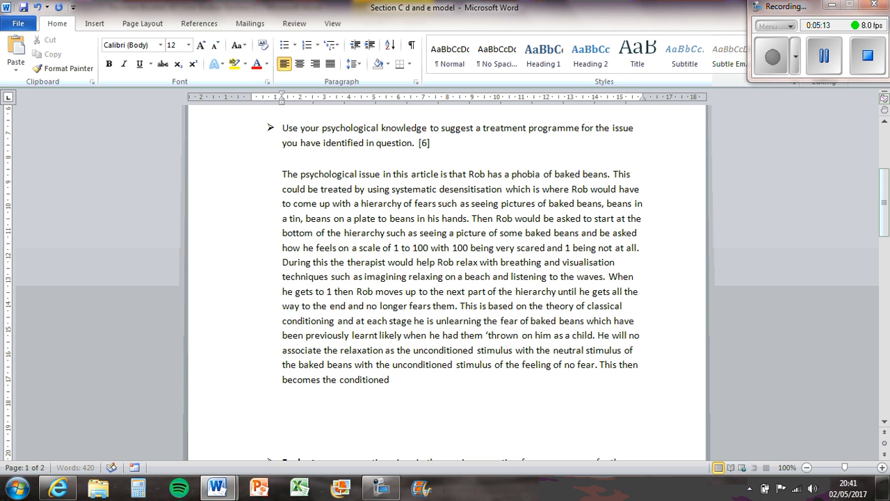
{"action": "type", "text": "stimulus of bake"}
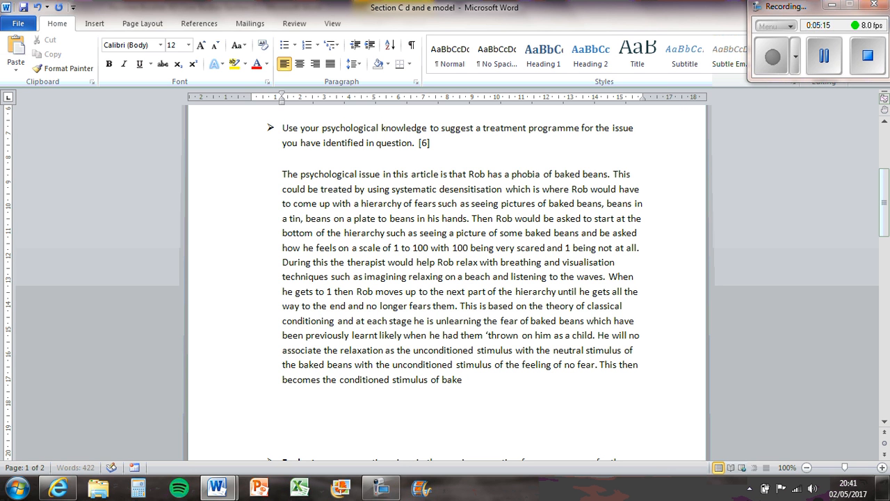
{"action": "type", "text": "d beans re"}
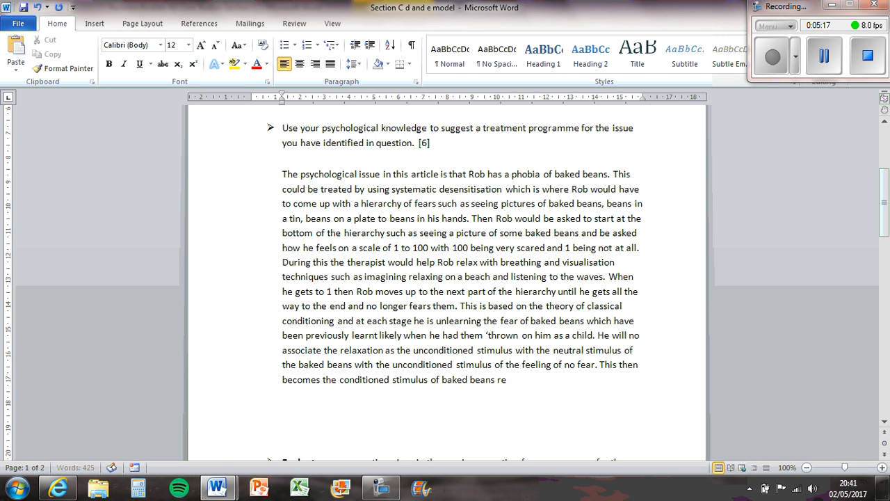
{"action": "type", "text": "sulting"}
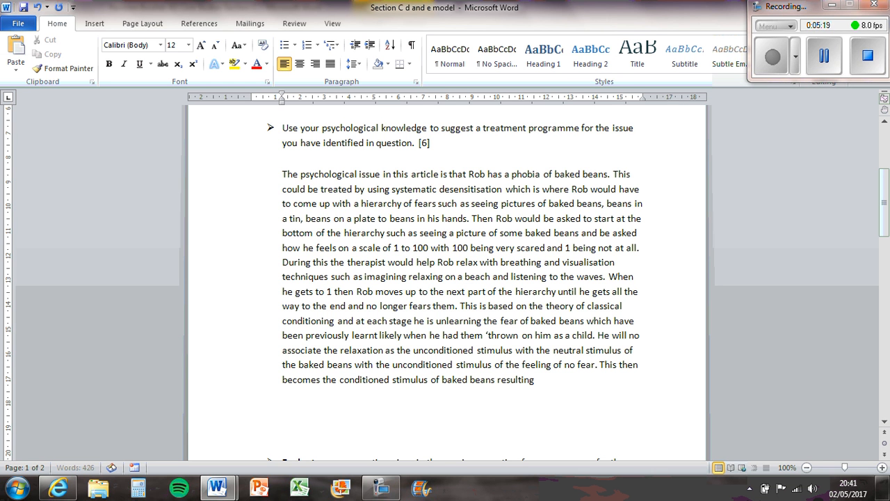
{"action": "type", "text": "in the conditioned"}
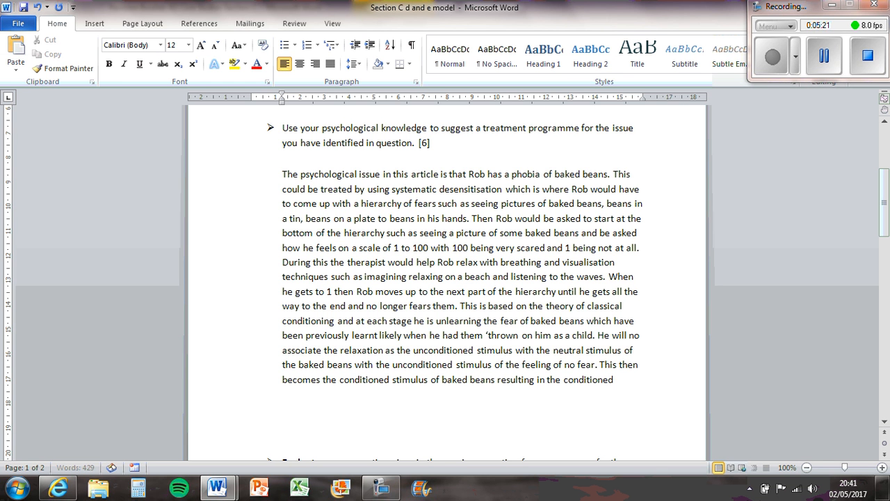
{"action": "type", "text": "response of rela"}
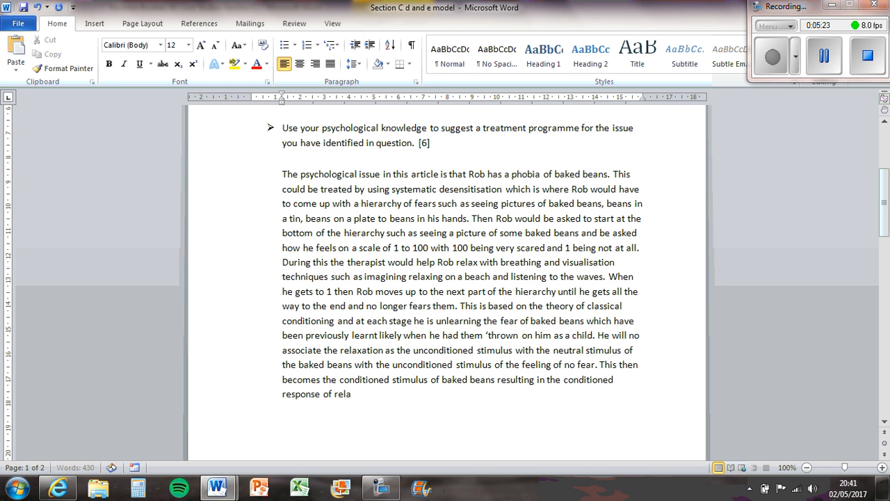
{"action": "type", "text": "xation and no re"}
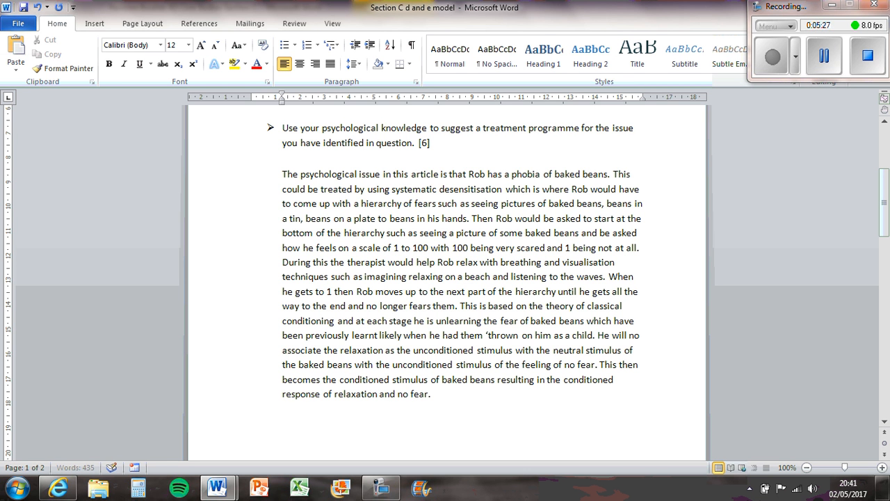
Step: Start a new paragraph: Rob could have cognitive therapy where he analyses and addresses his thoughts
{"action": "type", "text": "A"}
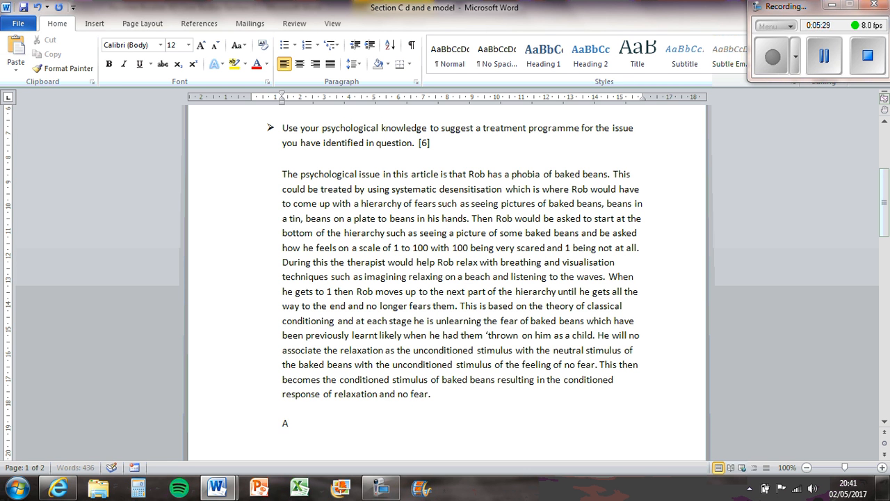
{"action": "key", "text": "backspace"}
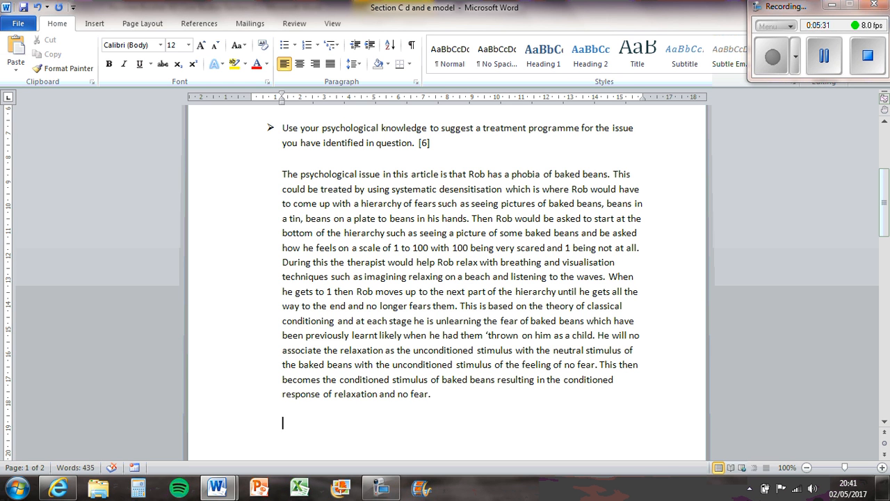
{"action": "type", "text": "As part of this"}
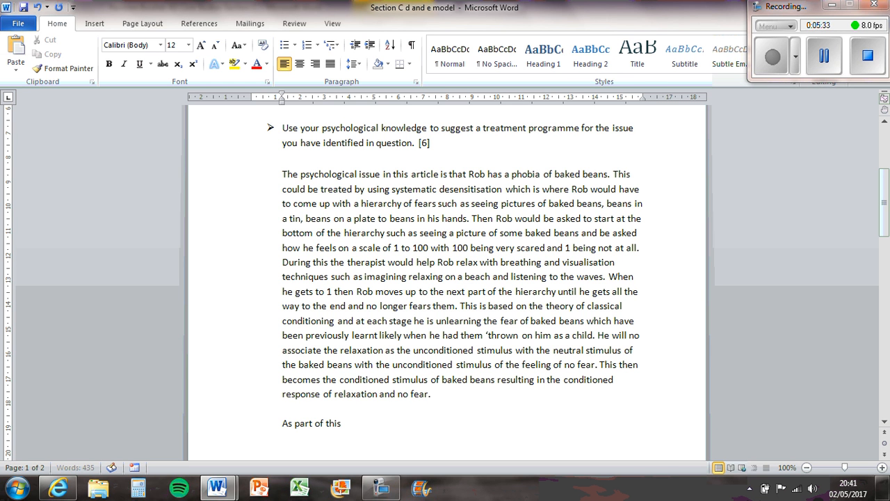
{"action": "type", "text": "Rob could have"}
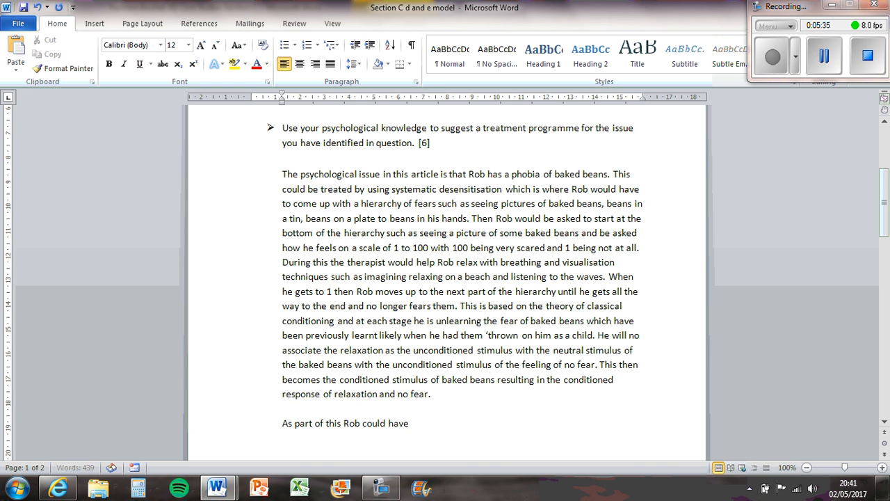
{"action": "type", "text": "cogni"}
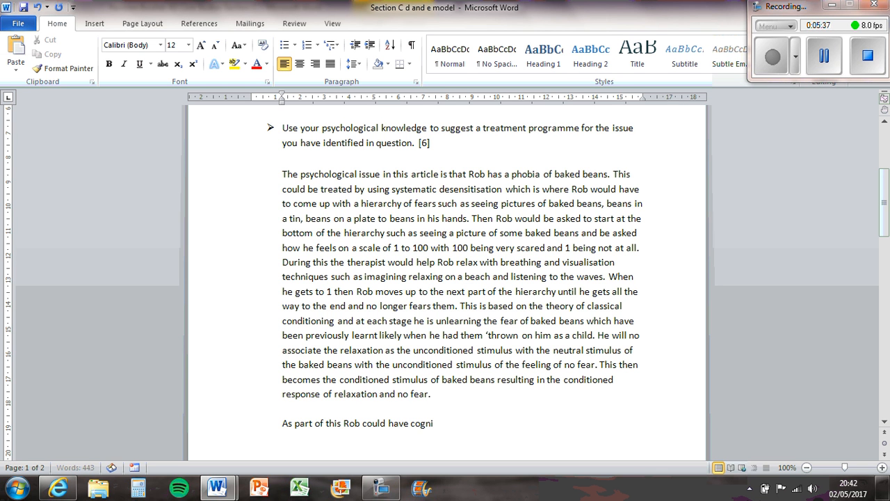
{"action": "type", "text": "tive therapy"}
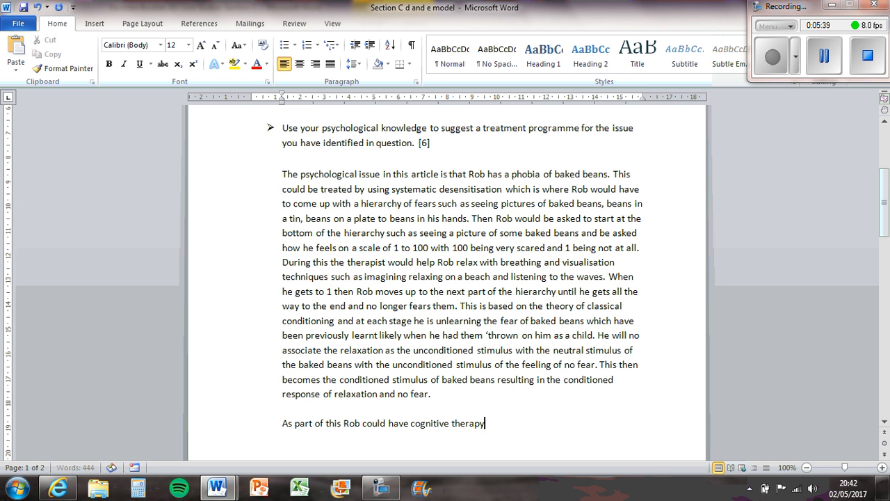
{"action": "type", "text": "where"}
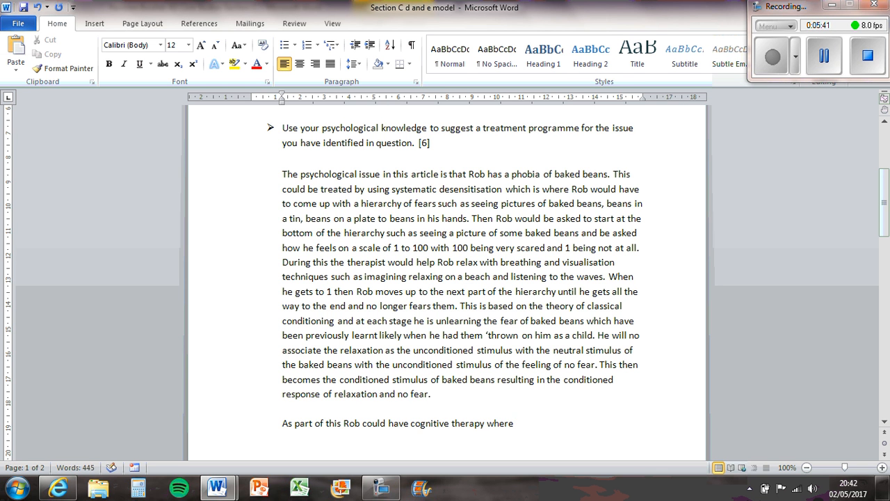
{"action": "type", "text": "is analyses"}
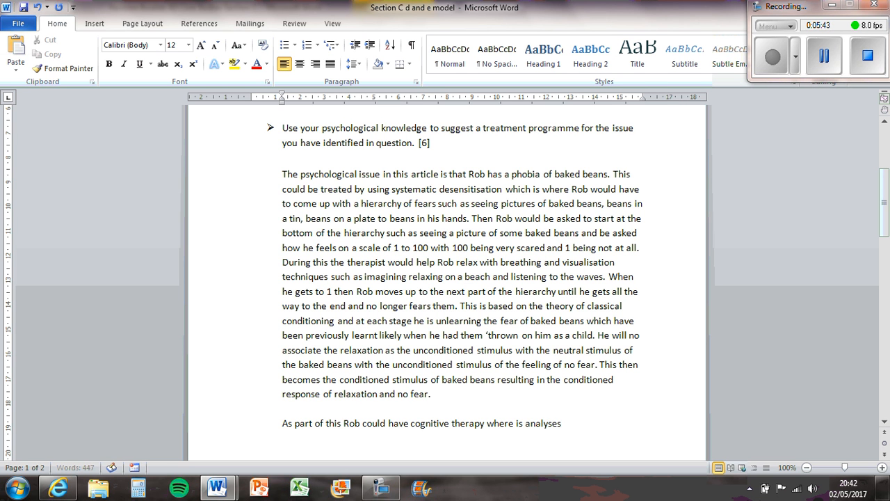
{"action": "type", "text": "his thoughts"}
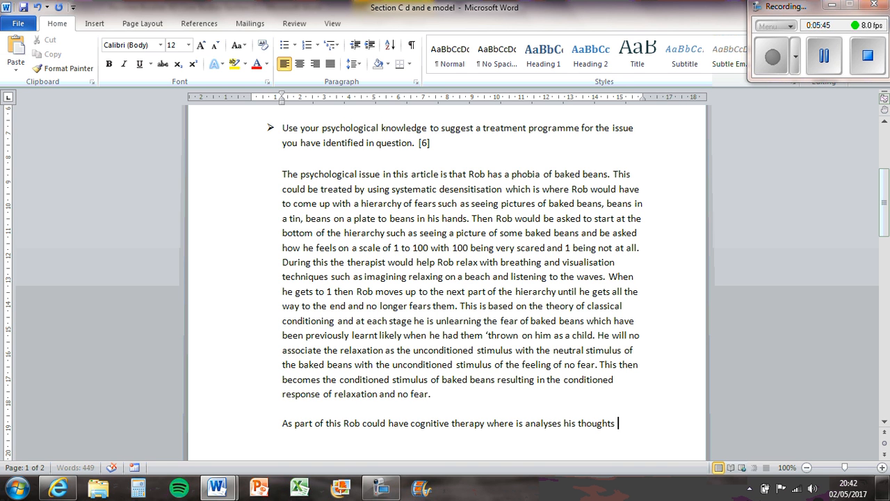
{"action": "type", "text": "and addre"}
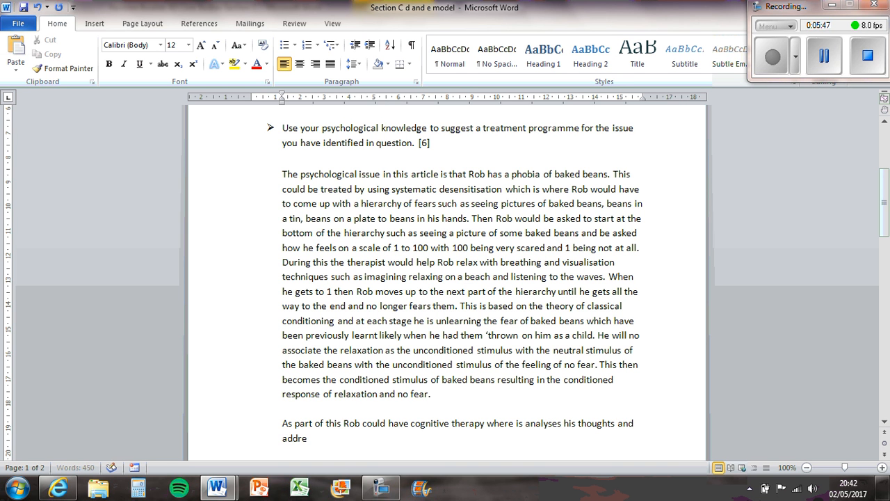
{"action": "type", "text": "sses these"}
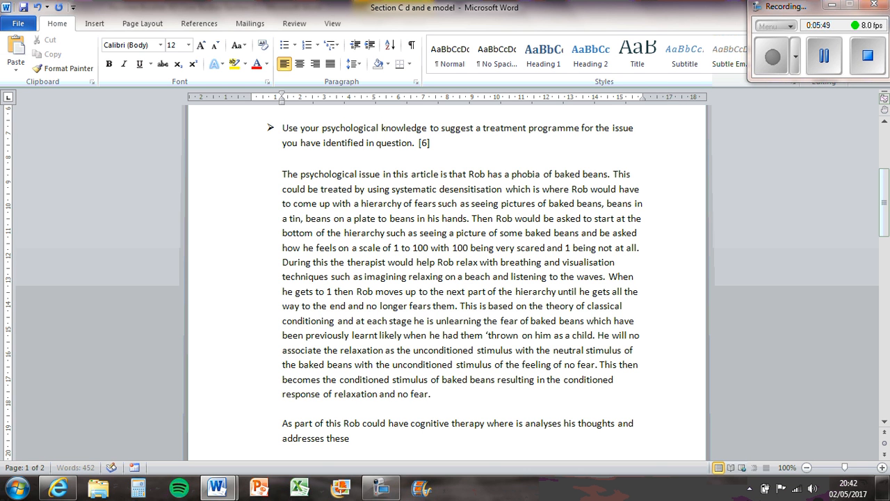
Step: Add that negative thoughts like 'they're going to get me' can be challenged
{"action": "type", "text": "such as having negative thoughts li"}
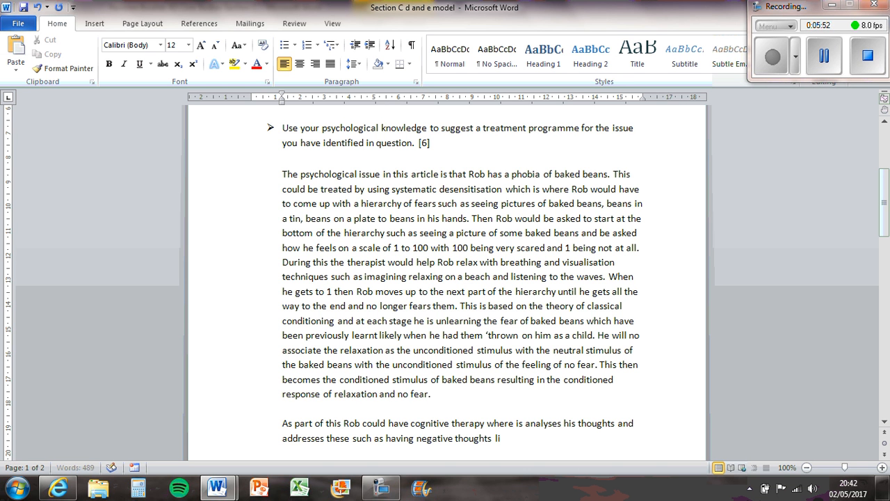
{"action": "type", "text": "ke 'they"}
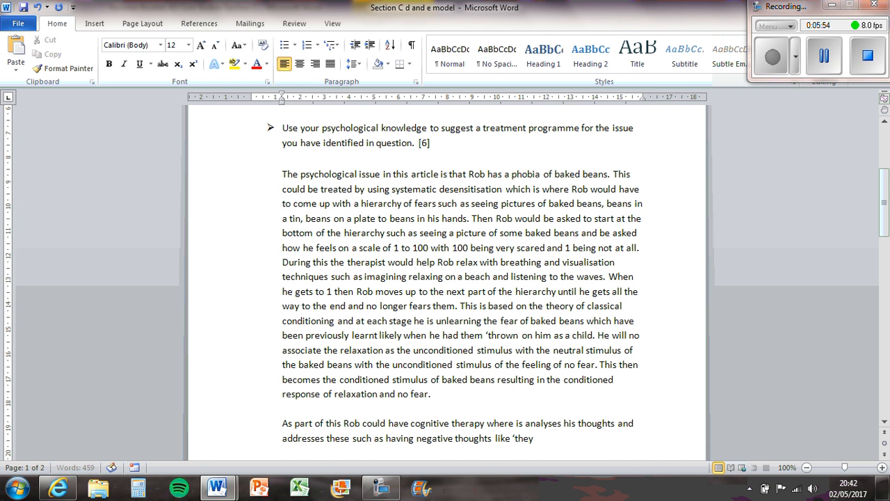
{"action": "type", "text": "'re going to het"}
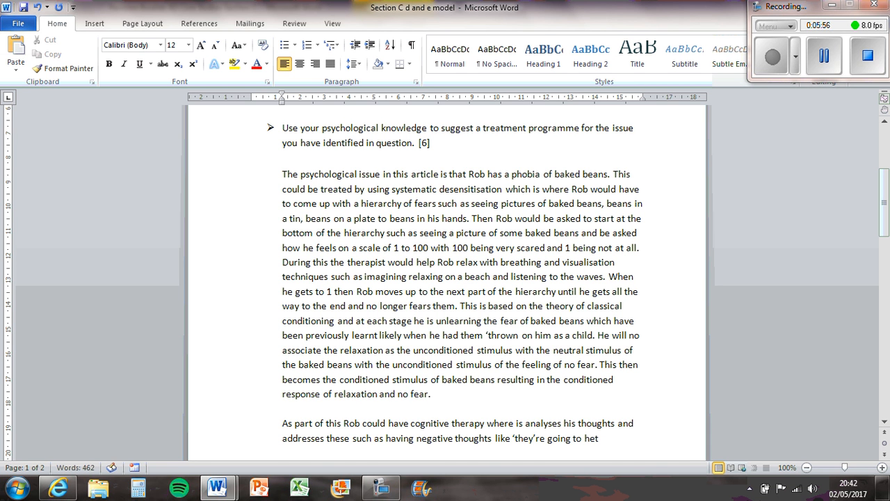
{"action": "type", "text": "get me' c"}
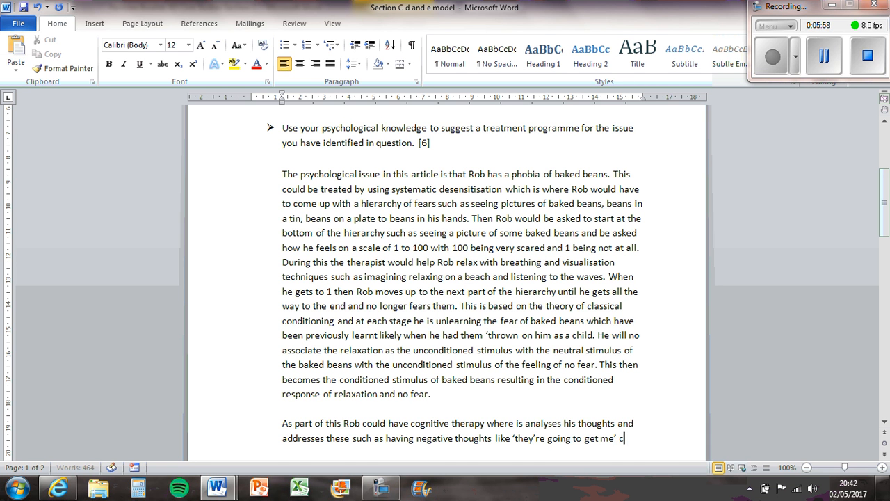
{"action": "type", "text": "an be challeged so that"}
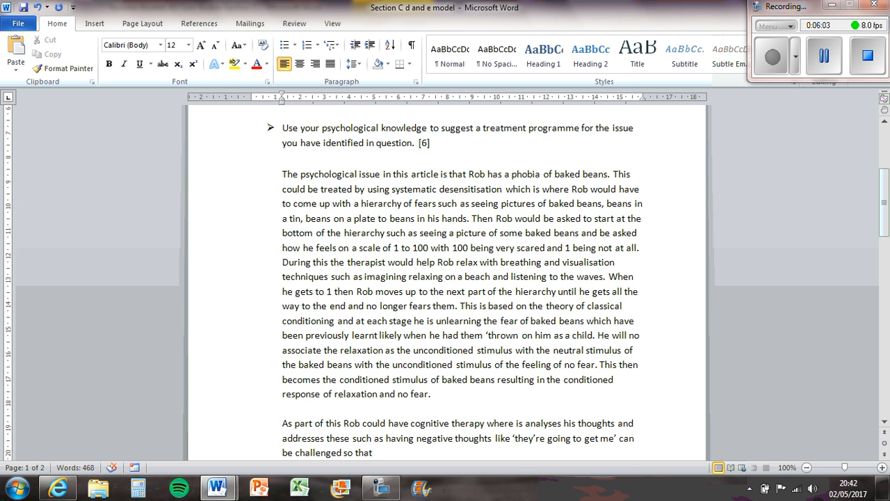
Step: Finish the sentence with 'he knows he is in control' and accept the grammar fix 'where analyses'
{"action": "type", "text": "he know"}
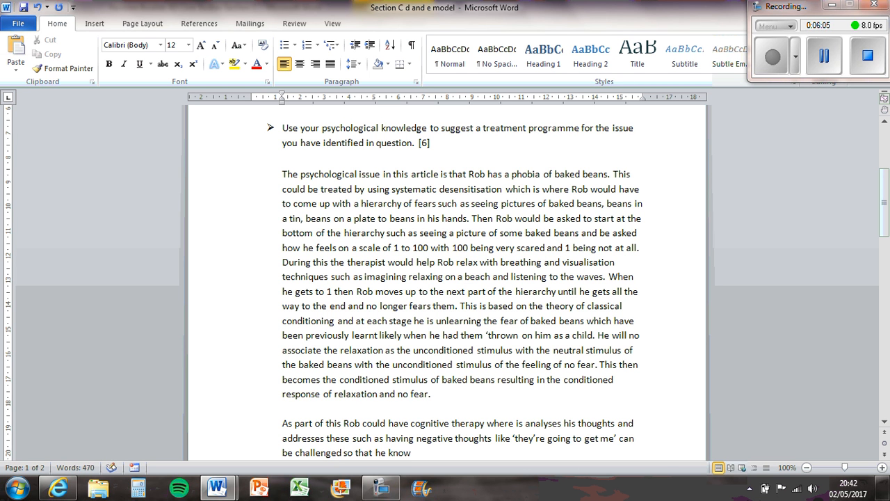
{"action": "type", "text": "s he is in contr"}
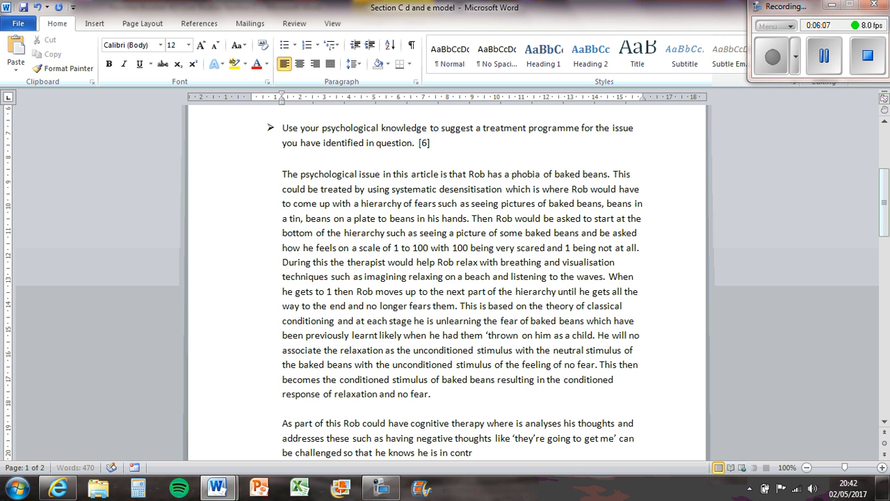
{"action": "scroll", "scroll_direction": "down", "scroll_amount": 3}
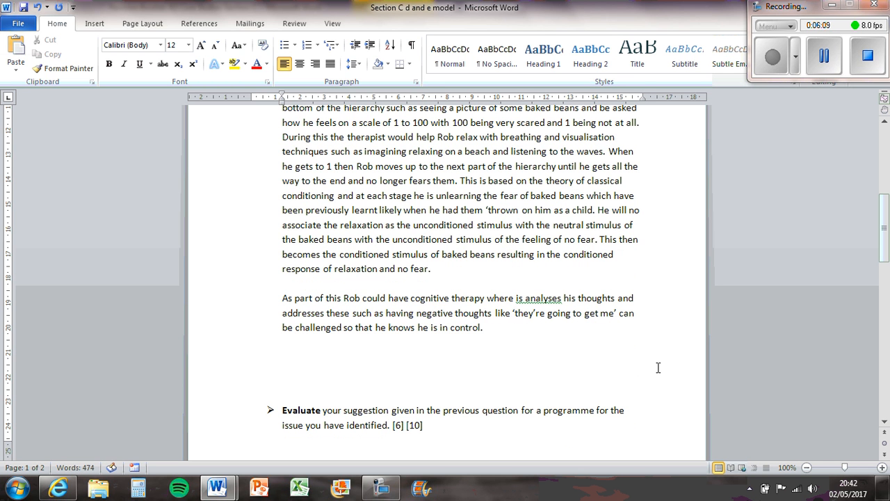
{"action": "right_click", "coordinate": [540, 298]}
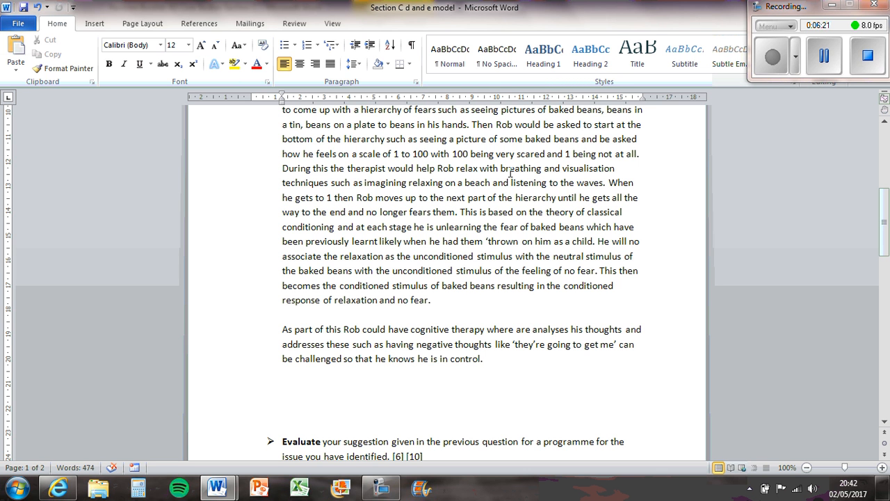
{"action": "scroll", "scroll_direction": "up", "scroll_amount": 3}
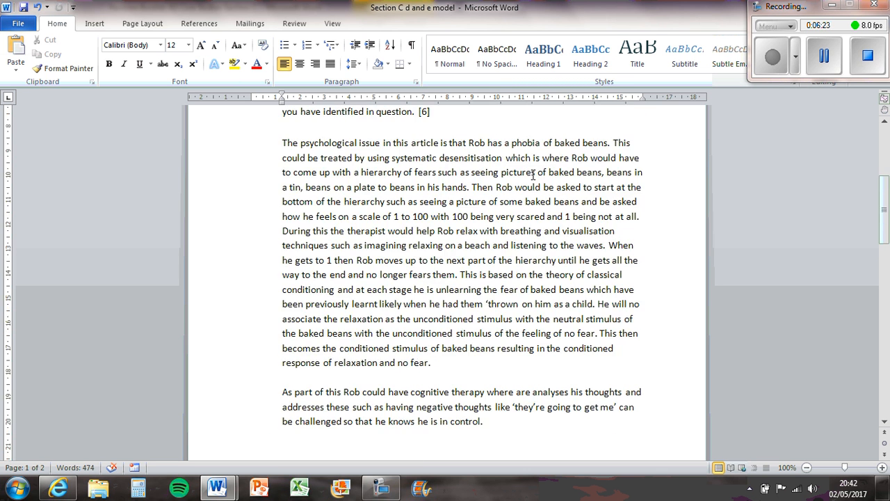
{"action": "mouse_move", "coordinate": [671, 268]}
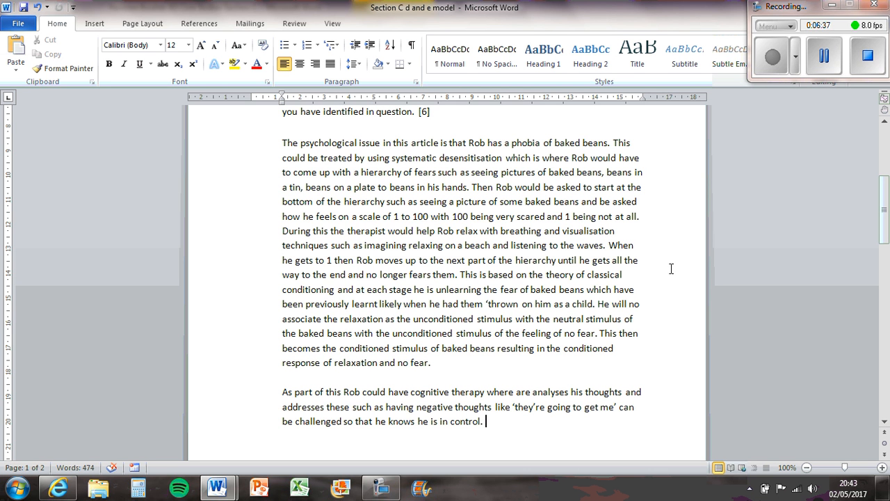
Step: Write that the treatment could include a token economy, earning a token every time Rob touches baked beans
{"action": "type", "text": "Al"}
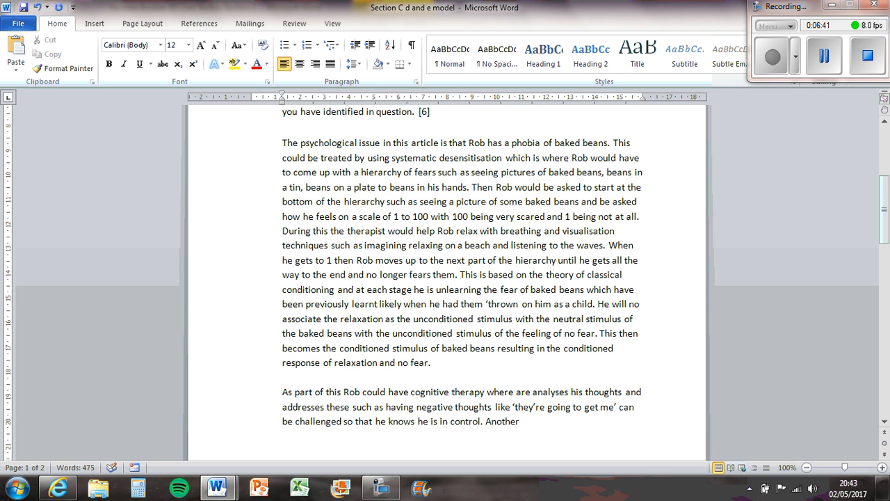
{"action": "type", "text": "part of the treatment"}
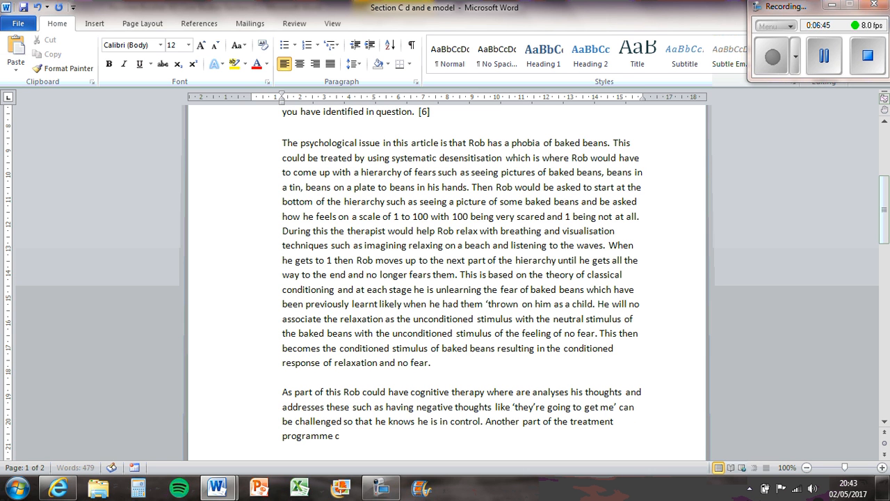
{"action": "type", "text": "ould be"}
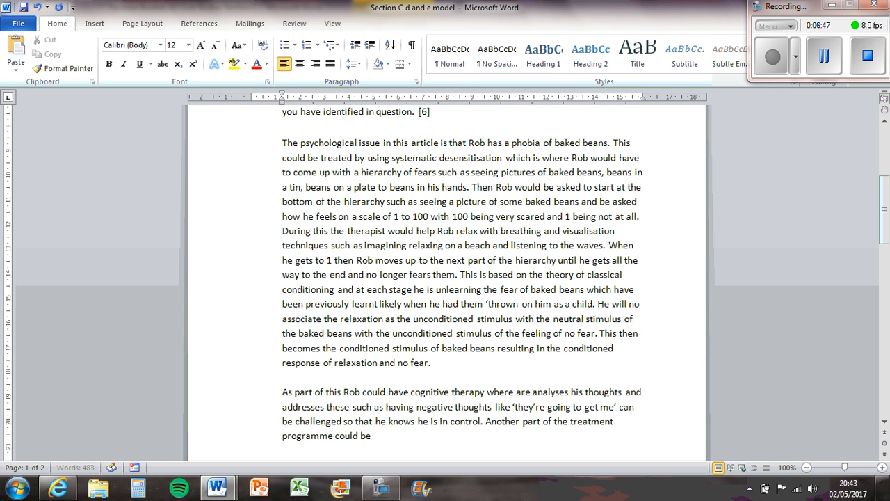
{"action": "type", "text": "token eco"}
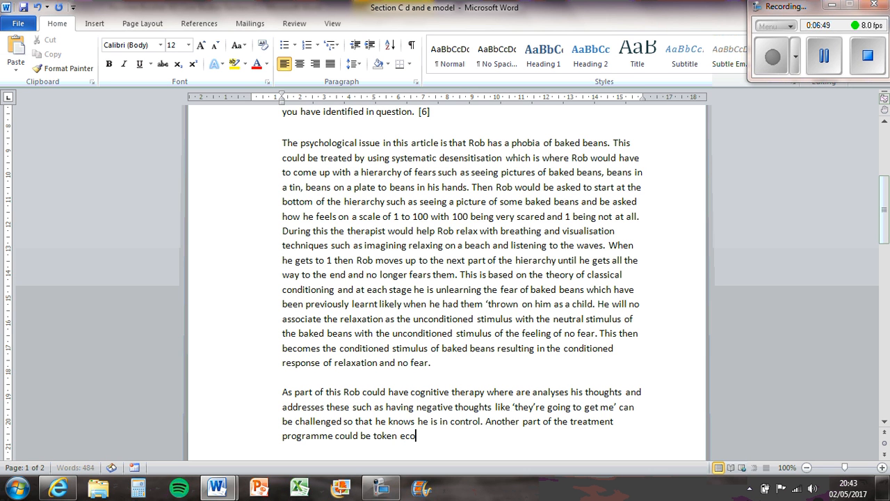
{"action": "type", "text": "nomy so every time Rob"}
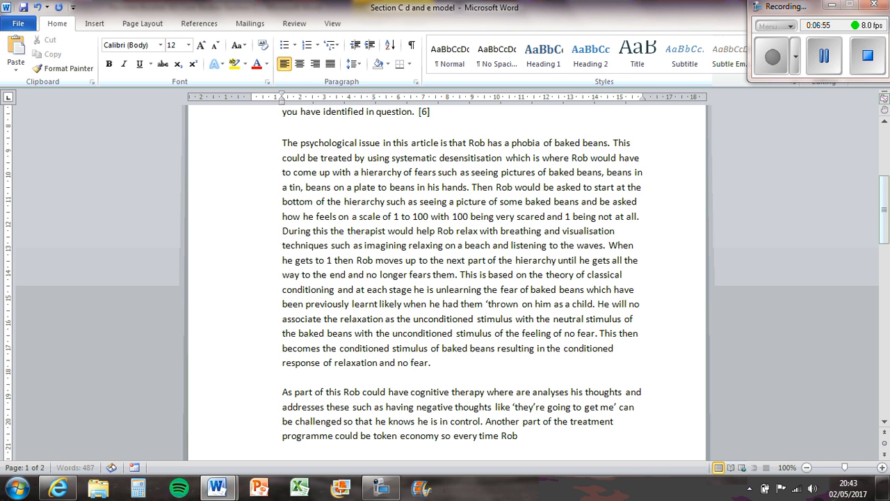
{"action": "type", "text": "touche"}
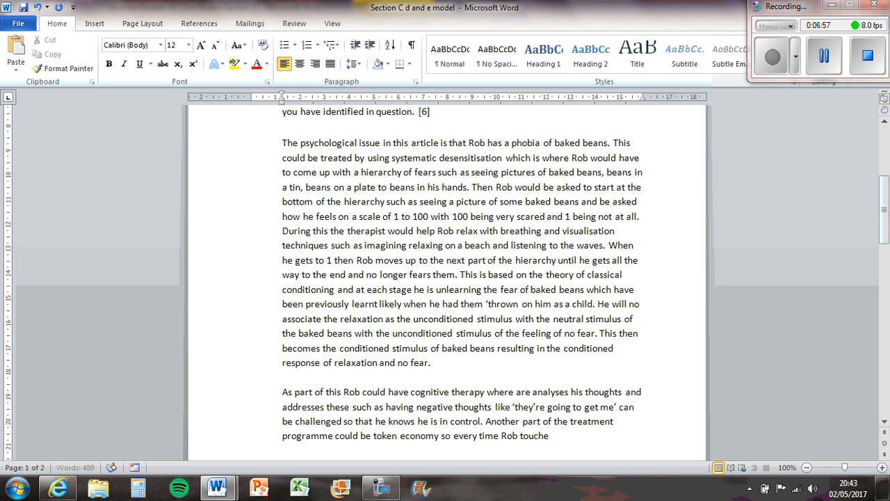
{"action": "type", "text": "s baked beas"}
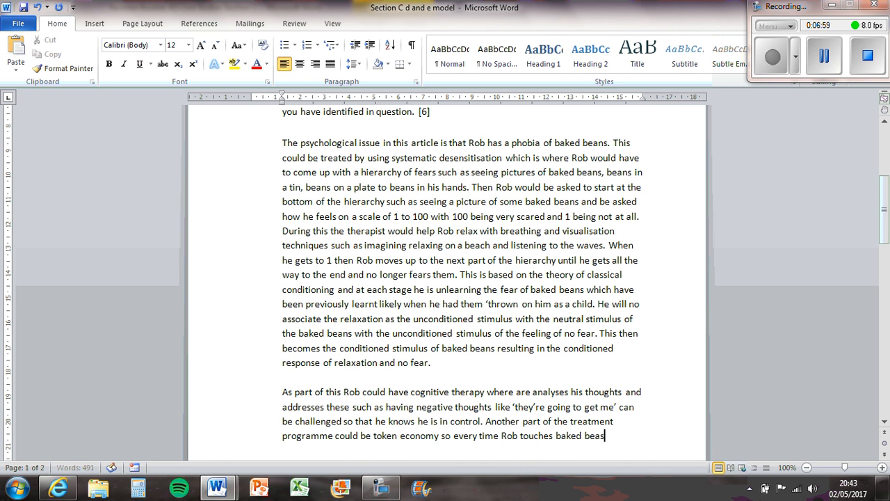
{"action": "type", "text": "ns he gets"}
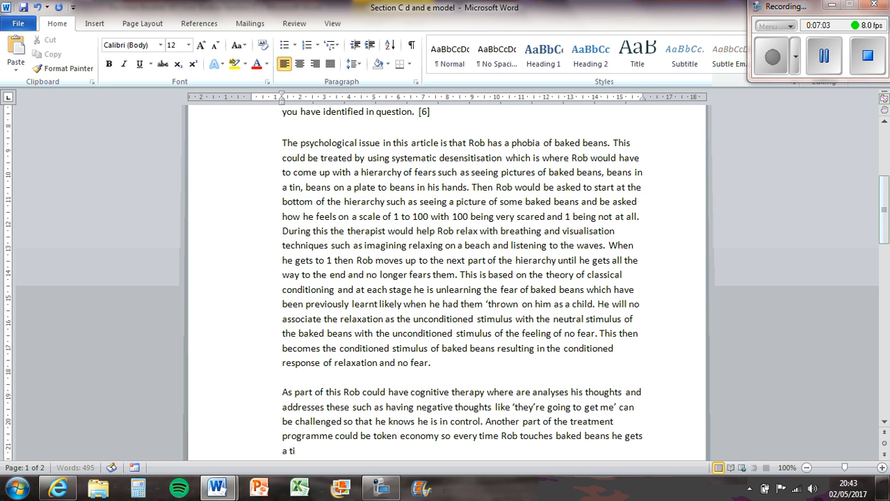
{"action": "type", "text": "oken that can then"}
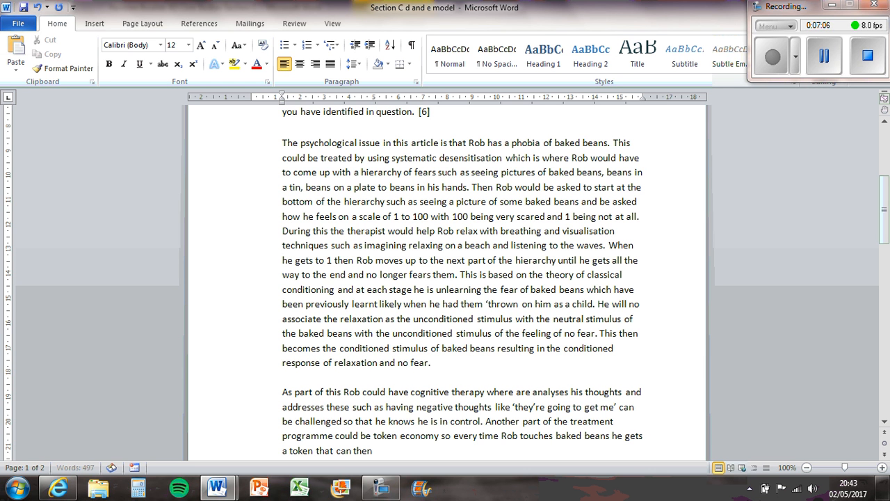
Step: Add that tokens can be exchanged for a reward and that this is based on operant conditioning
{"action": "type", "text": "be exchanged f"}
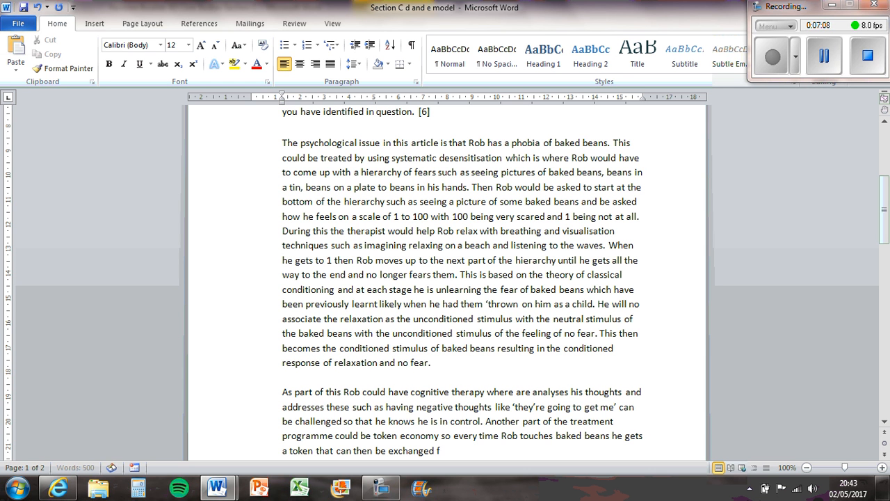
{"action": "type", "text": "or a reward."}
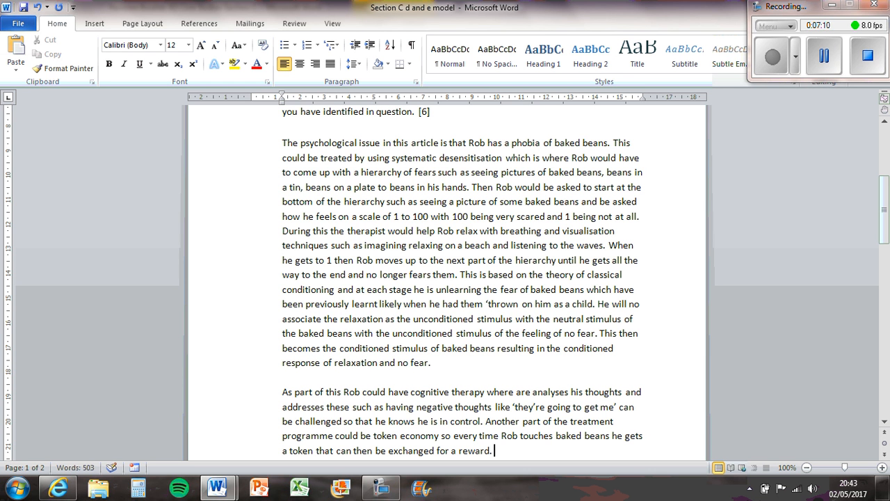
{"action": "type", "text": "This"}
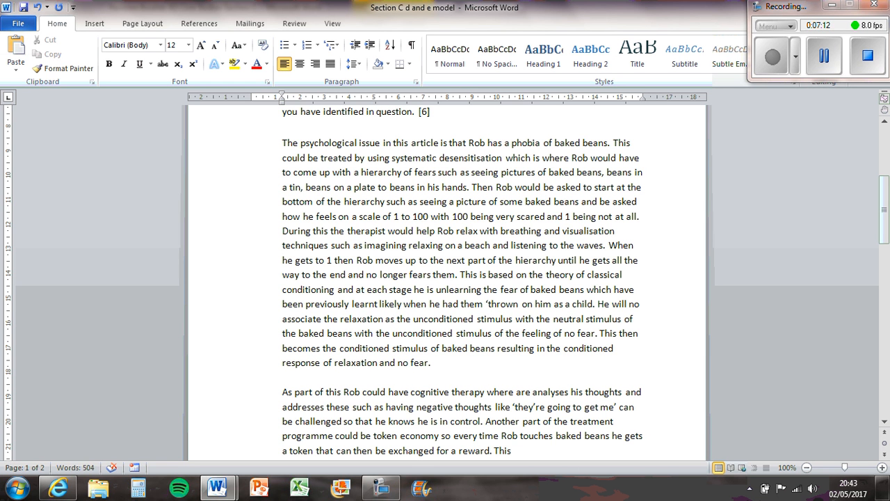
{"action": "type", "text": "is based on"}
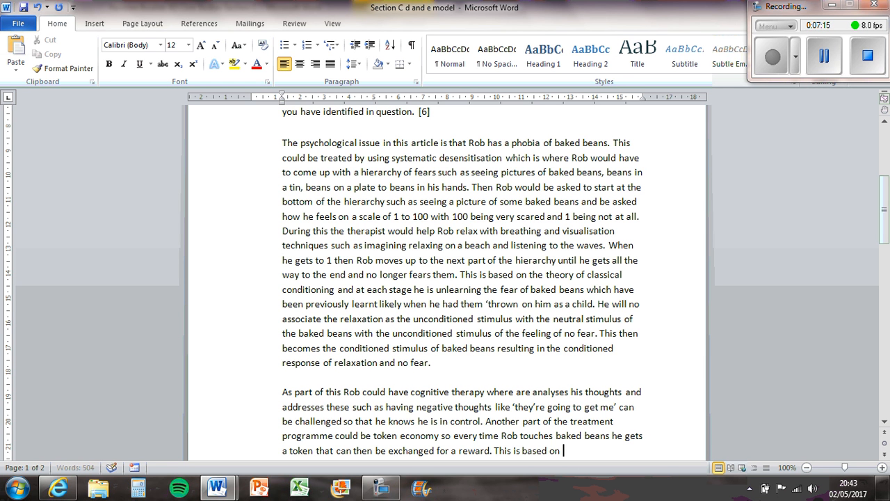
{"action": "type", "text": "operant conditioni"}
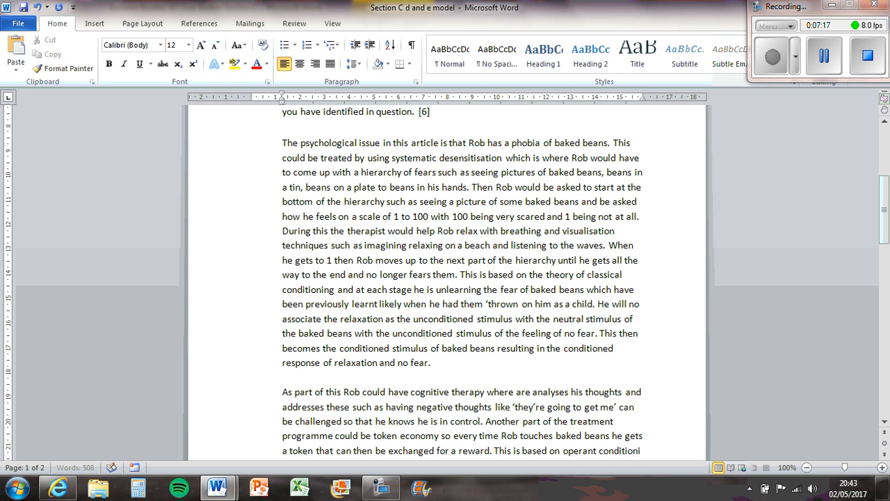
{"action": "scroll", "scroll_direction": "down", "scroll_amount": 3}
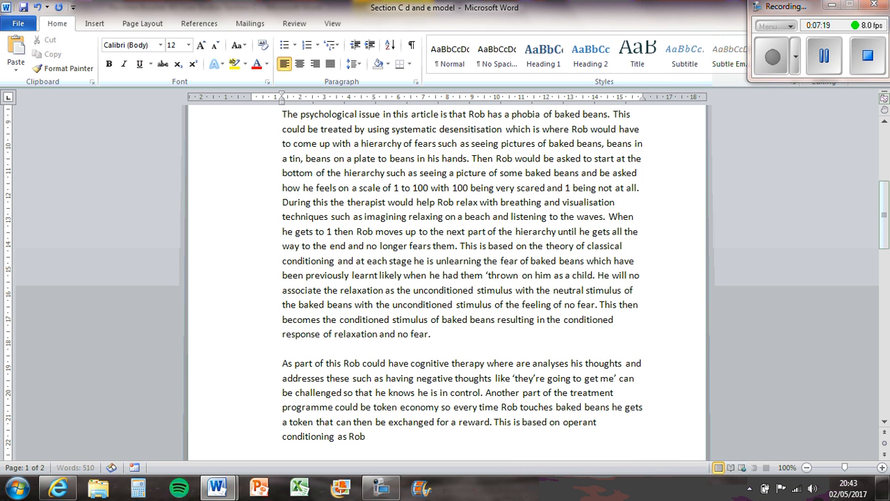
Step: Finish: Rob is positively reinforced to touch baked beans with a pleasurable consequence as a reward
{"action": "type", "text": "is positively ren"}
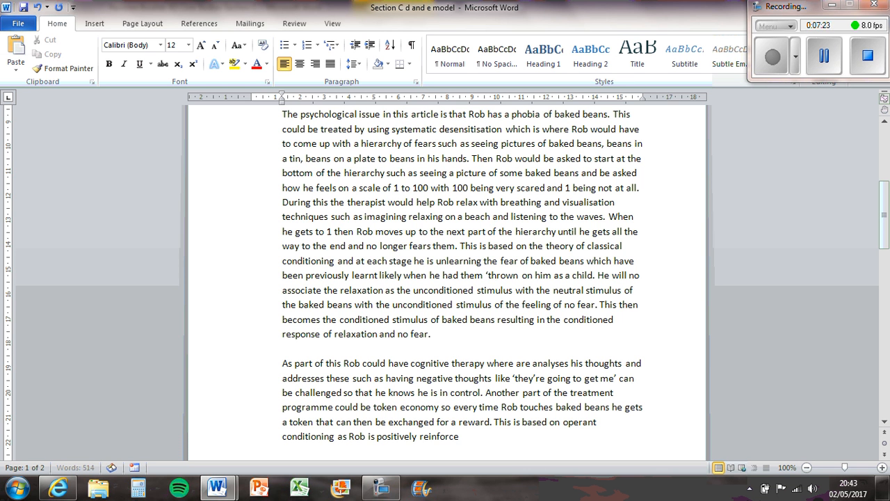
{"action": "type", "text": "d to touch"}
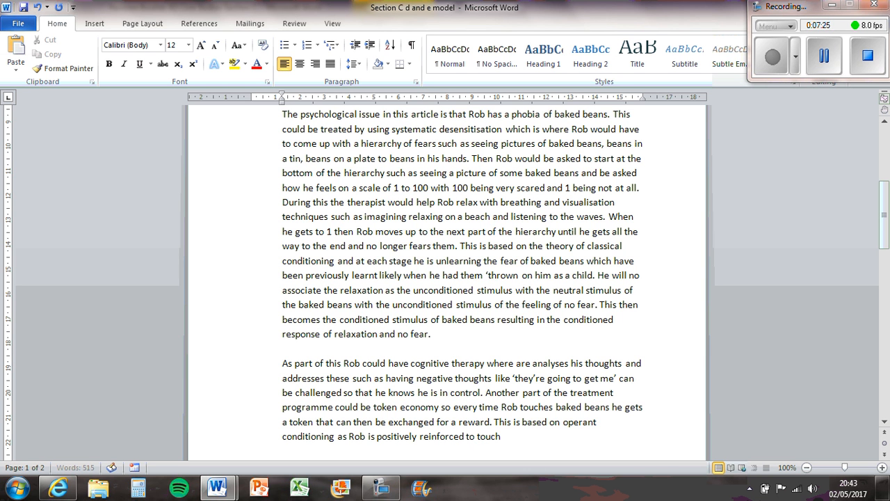
{"action": "type", "text": "baked beans and receive a ple"}
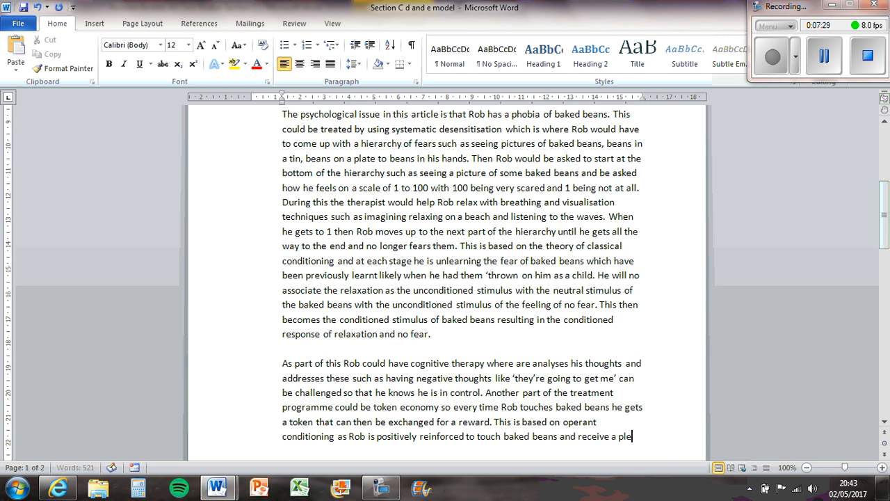
{"action": "type", "text": "asurable"}
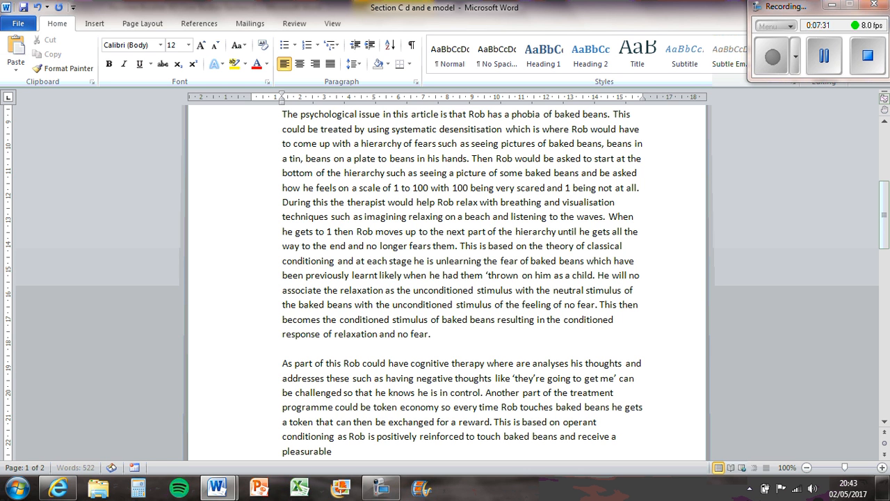
{"action": "type", "text": "consequence in the form a"}
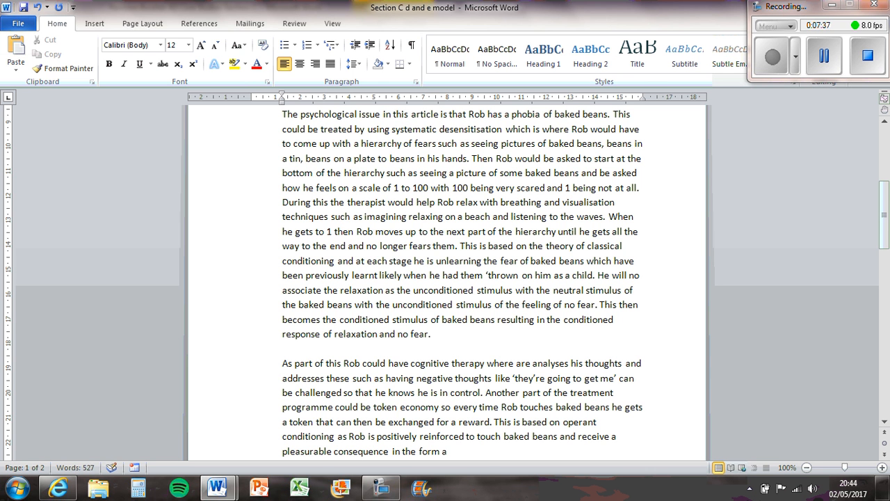
{"action": "scroll", "scroll_direction": "up", "scroll_amount": 3}
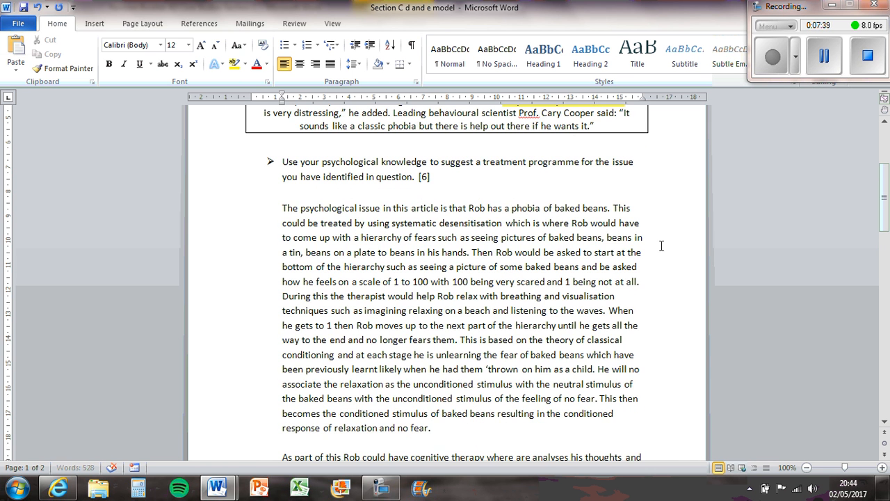
{"action": "scroll", "scroll_direction": "down", "scroll_amount": 3}
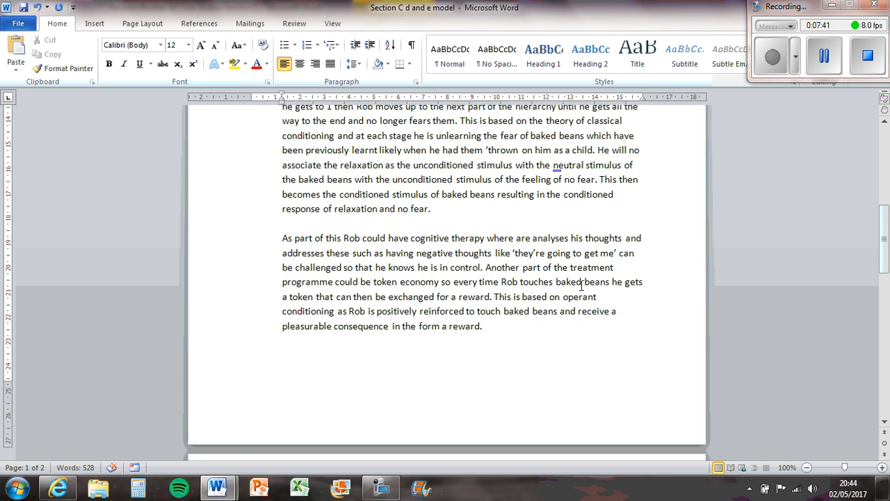
{"action": "scroll", "scroll_direction": "down", "scroll_amount": 3}
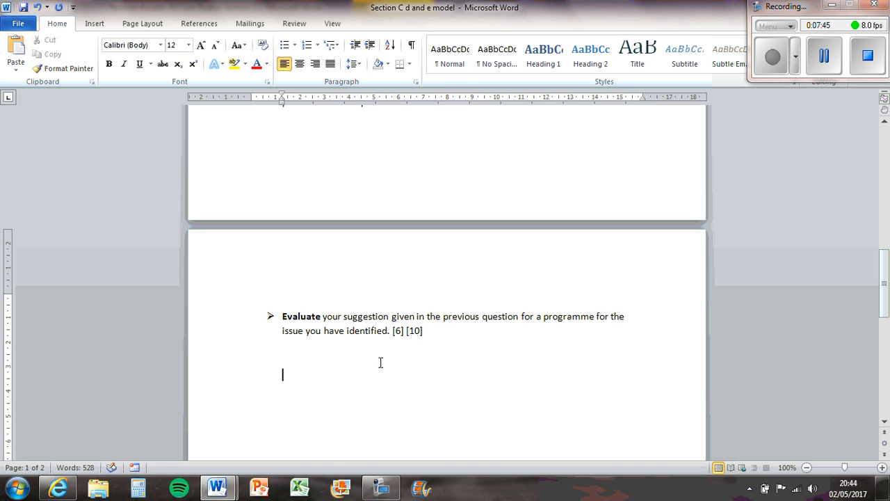
Step: Write that a strength of classical conditioning for Rob's baked bean phobia is that it is scientific
{"action": "type", "text": "A strength"}
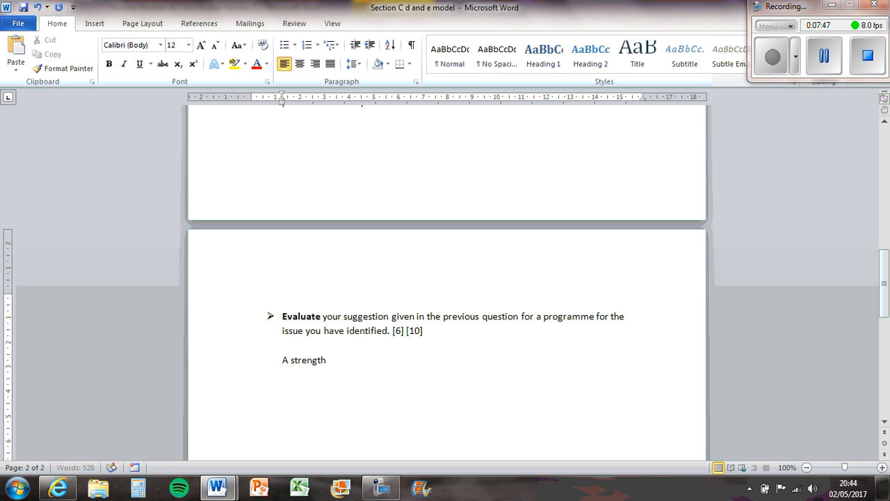
{"action": "type", "text": "of using classical co"}
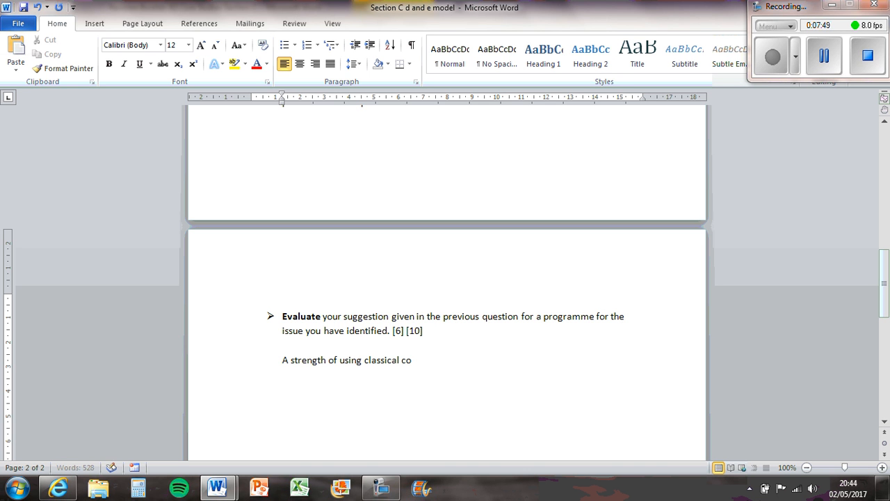
{"action": "type", "text": "nditioning tot"}
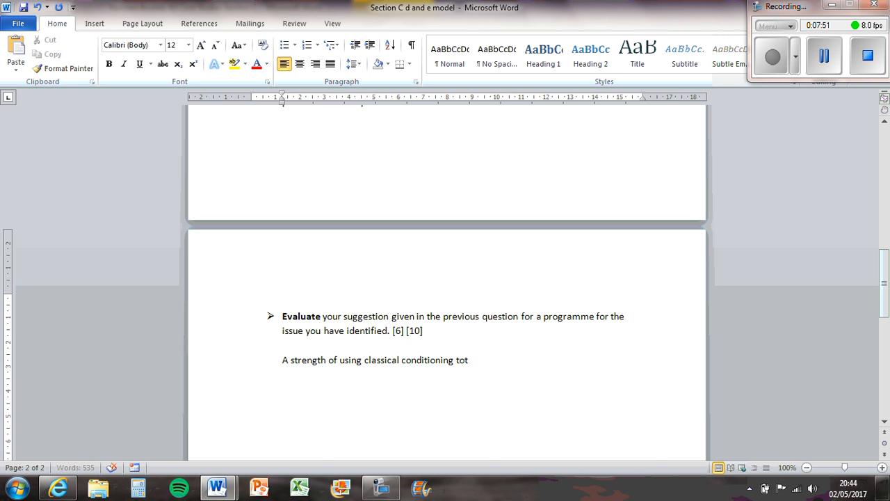
{"action": "type", "text": "treat"}
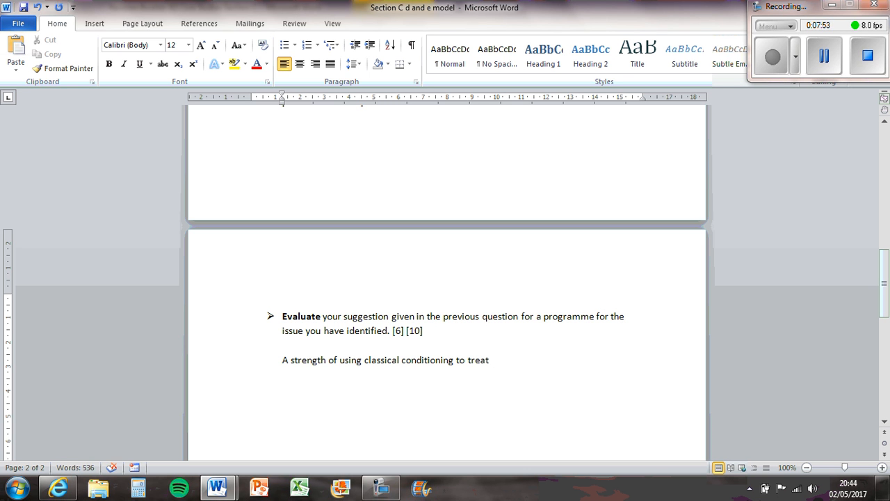
{"action": "type", "text": "Rob's baked"}
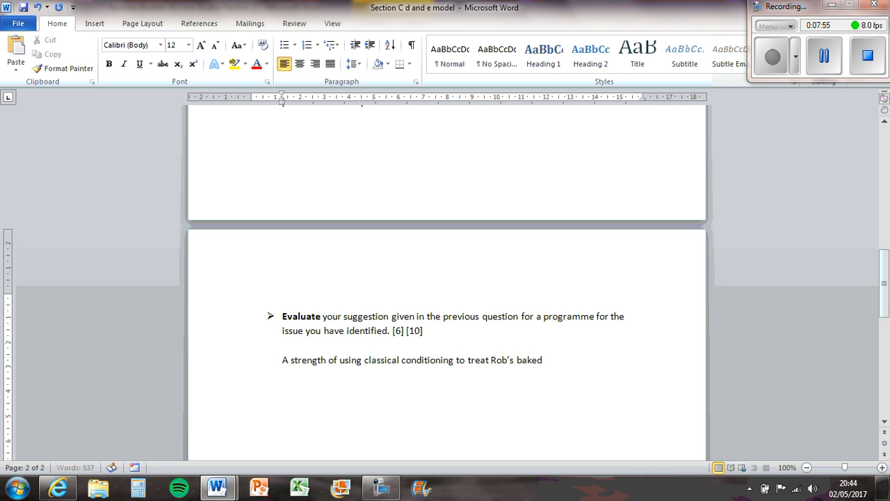
{"action": "type", "text": "bean phob"}
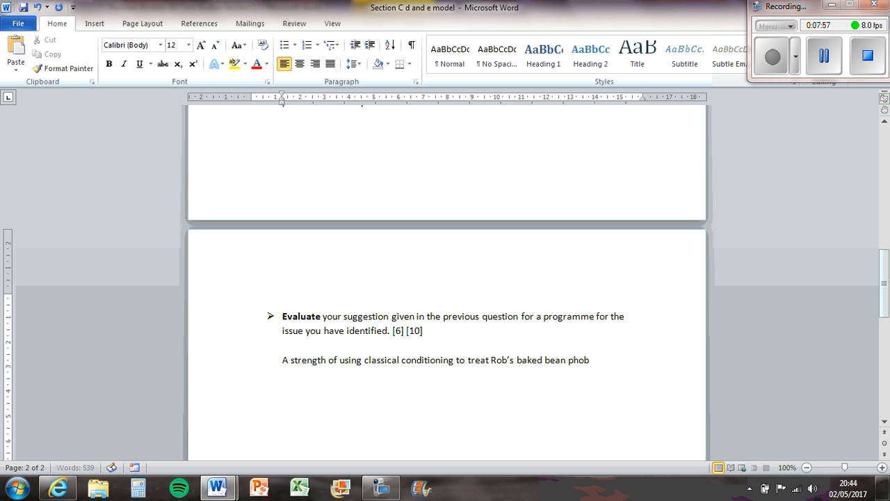
{"action": "type", "text": "ia is that"}
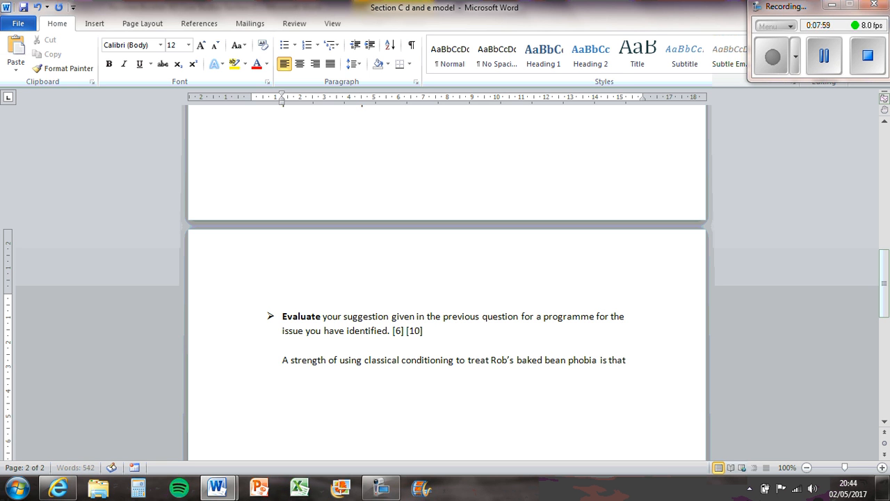
{"action": "type", "text": "it is s"}
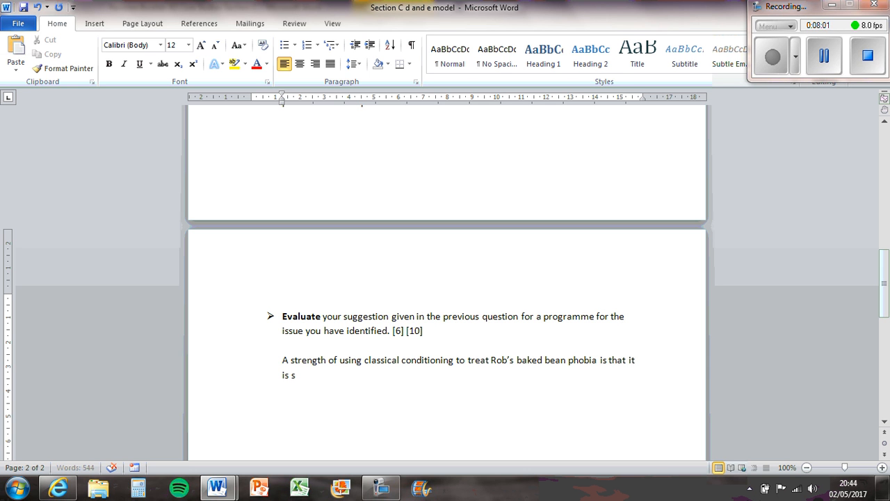
{"action": "type", "text": "cientifica and measurable as it workd"}
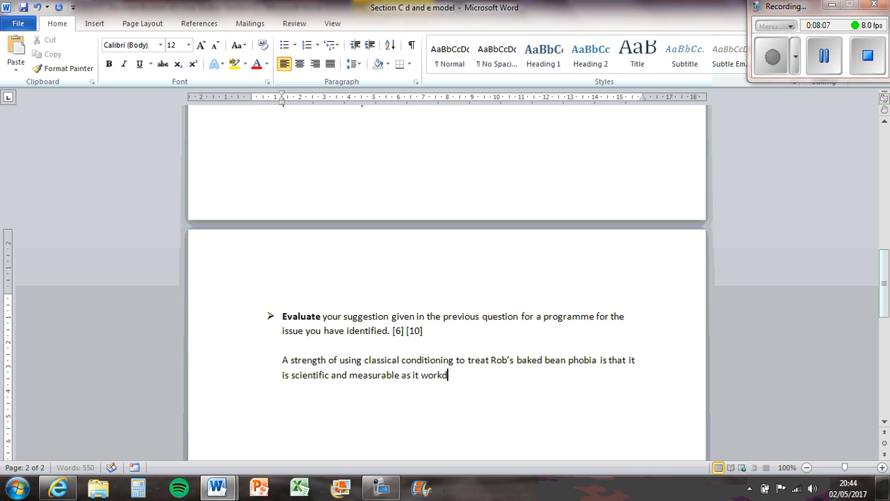
Step: Continue: 'as it works on the principles of behaviour being observable and measurable'
{"action": "key", "text": "BackSpace"}
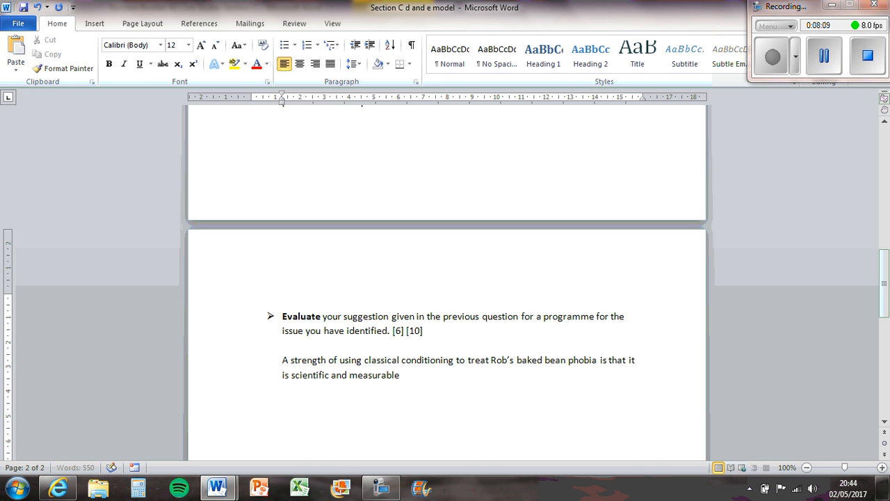
{"action": "type", "text": "as it"}
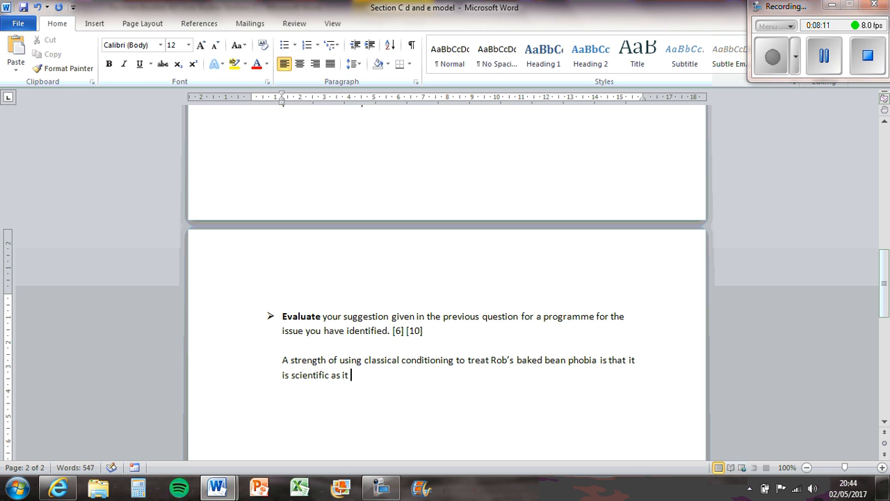
{"action": "type", "text": "works on the princi"}
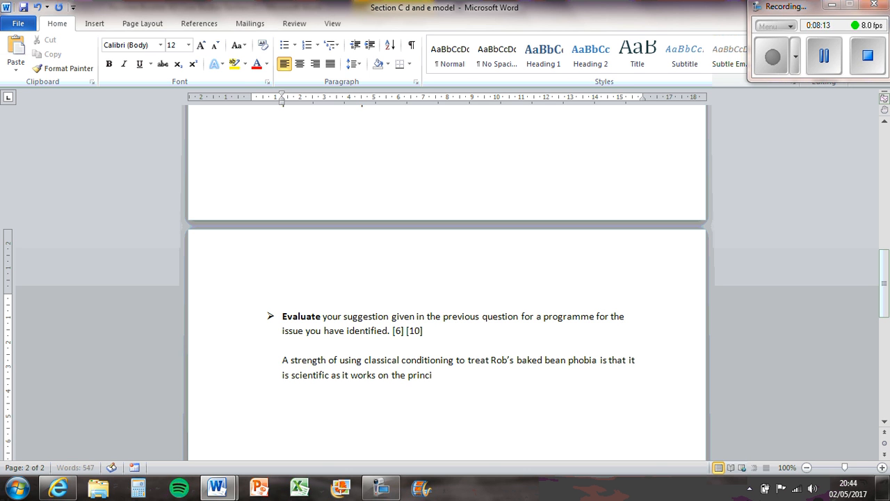
{"action": "type", "text": "b"}
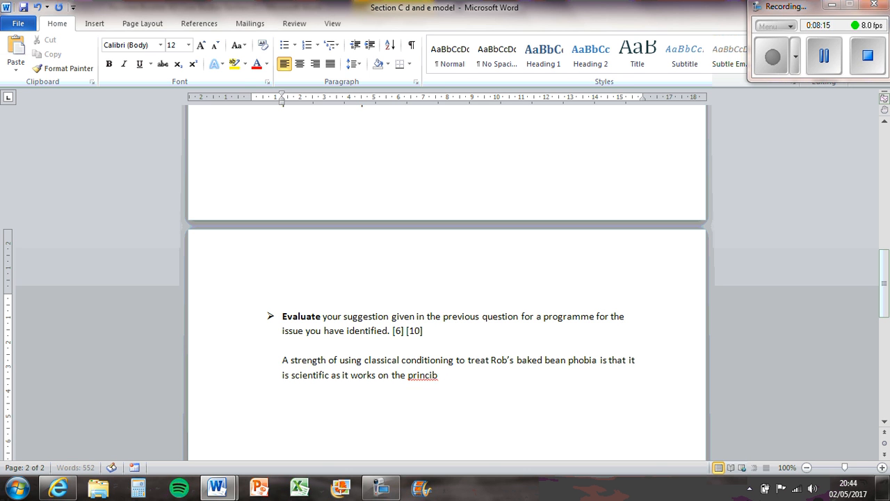
{"action": "type", "text": "les of b"}
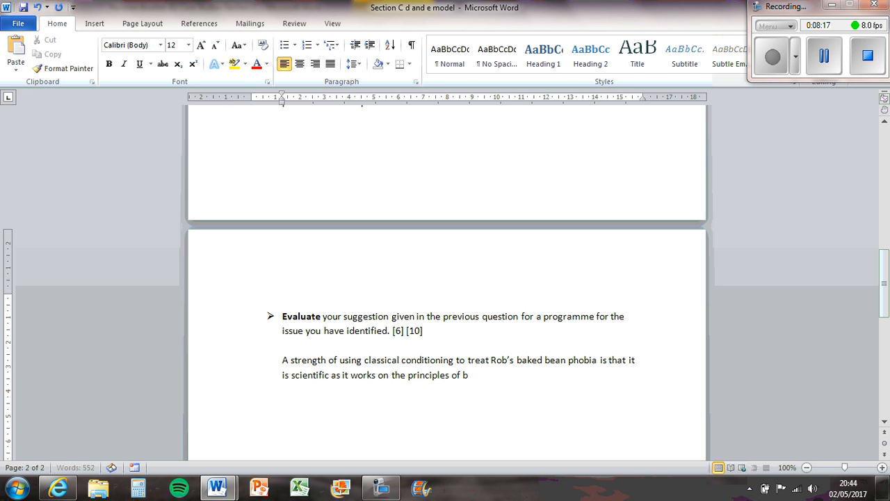
{"action": "type", "text": "ehaviour being"}
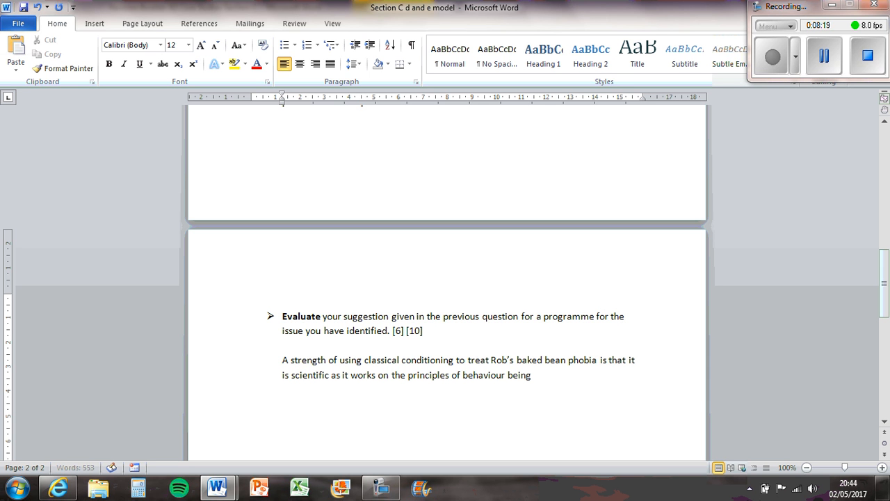
{"action": "type", "text": "observable and"}
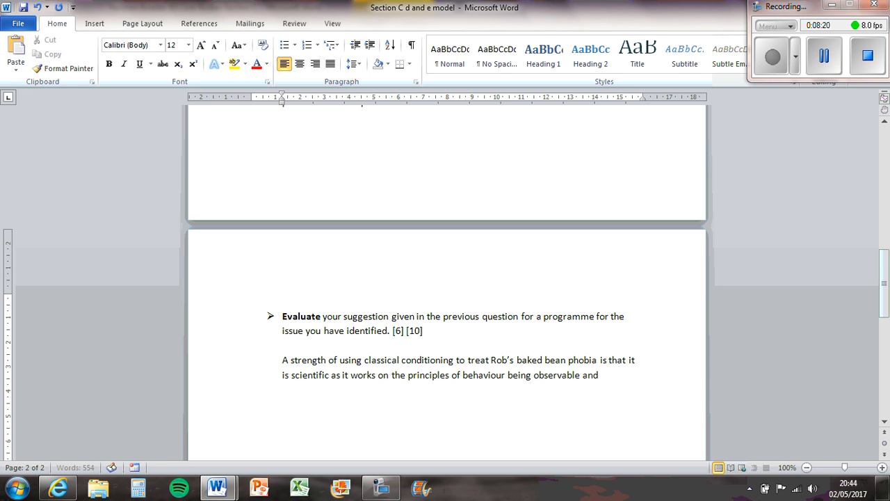
{"action": "type", "text": "measurable"}
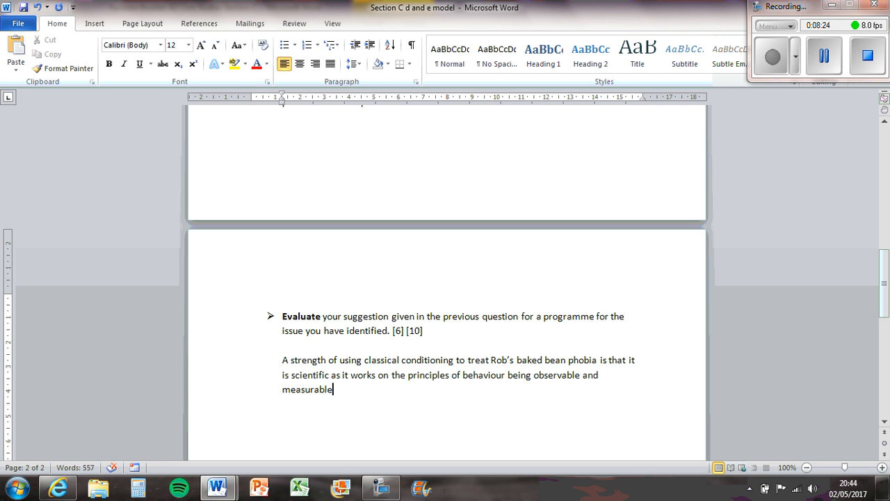
Step: Add that it also uses standardised procedures to treat the phobia in terms of the hierarchy of fears
{"action": "type", "text": "."}
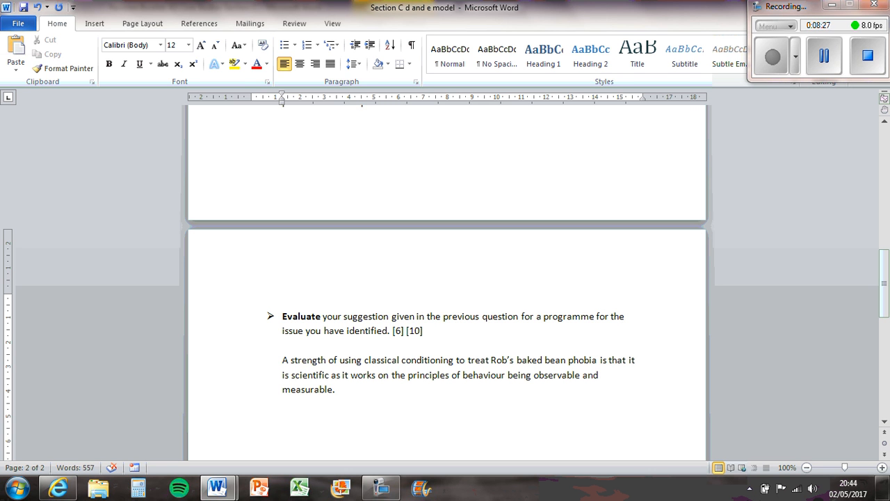
{"action": "type", "text": "It is als"}
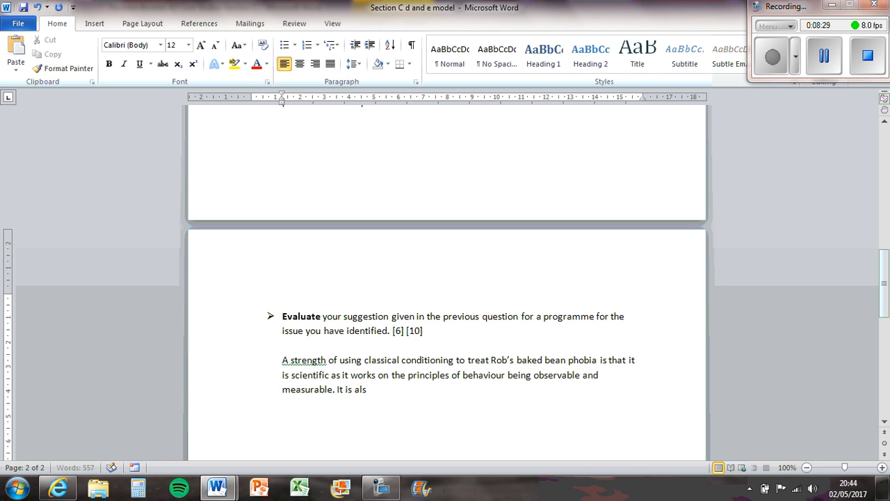
{"action": "type", "text": "o"}
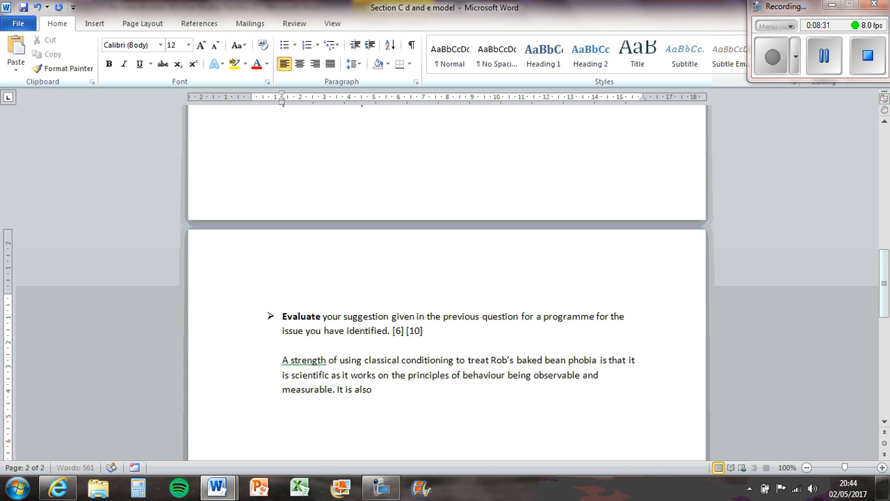
{"action": "key", "text": "BackSpace"}
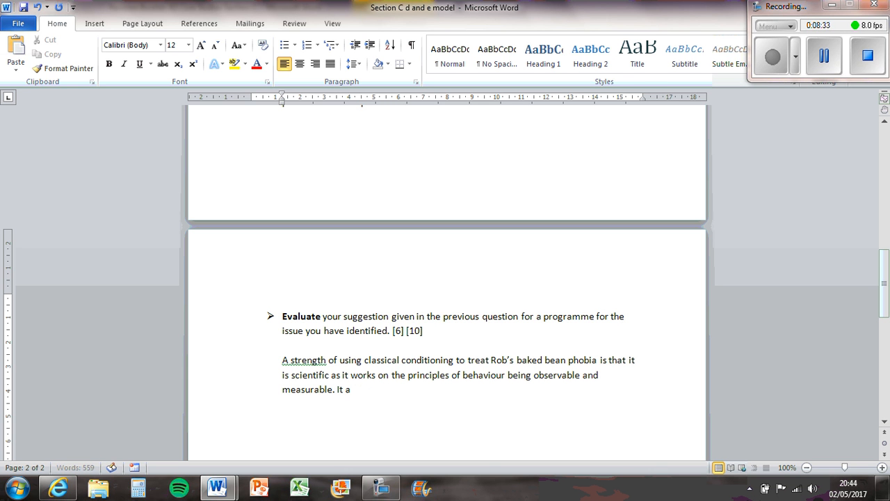
{"action": "type", "text": "alos u"}
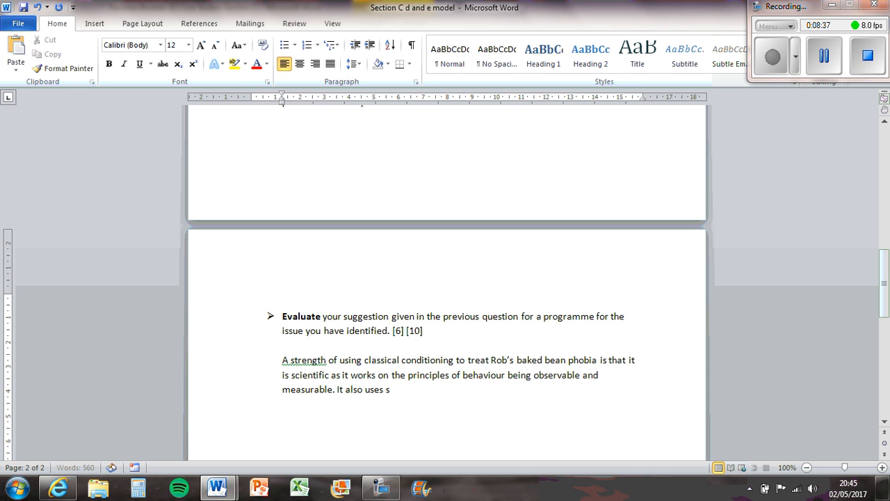
{"action": "type", "text": "tandardised pr"}
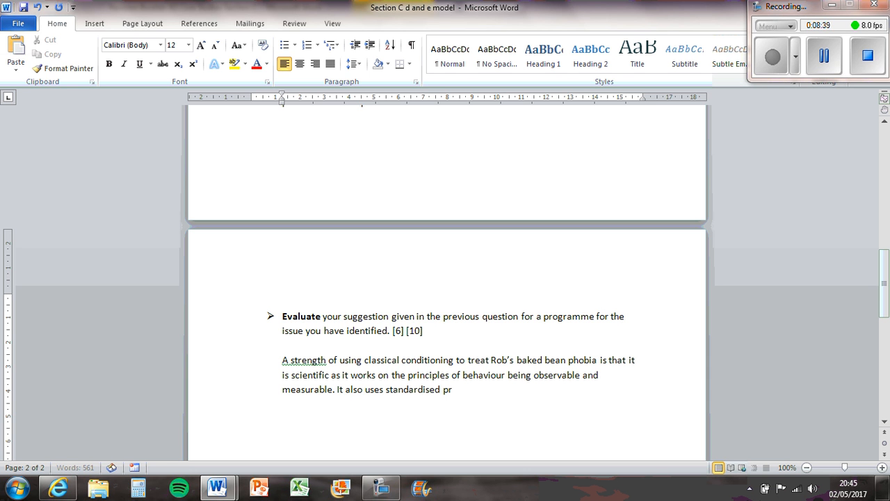
{"action": "type", "text": "ocedures to re"}
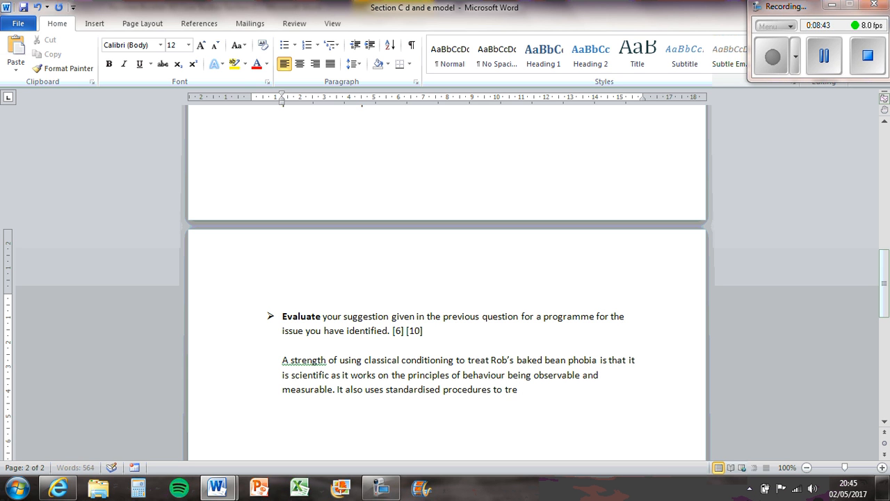
{"action": "type", "text": "at the phobia i"}
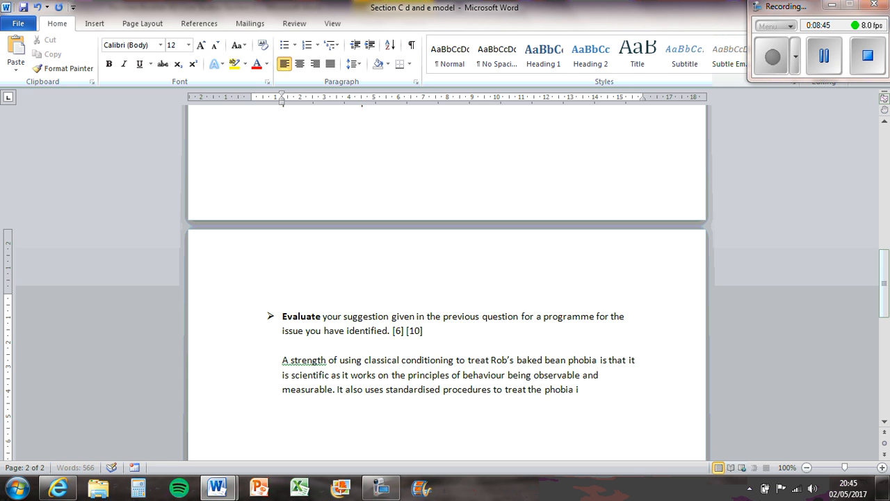
{"action": "type", "text": "in terms of the heir"}
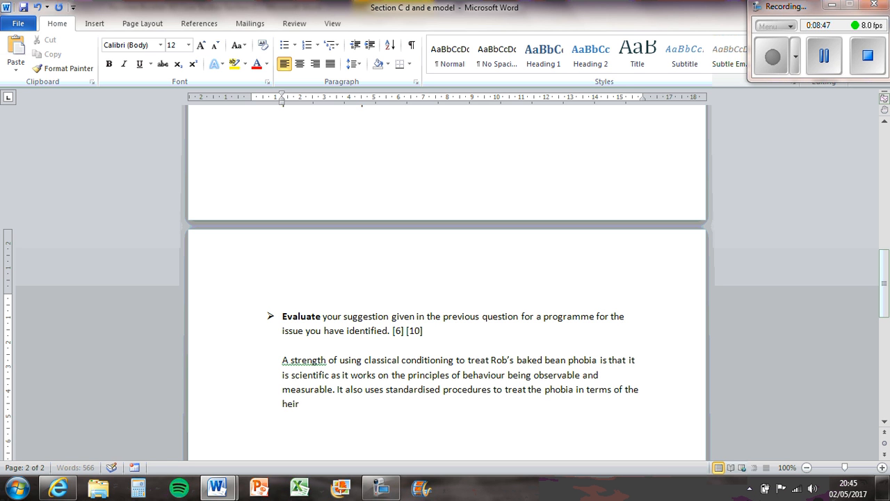
{"action": "type", "text": "arch of fears and so is"}
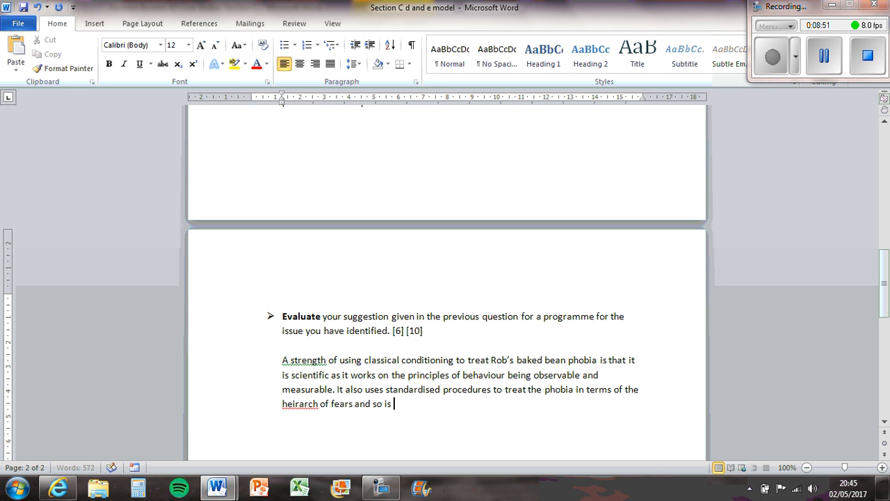
Step: Finish: it is replicable and the outcome of Rob not being afraid of baked beans should be reliable
{"action": "type", "text": "replicable an"}
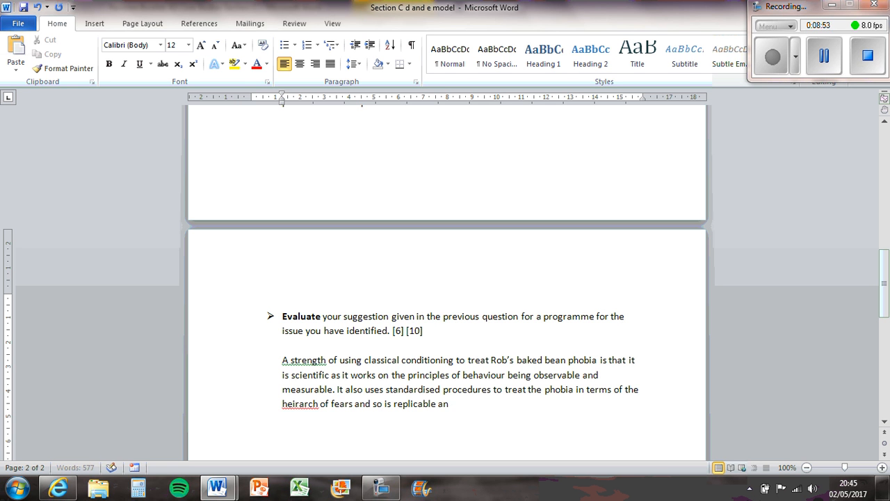
{"action": "type", "text": "d the outcome o"}
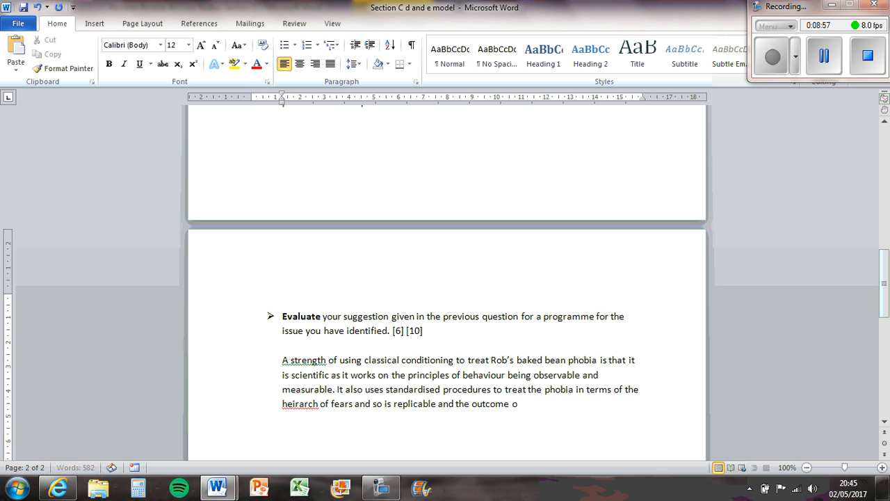
{"action": "type", "text": "f R"}
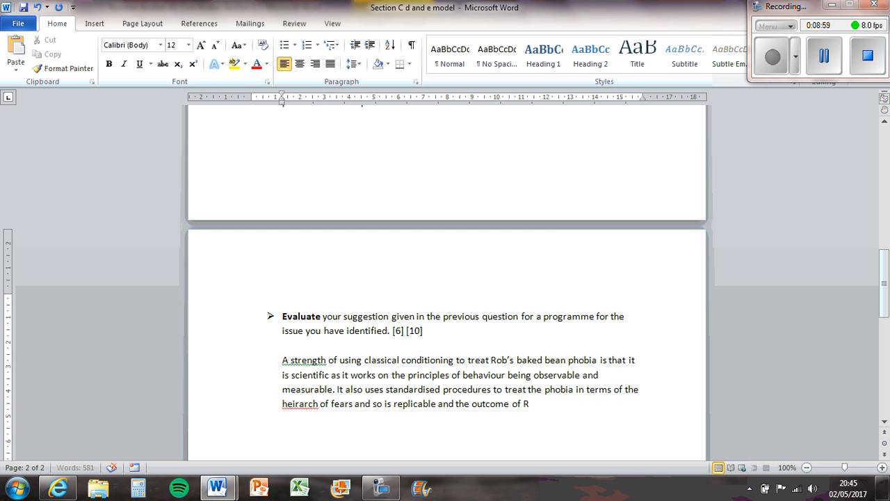
{"action": "type", "text": "ob not being afra"}
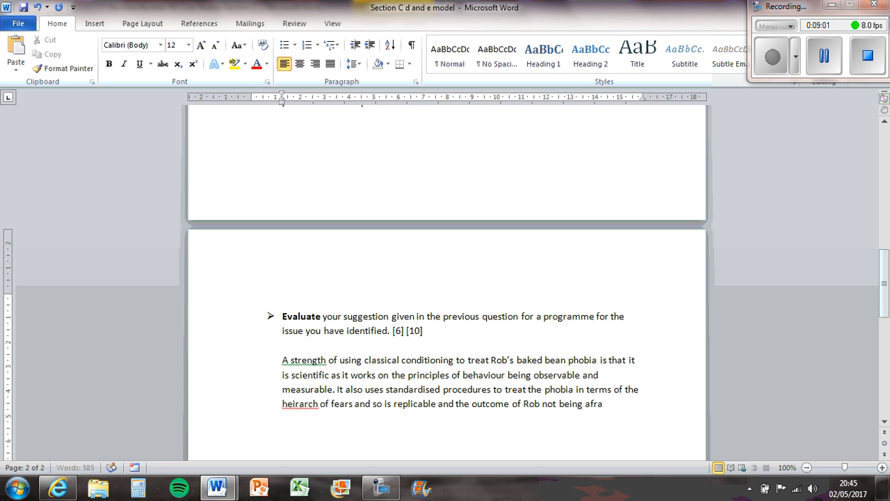
{"action": "type", "text": "aid of bake"}
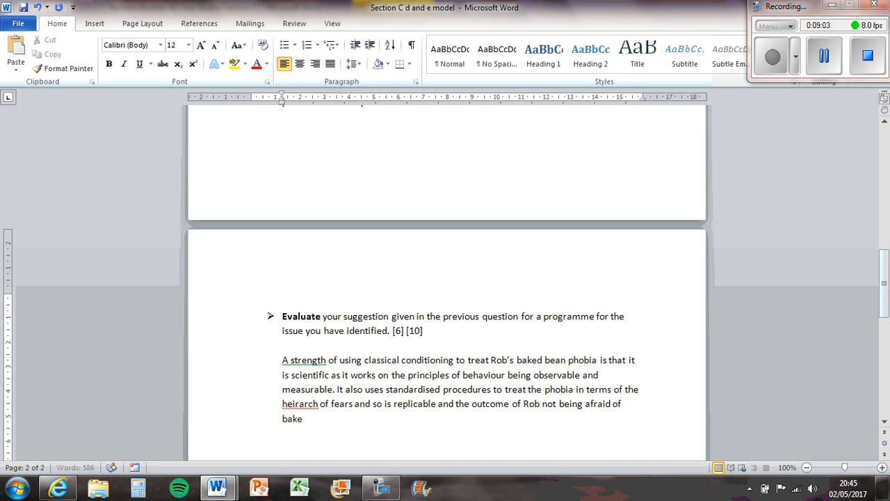
{"action": "type", "text": "d beans should"}
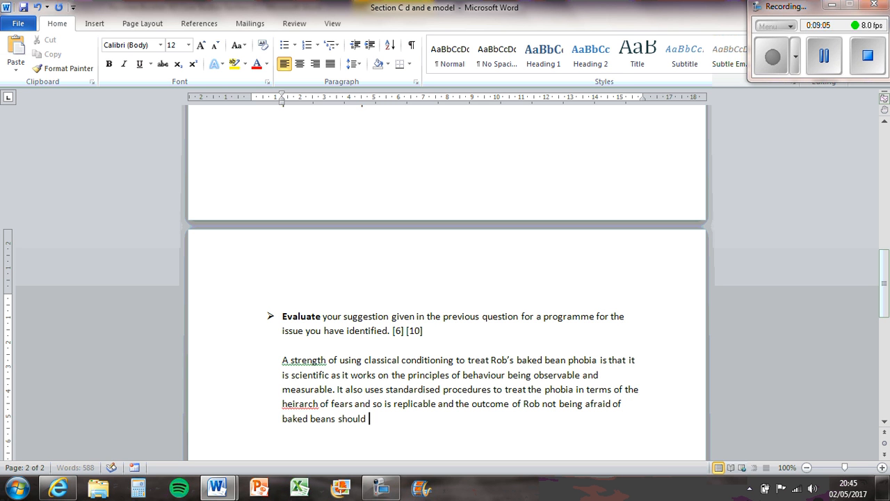
{"action": "type", "text": "be reliable."}
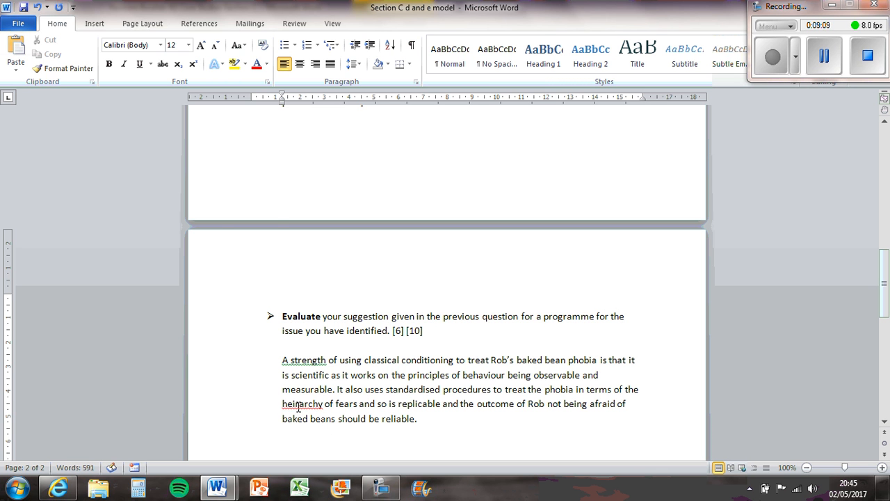
Step: Write that however this treatment is reductionist, assuming previously learned behaviour can be unlearned
{"action": "scroll", "scroll_direction": "up", "scroll_amount": 3}
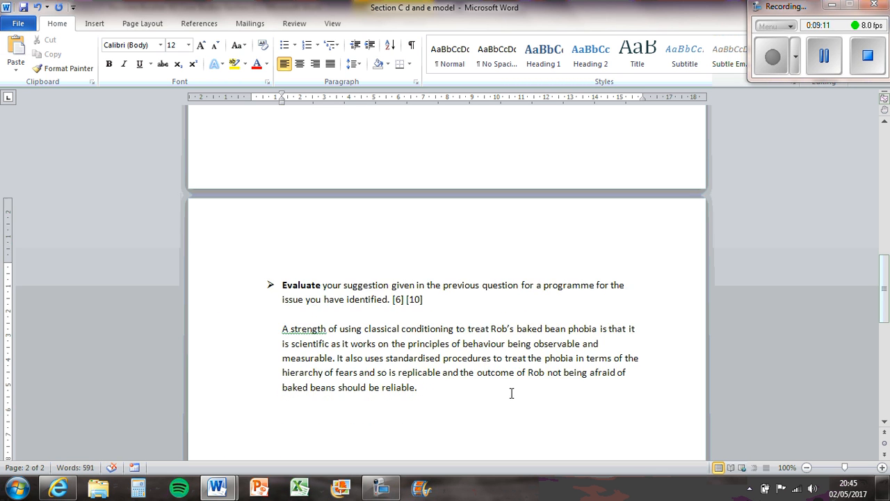
{"action": "type", "text": "However"}
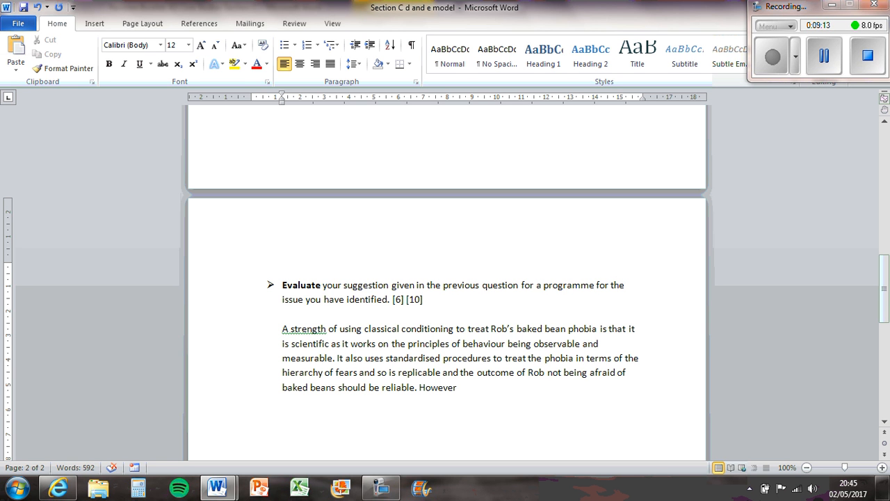
{"action": "type", "text": "this way"}
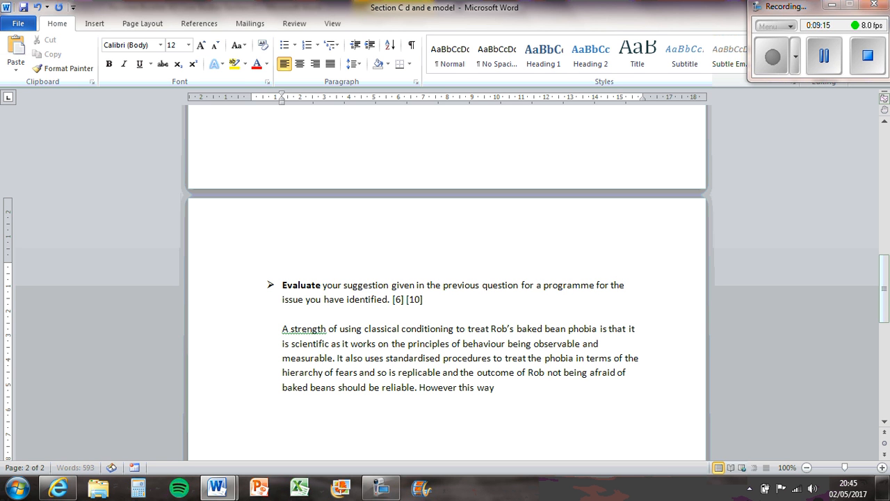
{"action": "type", "text": "of treatmet"}
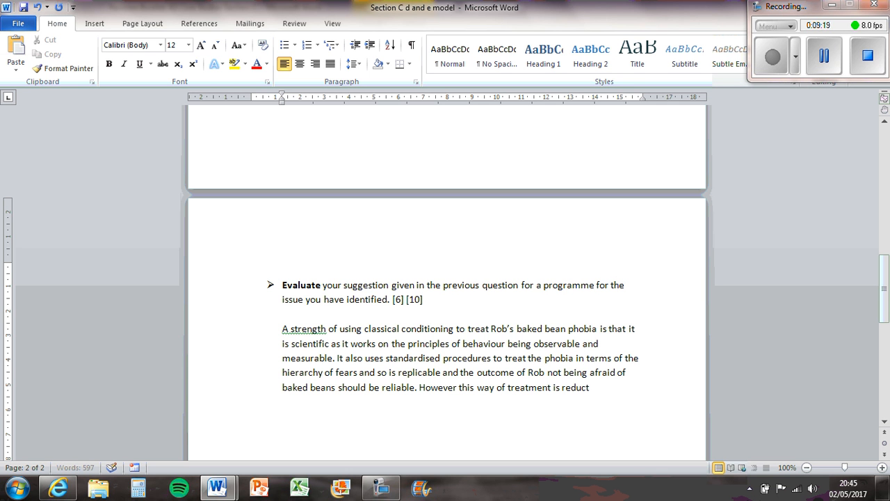
{"action": "type", "text": "ionist as it s"}
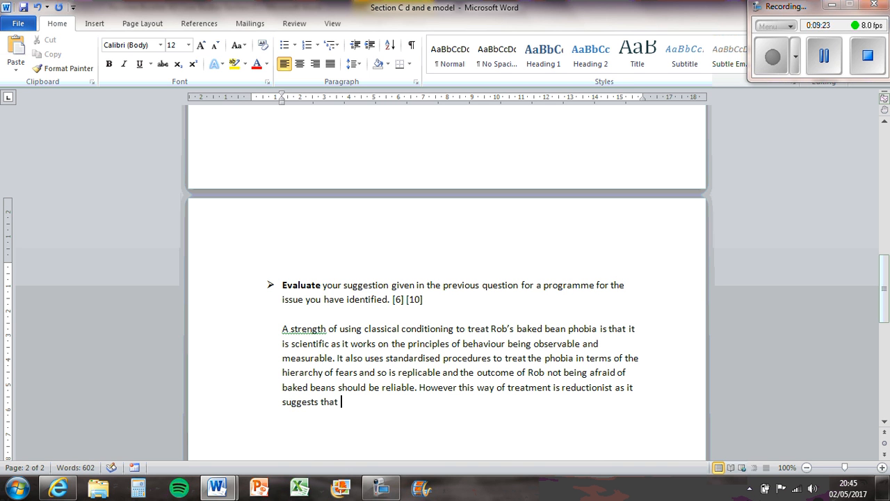
{"action": "type", "text": "it is possib"}
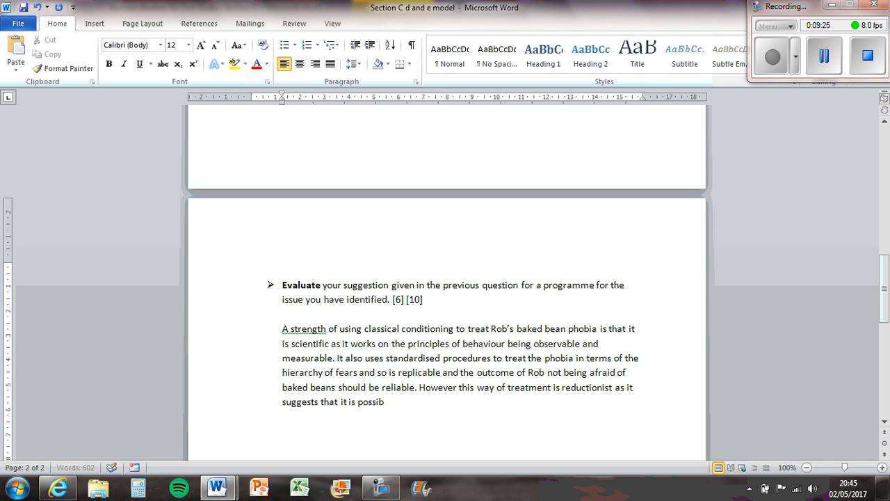
{"action": "type", "text": "le to unlearn a bhevaiour as it"}
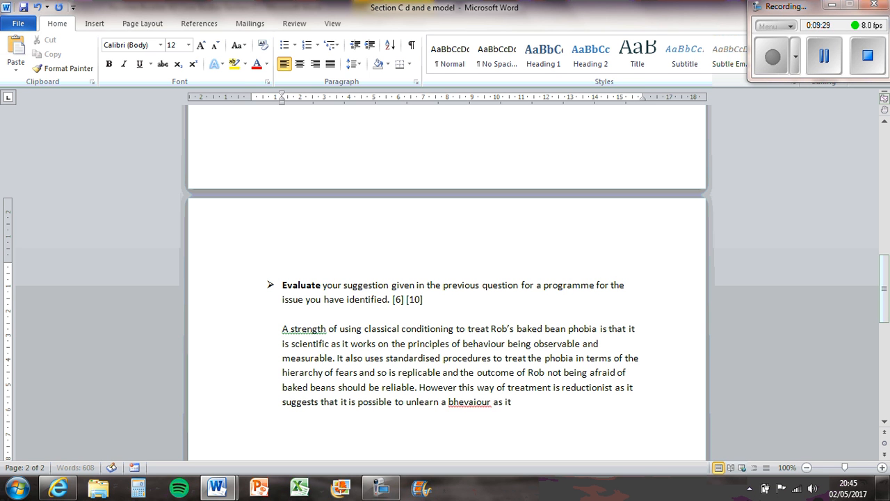
{"action": "type", "text": "has been prev"}
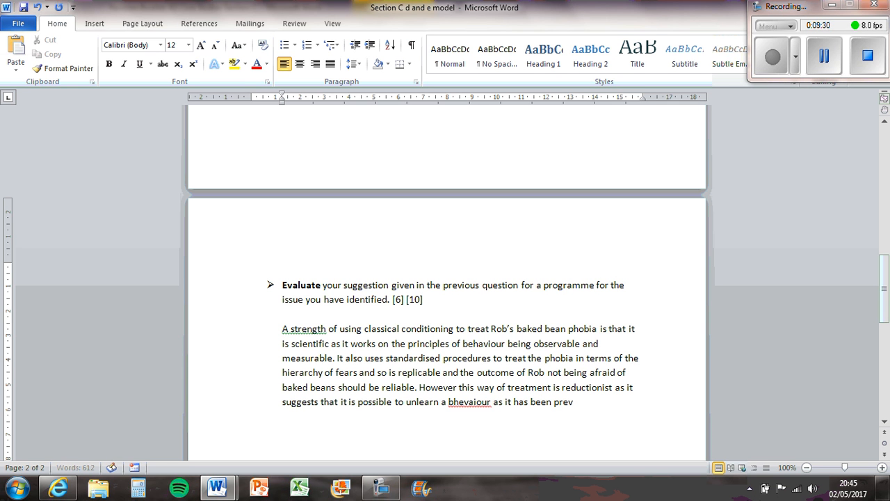
{"action": "type", "text": "iously learn"}
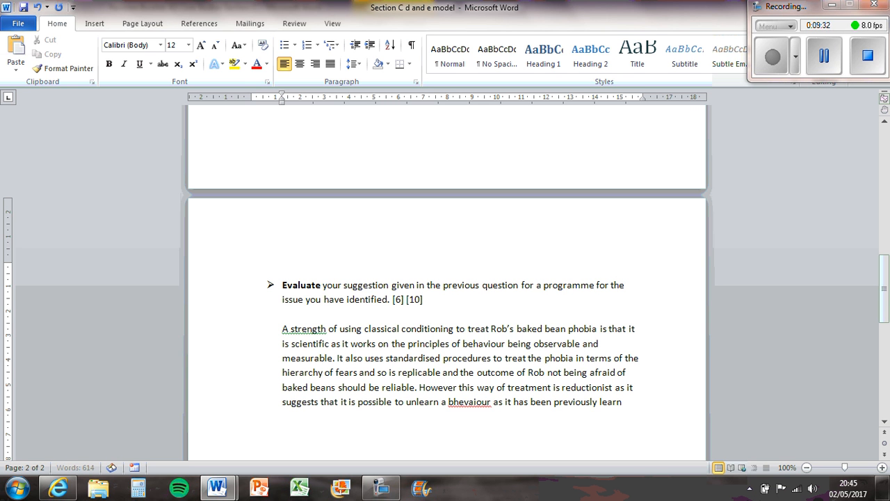
{"action": "type", "text": "fromt"}
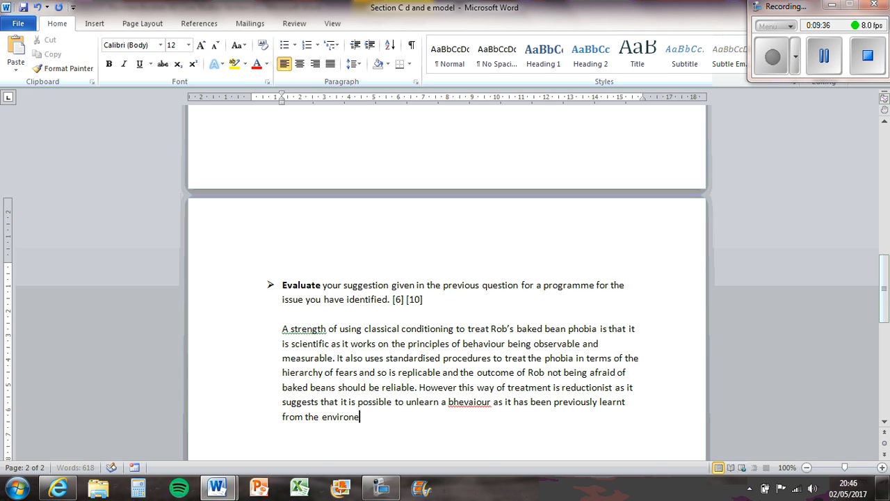
{"action": "type", "text": "ment."}
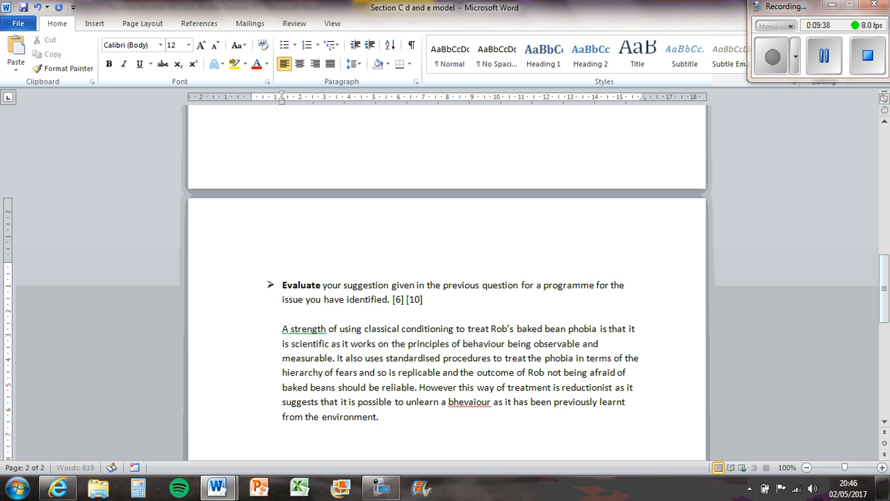
Step: Add that phobias may be caused by cognition so the programme may not be effective, correcting a misspelling
{"action": "type", "text": ", when actually it oculd have b"}
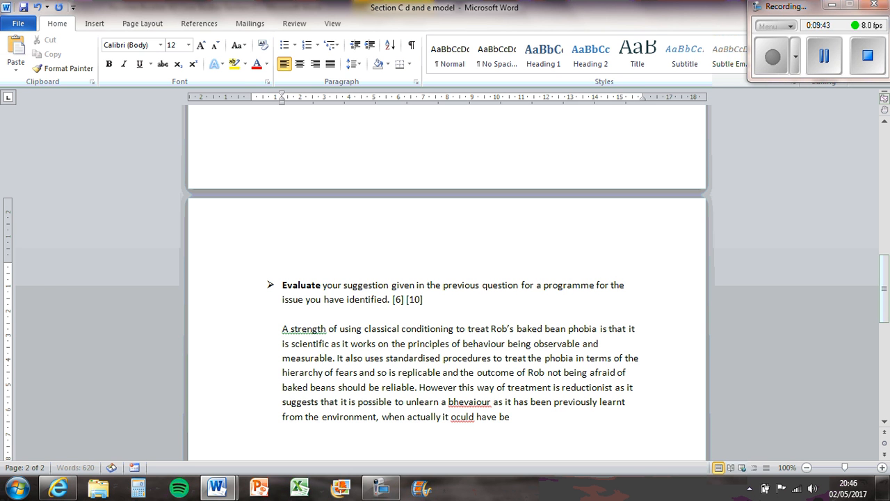
{"action": "type", "text": "en caused by o"}
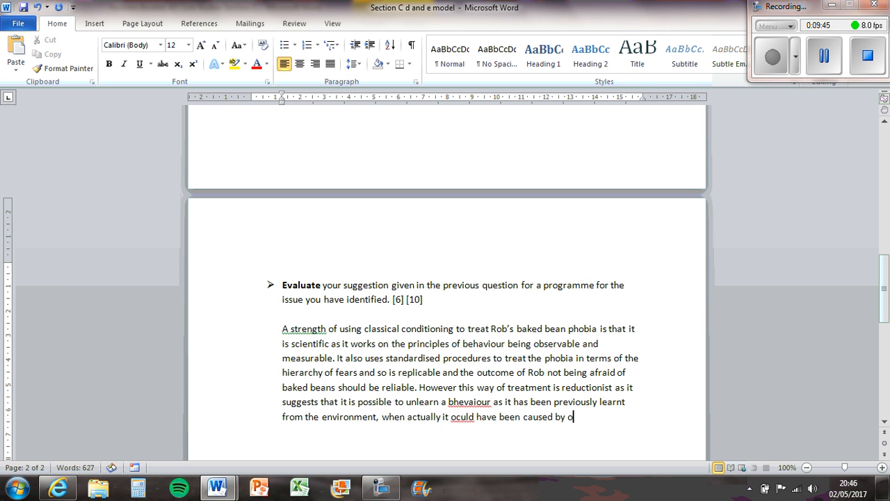
{"action": "type", "text": "cognition"}
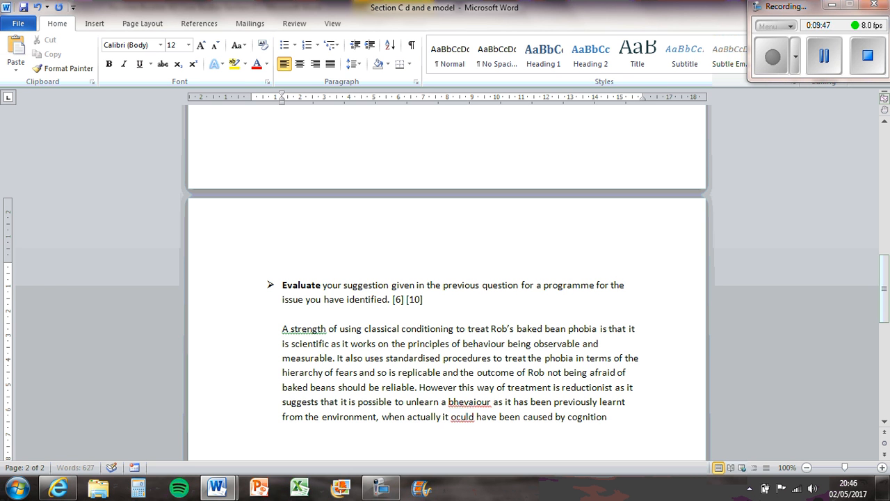
{"action": "type", "text": "and so this t"}
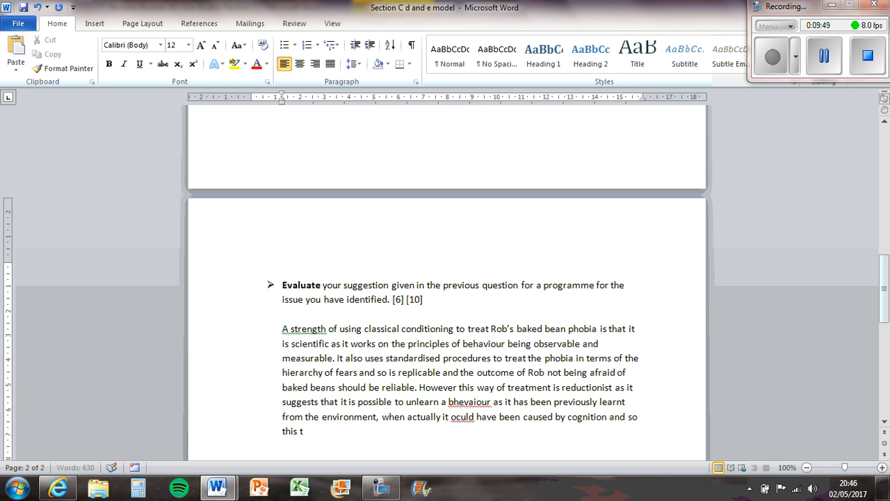
{"action": "type", "text": "reatment progra"}
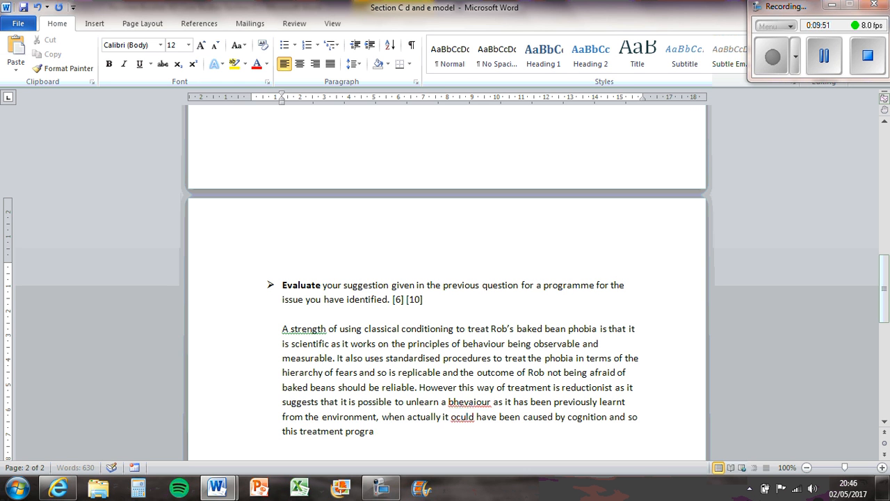
{"action": "type", "text": "mme may not ef"}
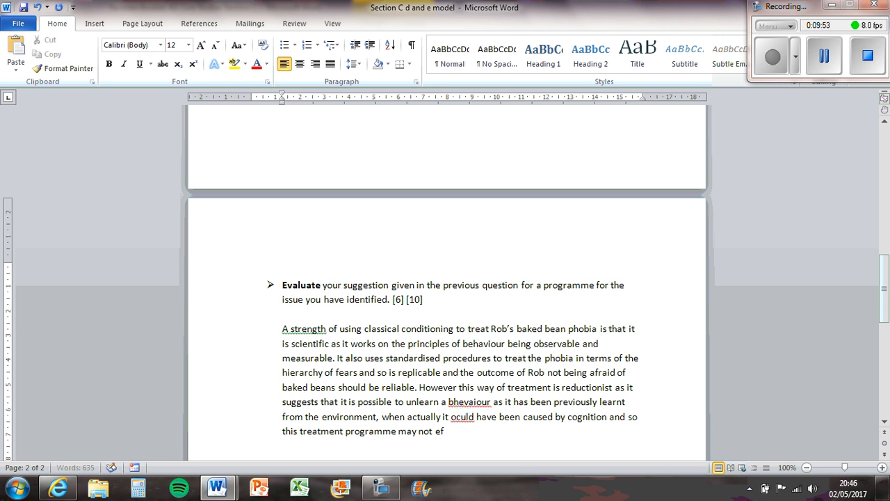
{"action": "right_click", "coordinate": [470, 400]}
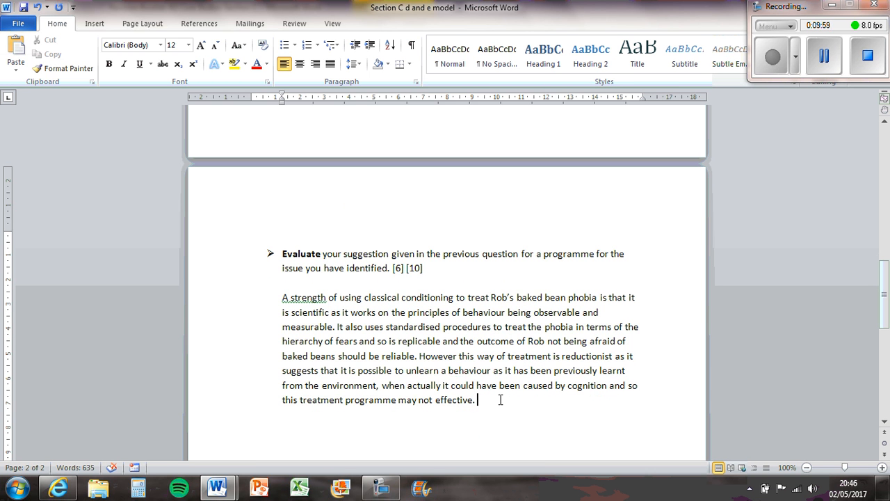
Step: Add that it doesn't account for individual differences as Rob's phobia is unusual, correcting 'unusual'
{"action": "type", "text": "It also do"}
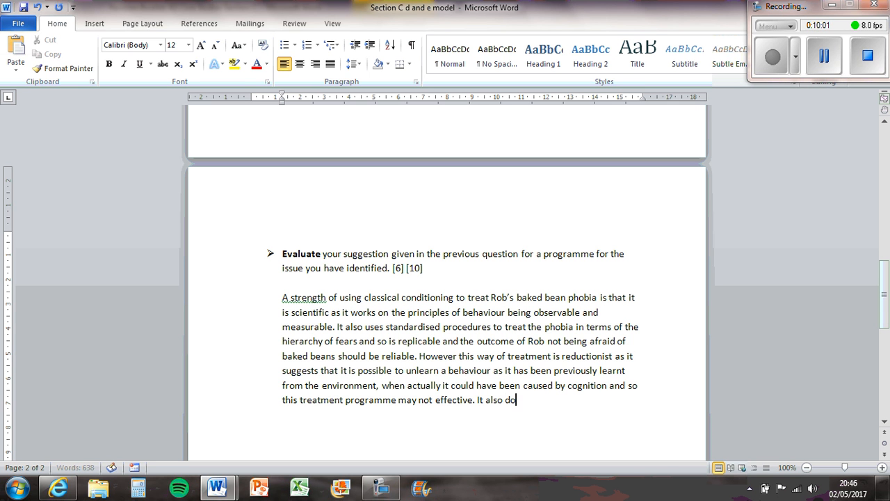
{"action": "type", "text": "esn't account for"}
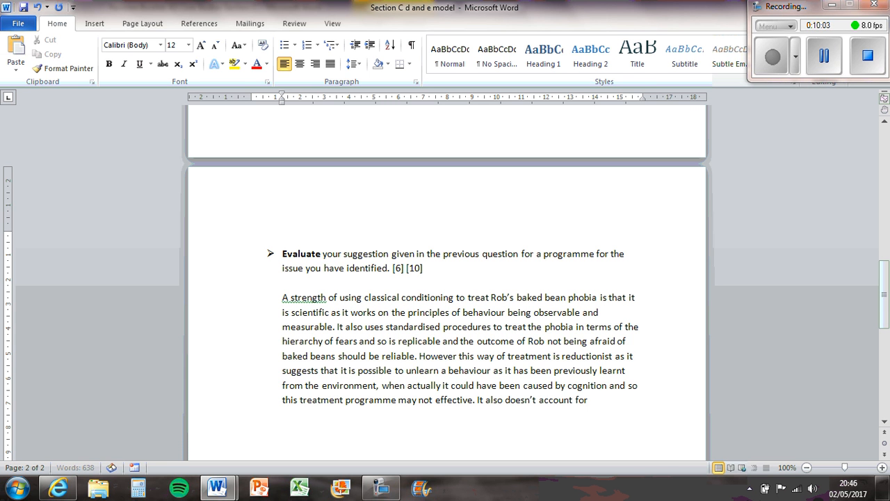
{"action": "type", "text": "inidividual"}
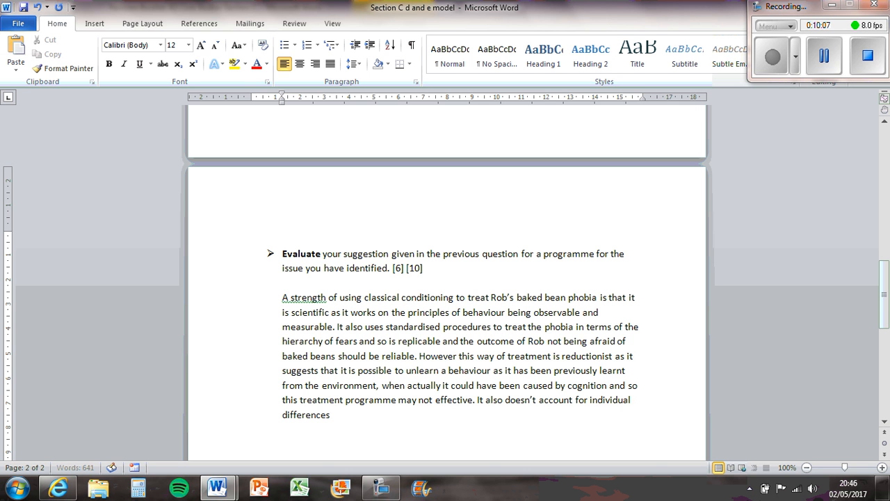
{"action": "type", "text": "as it may not b"}
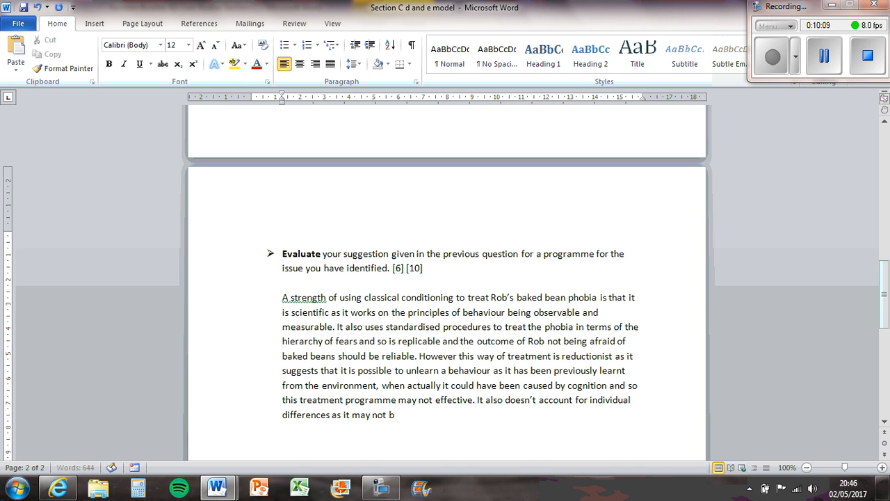
{"action": "type", "text": "e effective for Rob as heis pho"}
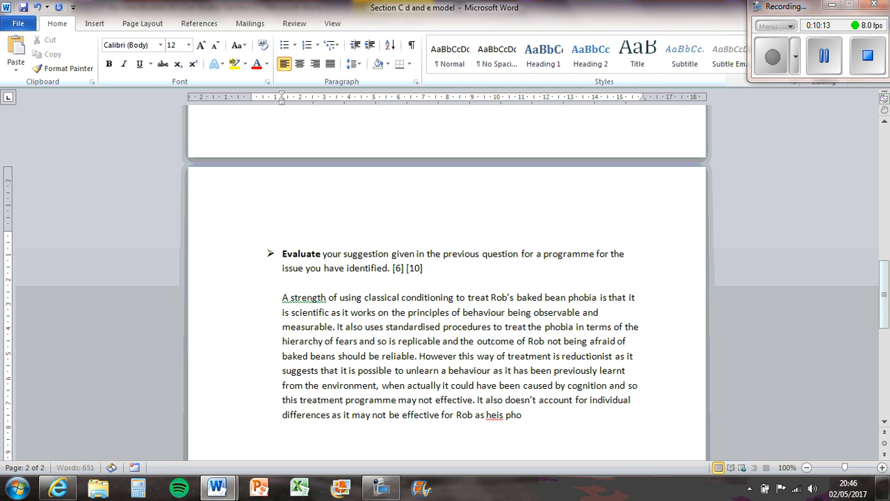
{"action": "key", "text": "backspace"}
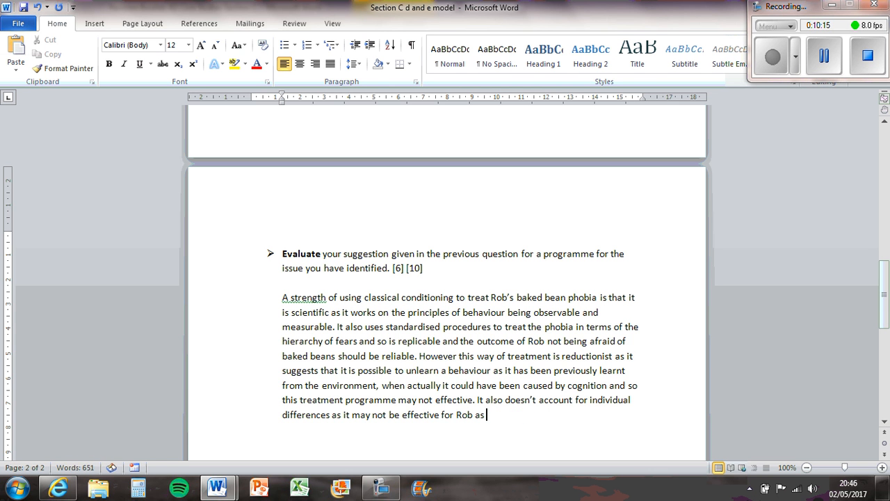
{"action": "type", "text": "his phobi"}
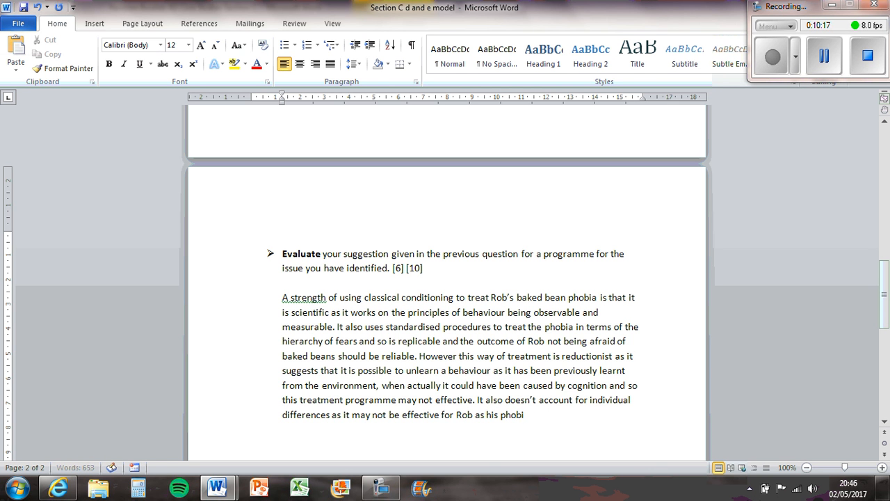
{"action": "type", "text": "is unsua"}
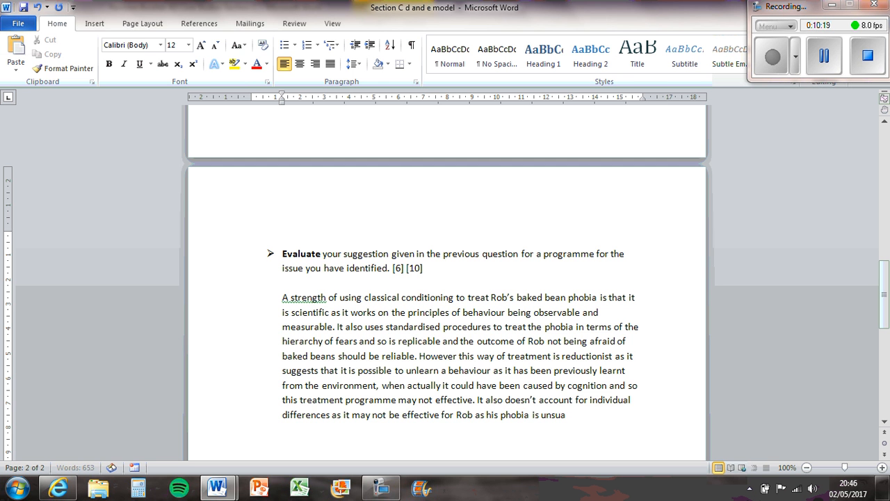
{"action": "right_click", "coordinate": [554, 414]}
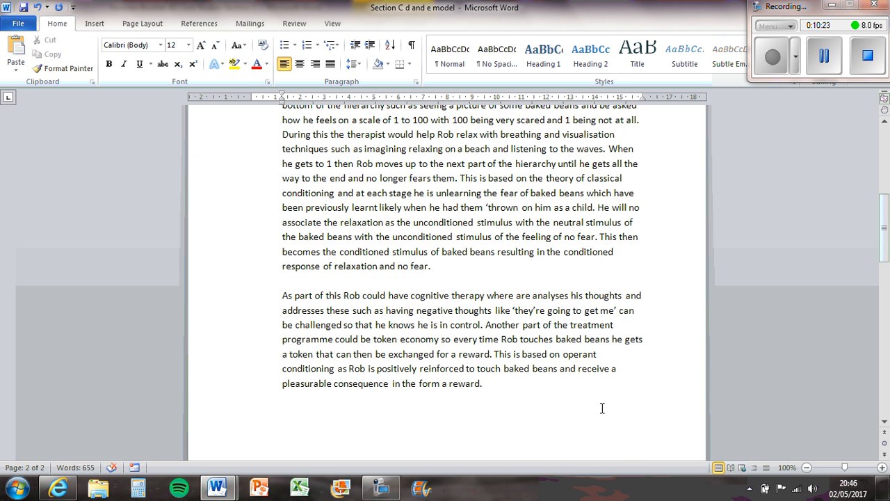
Step: Scroll up to reread the earlier answer and back down to the new paragraph
{"action": "scroll", "scroll_direction": "down", "scroll_amount": 3}
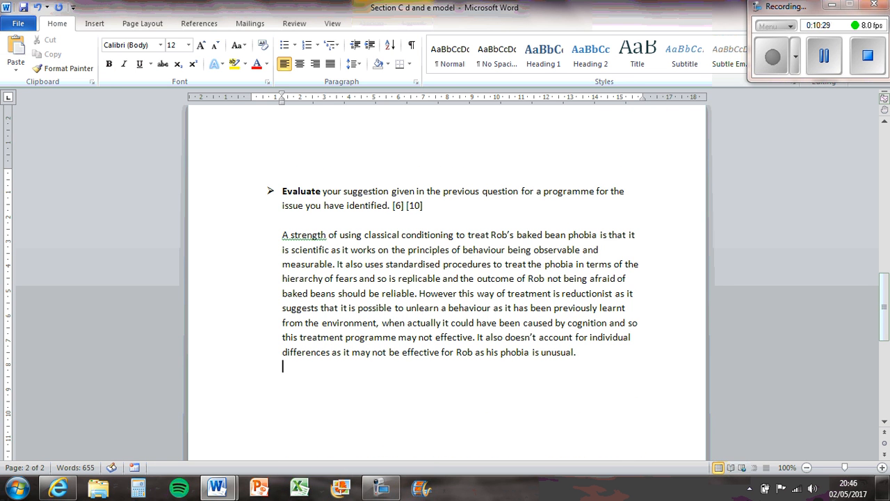
{"action": "scroll", "scroll_direction": "up", "scroll_amount": 3}
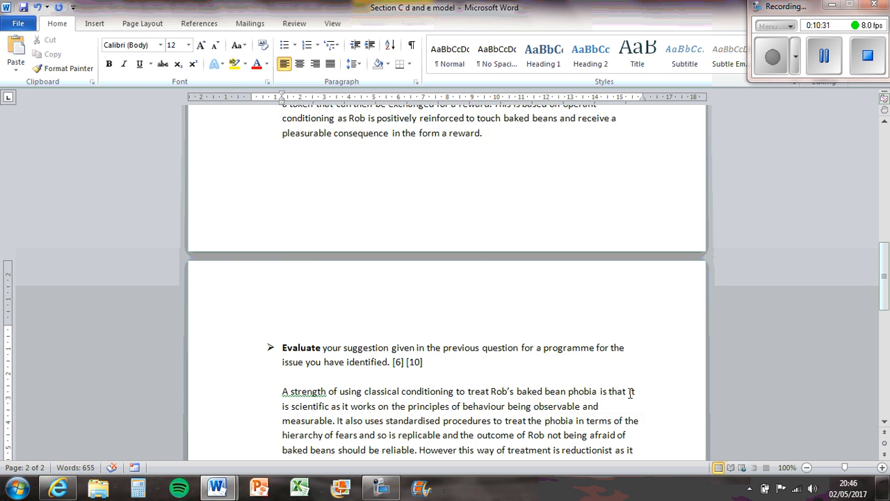
{"action": "scroll", "scroll_direction": "down", "scroll_amount": 3}
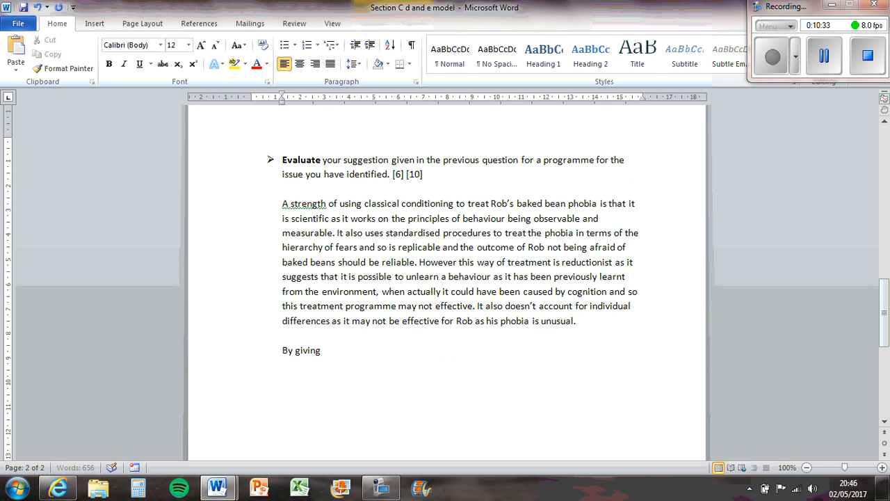
Step: Write that giving Rob a token every time he touches baked beans is effective
{"action": "type", "text": "Rob a tok"}
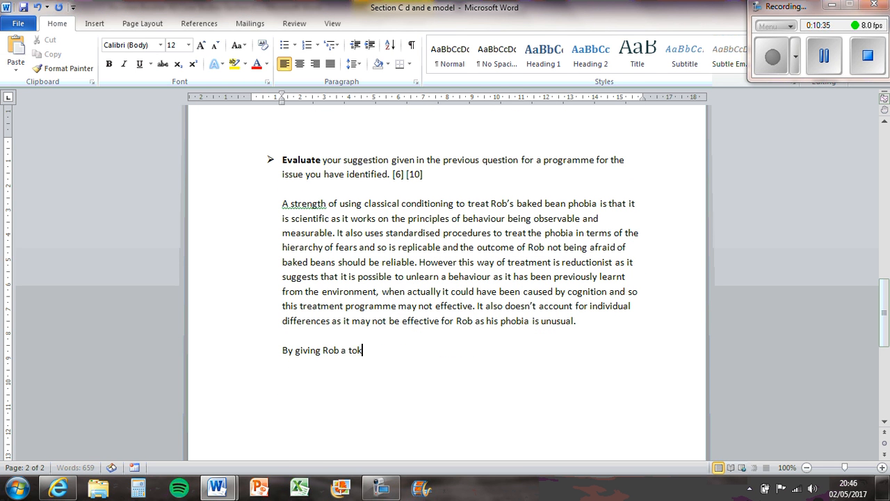
{"action": "type", "text": "en every time"}
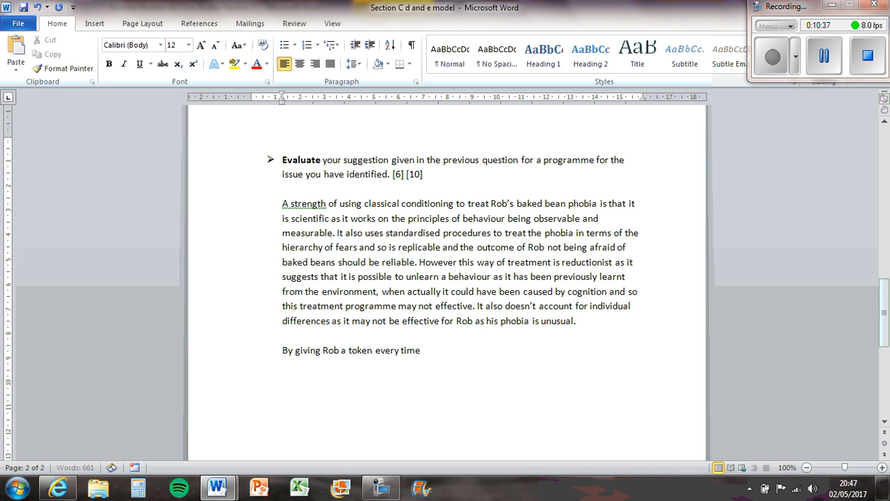
{"action": "type", "text": "he touch e"}
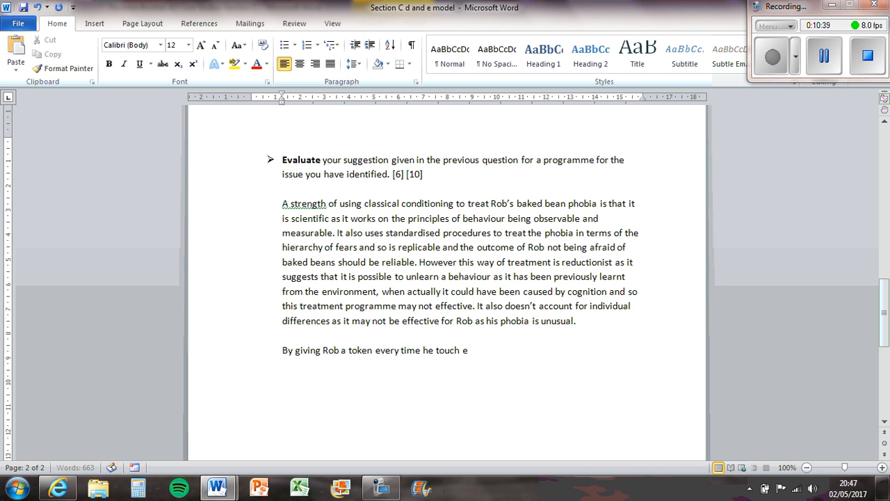
{"action": "type", "text": "es baked bea"}
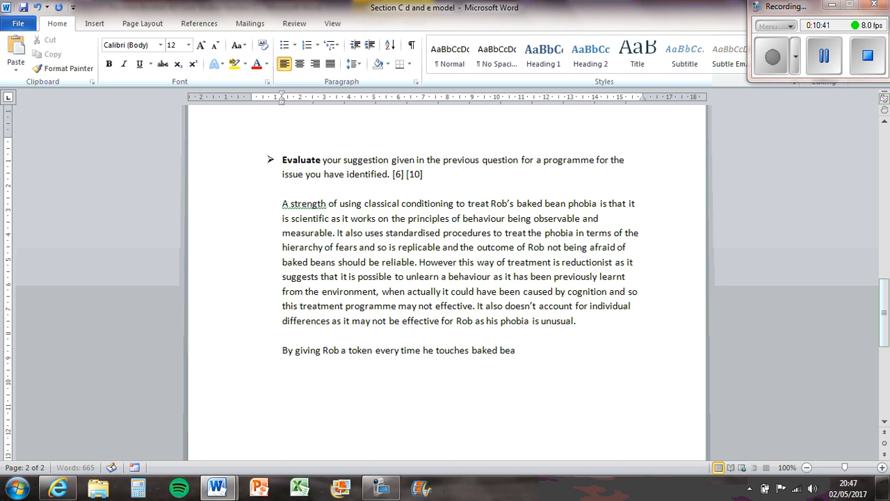
{"action": "type", "text": "ns i"}
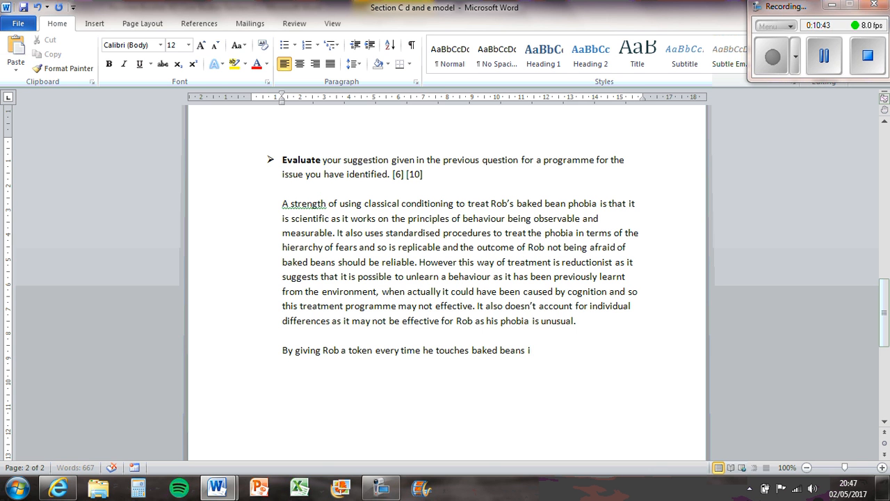
{"action": "type", "text": "t is efefctiv"}
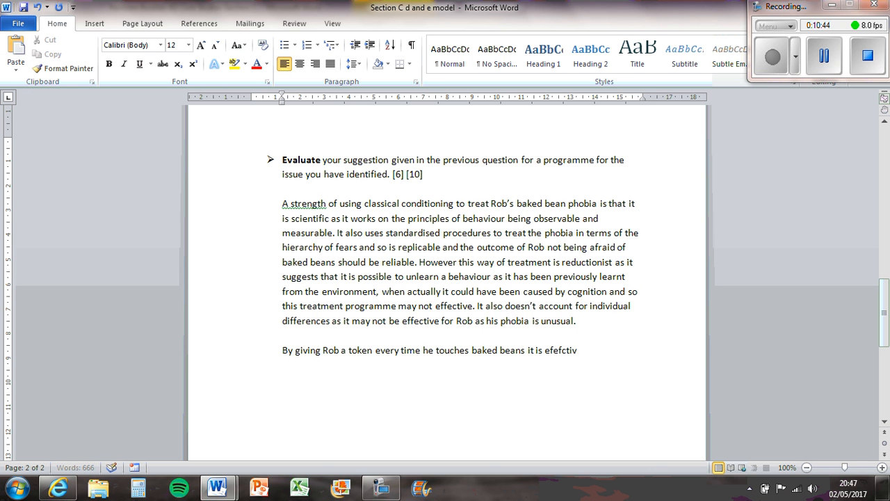
{"action": "type", "text": "effective as it cl"}
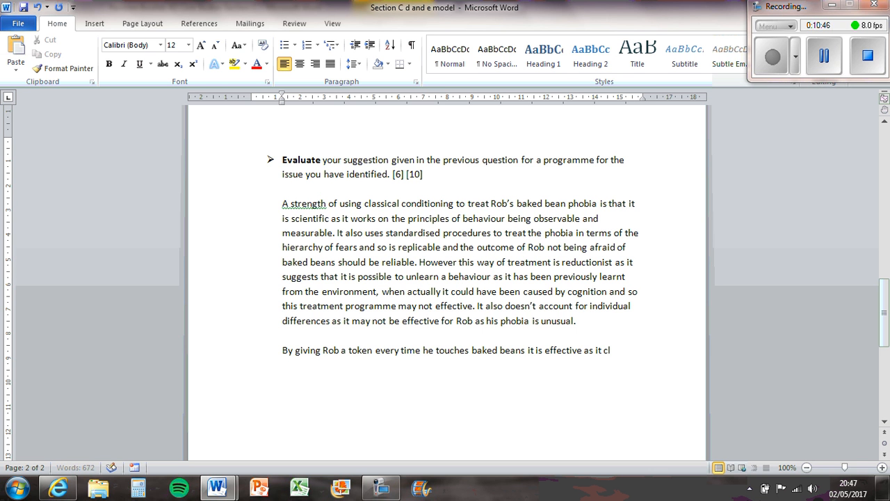
Step: Continue: it operantly conditions him to want to touch the beans for a reward, correcting 'operantly'
{"action": "type", "text": "operantly condition"}
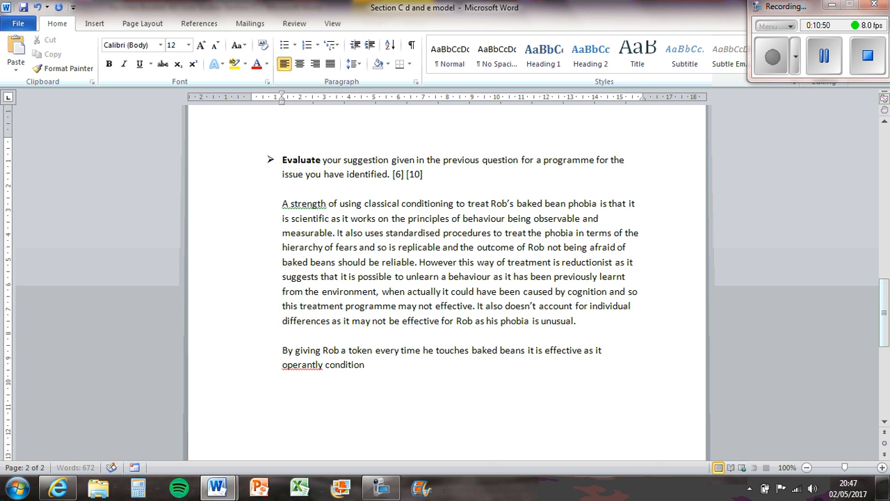
{"action": "type", "text": "s him to"}
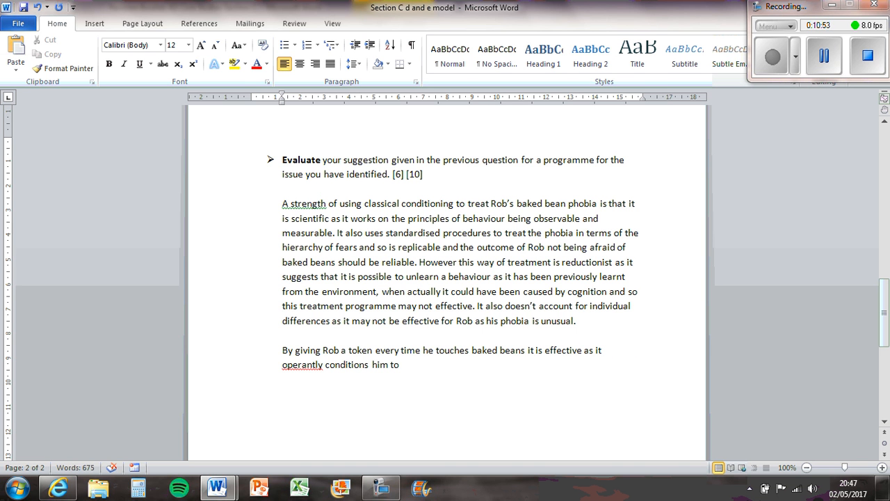
{"action": "type", "text": "want to touch"}
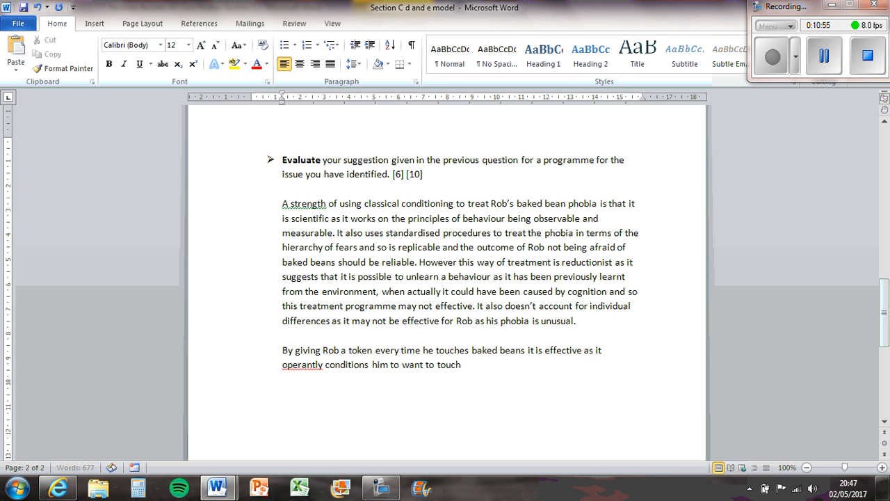
{"action": "type", "text": "the beans to g"}
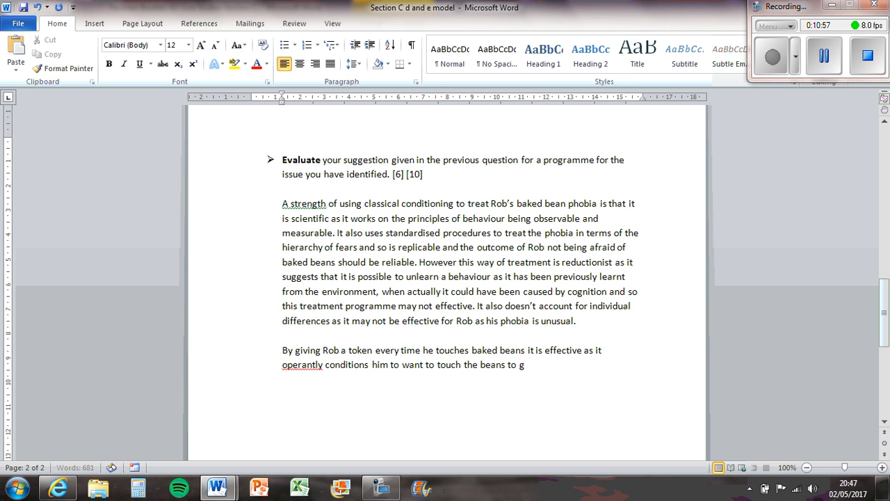
{"action": "type", "text": "et a reward howe"}
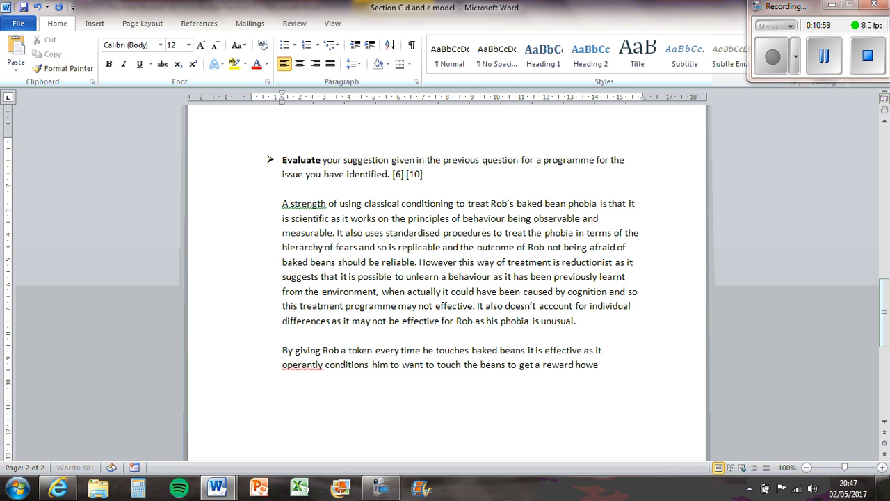
{"action": "right_click", "coordinate": [302, 365]}
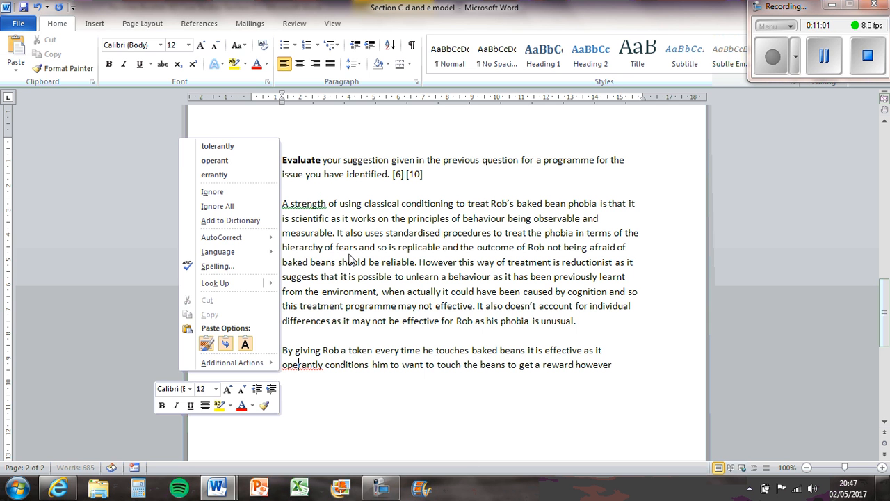
{"action": "left_click", "coordinate": [214, 160]}
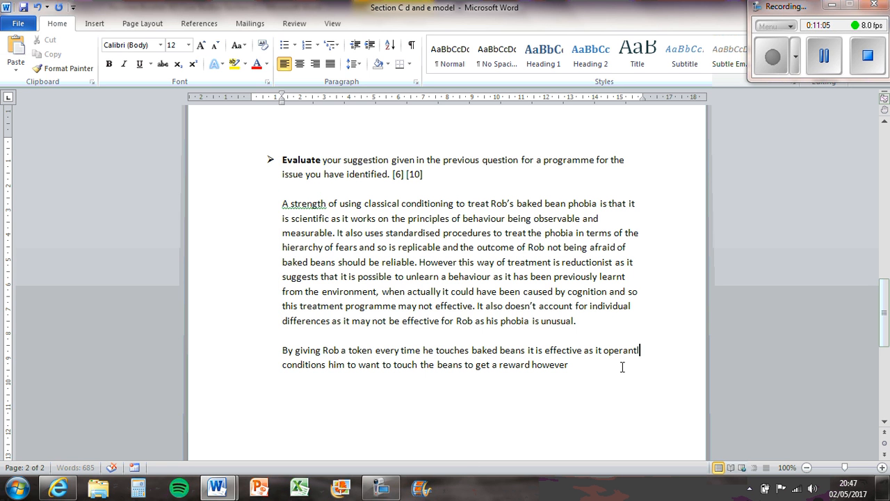
Step: Add 'ly' to operant and write that however this lacks mundane realism
{"action": "type", "text": "ly"}
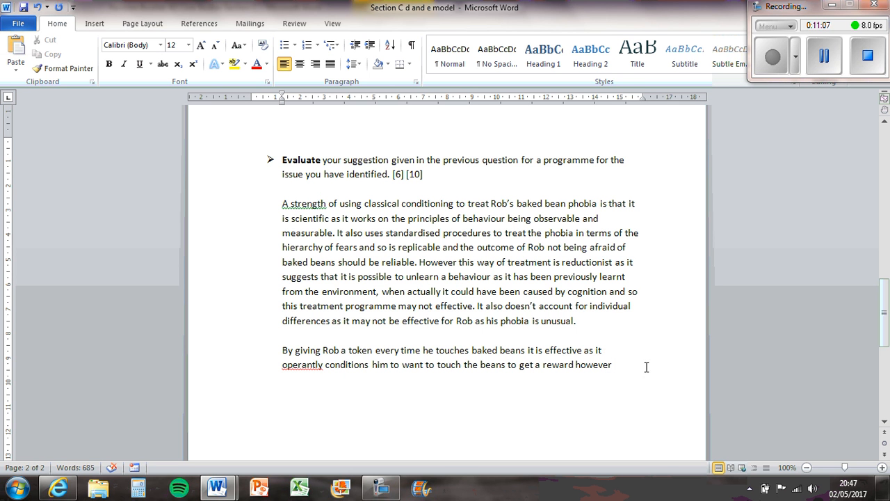
{"action": "type", "text": "this lacks"}
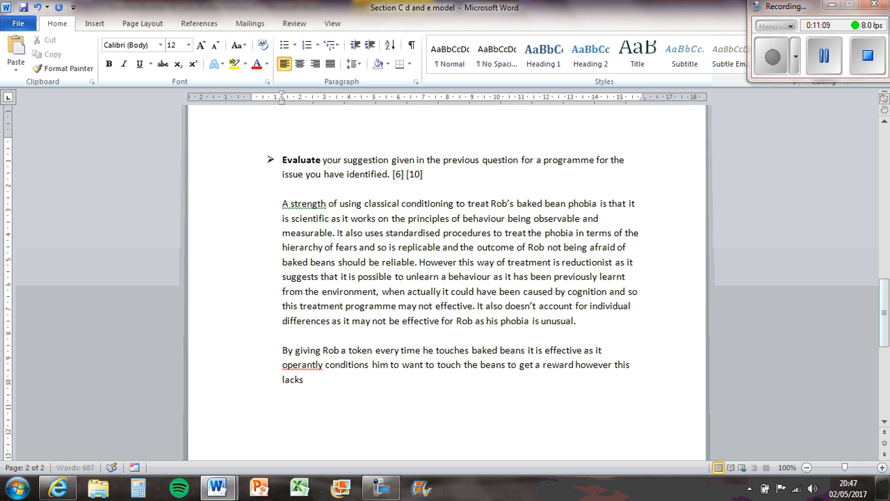
{"action": "type", "text": "mundane realis"}
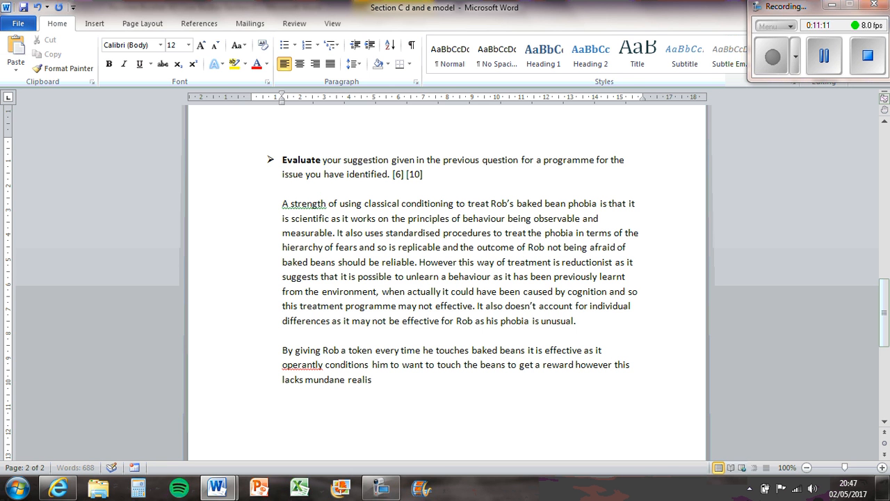
{"action": "type", "text": "m as it is not something which would"}
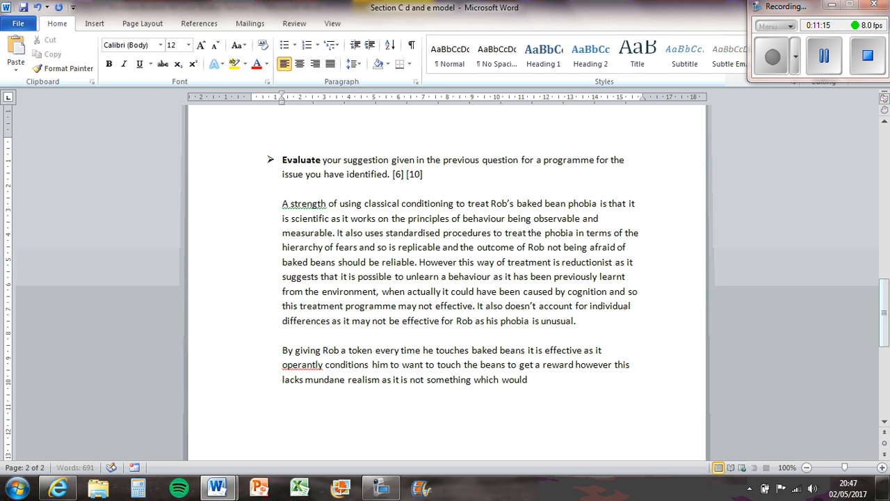
Step: Continue that it would not happen in Rob's everyday life as he shops in Tesco, and so
{"action": "type", "text": "happen in RO"}
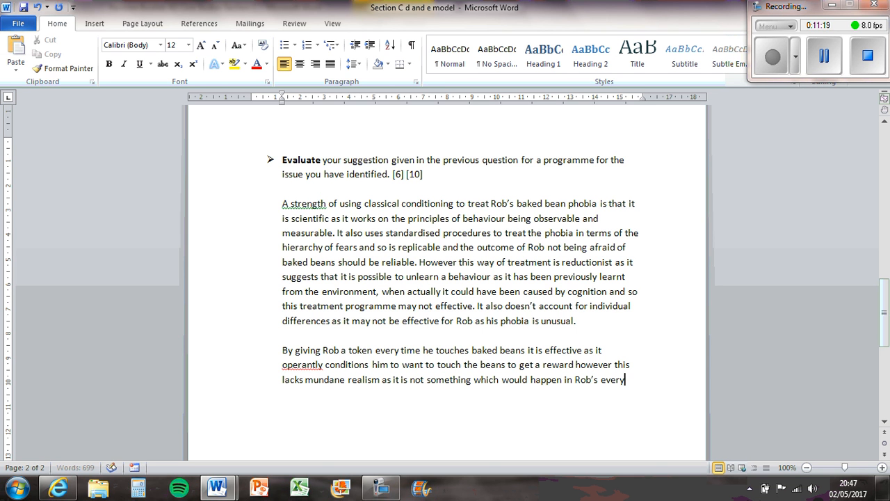
{"action": "type", "text": "day life as w"}
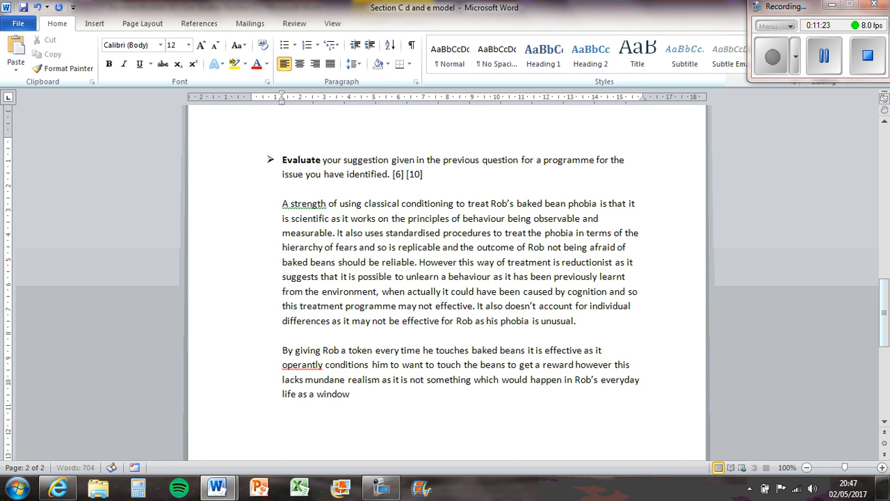
{"action": "type", "text": "clear"}
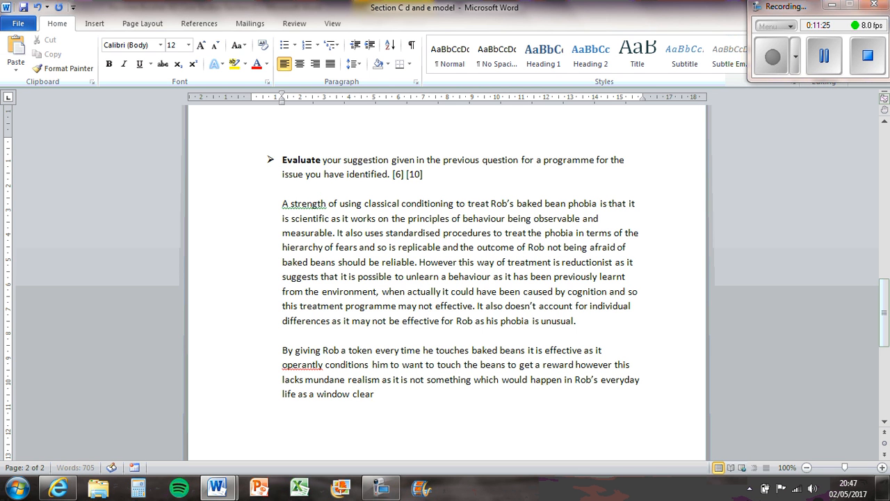
{"action": "key", "text": "Backspace"}
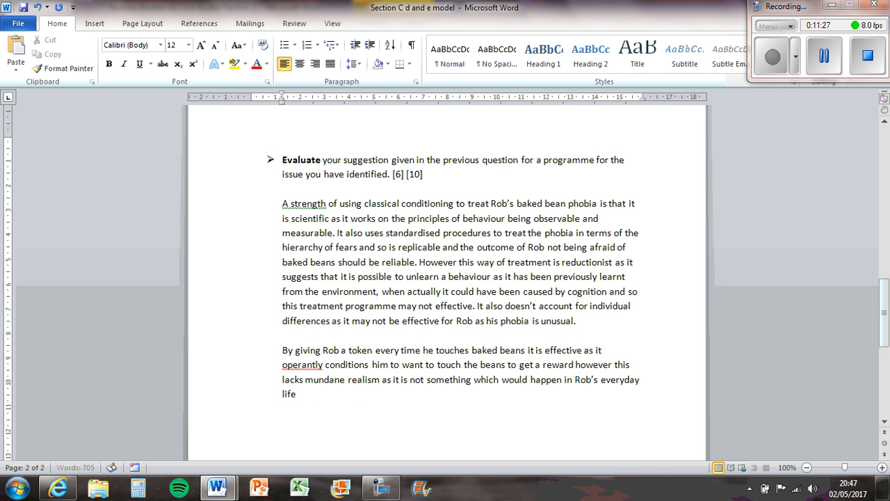
{"action": "type", "text": "as he shops in"}
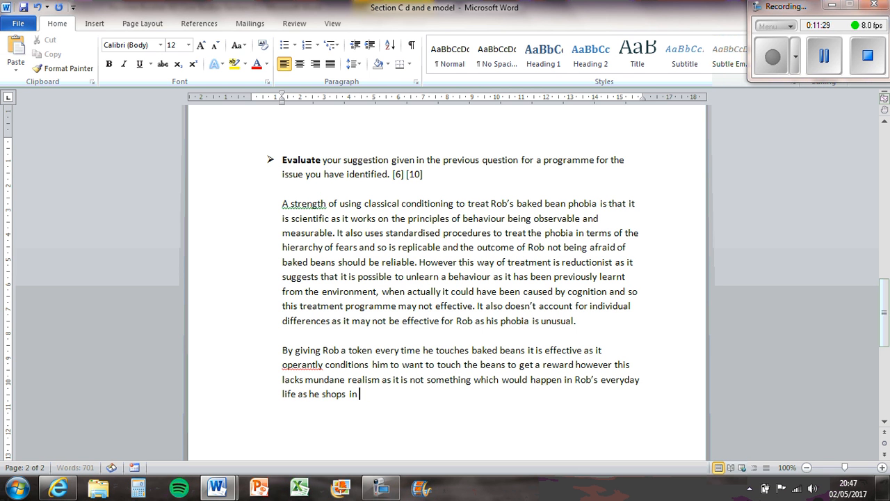
{"action": "type", "text": "Tesco"}
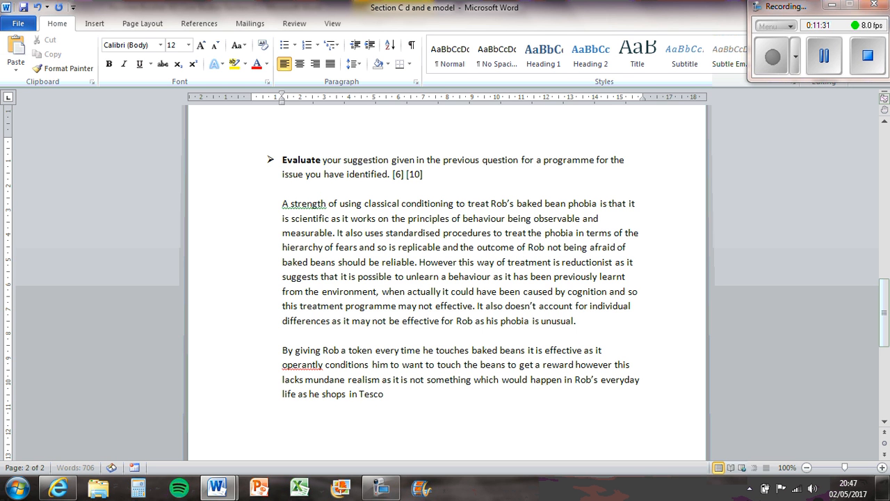
{"action": "type", "text": "and so"}
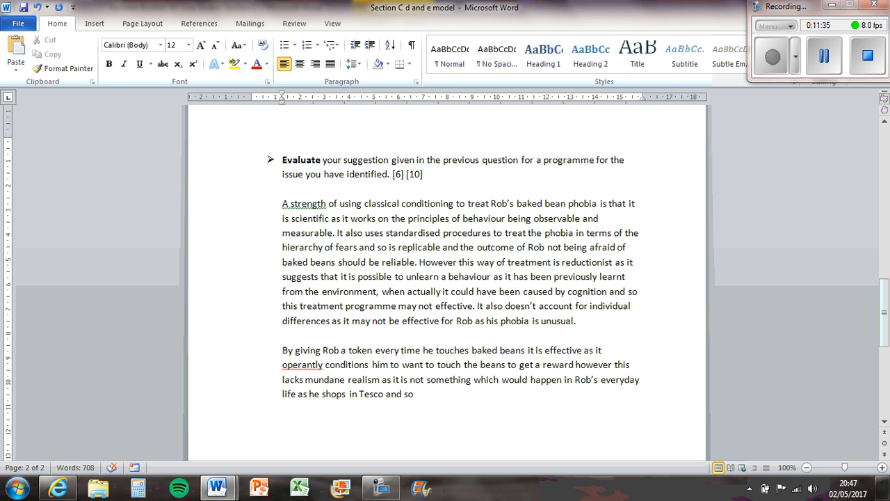
Step: Write that the programme may lack ecological validity and only work in a controlled setting, correcting 'ecological'
{"action": "type", "text": "this"}
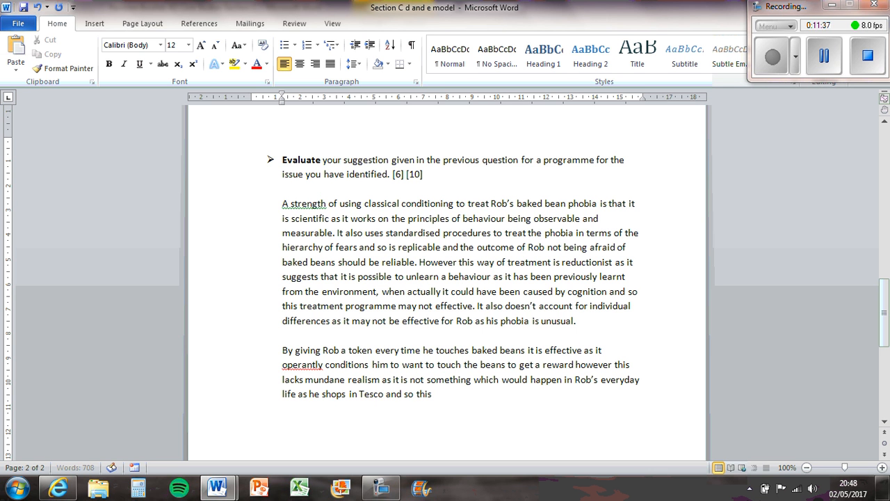
{"action": "type", "text": "treatment progr"}
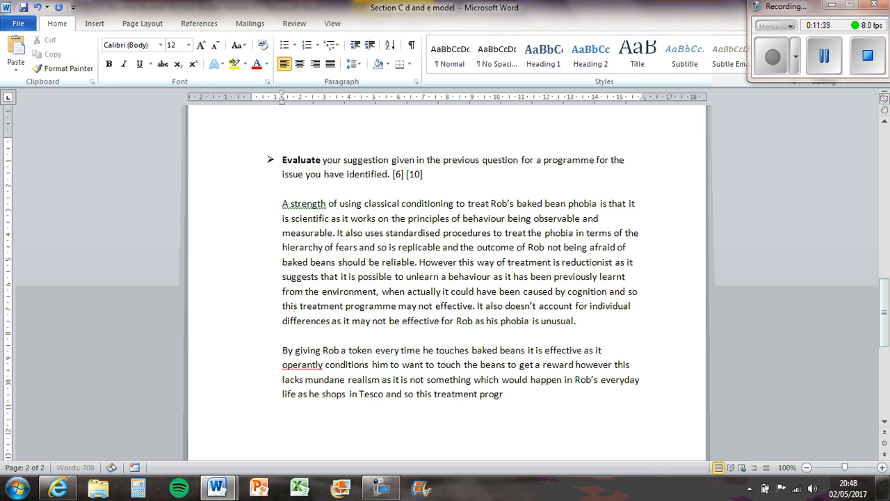
{"action": "type", "text": "amme may lack e"}
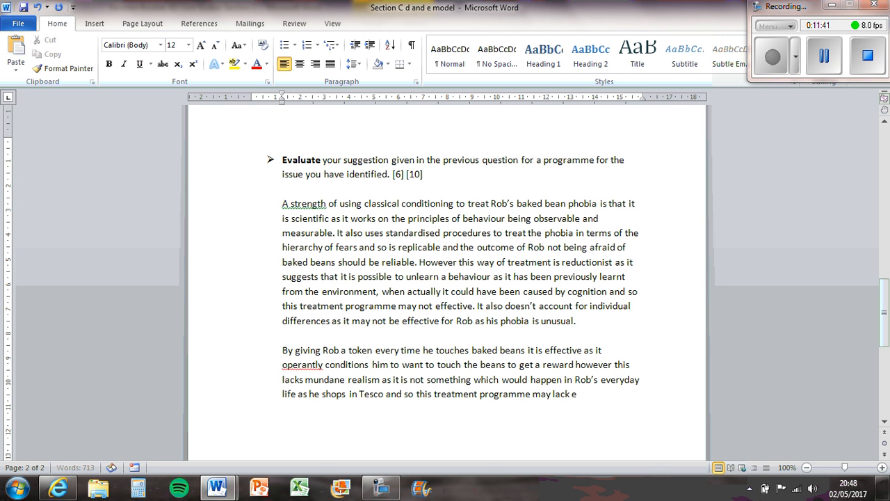
{"action": "type", "text": "ecological va"}
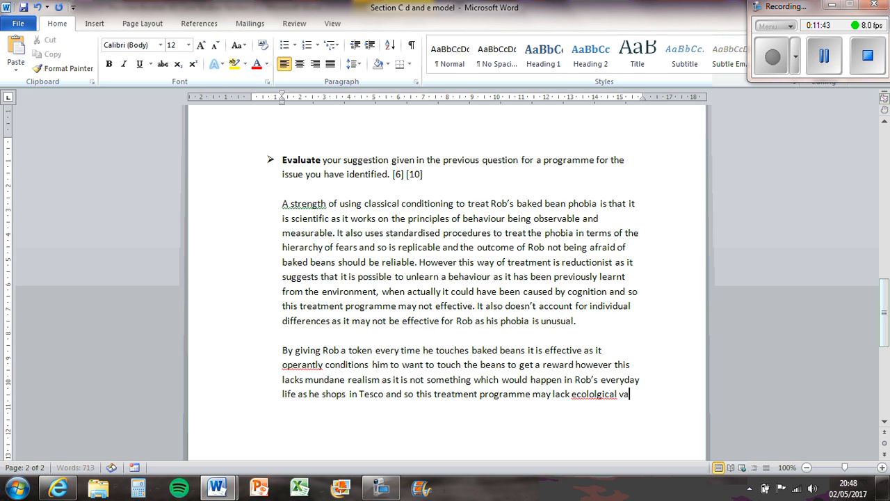
{"action": "type", "text": "lidity and only be"}
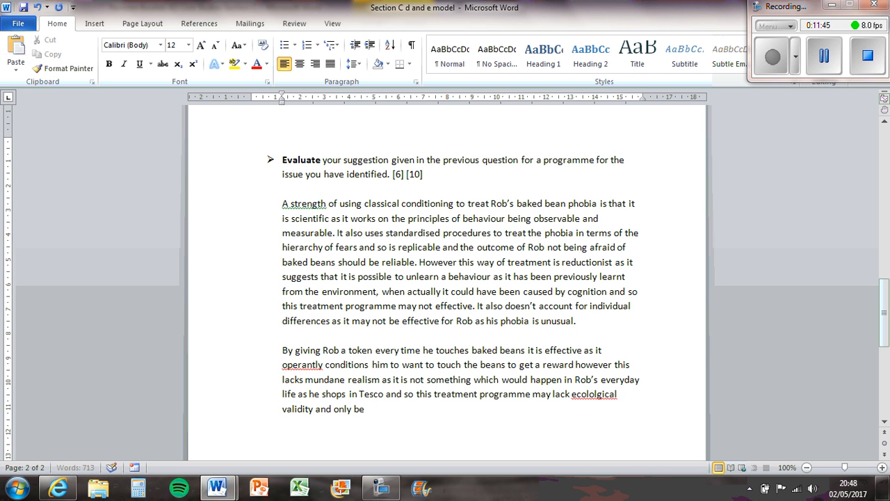
{"action": "type", "text": "effective in a con"}
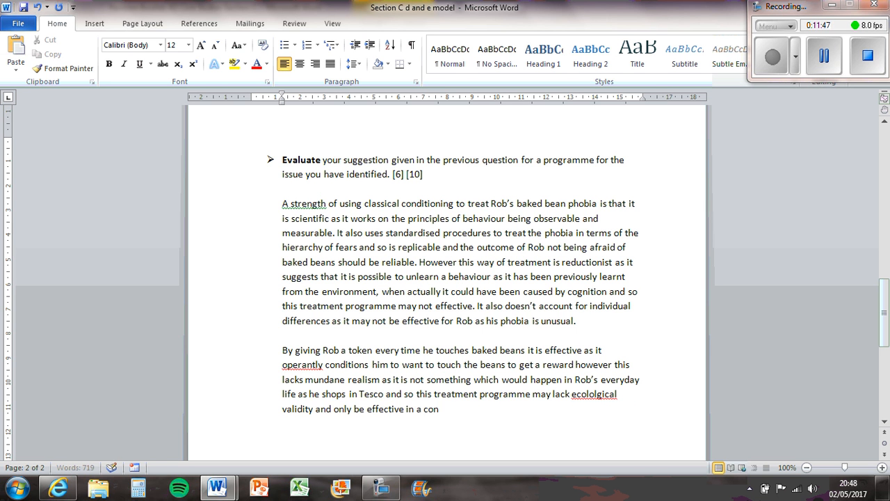
{"action": "type", "text": "trolled set"}
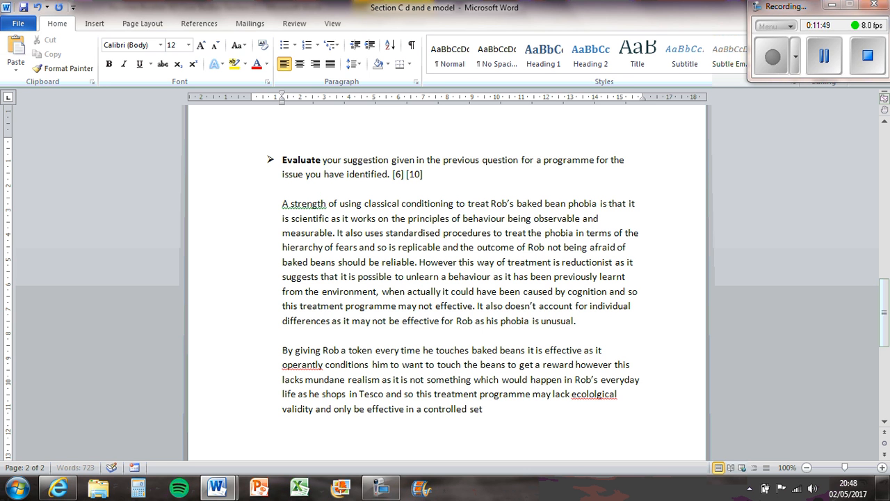
{"action": "right_click", "coordinate": [594, 394]}
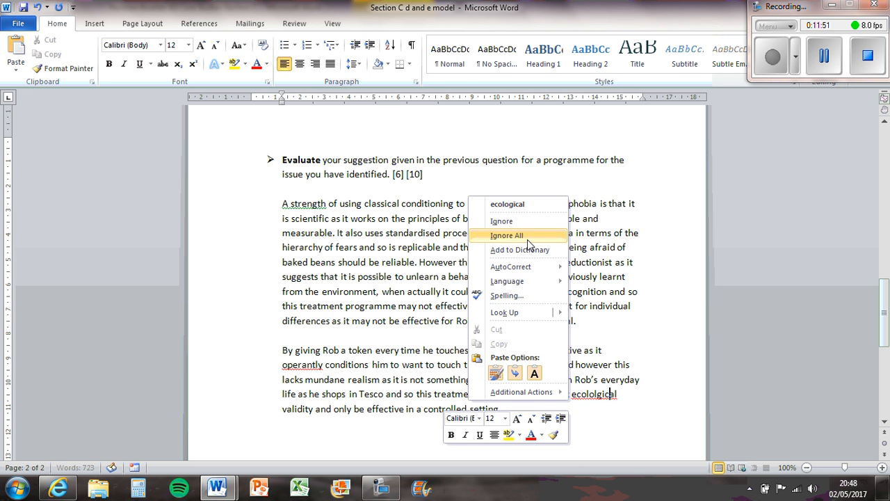
{"action": "left_click", "coordinate": [507, 235]}
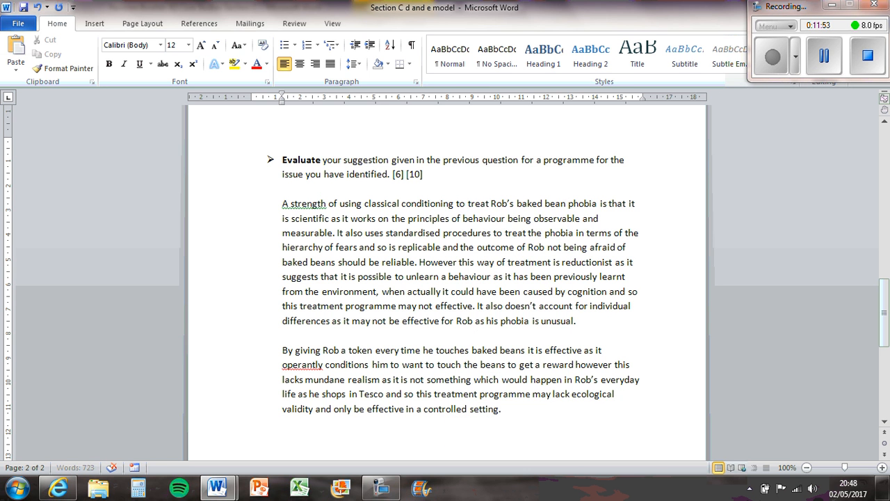
Step: Add that after time it may not continue to work once the rewards are no longer present
{"action": "type", "text": "Also af"}
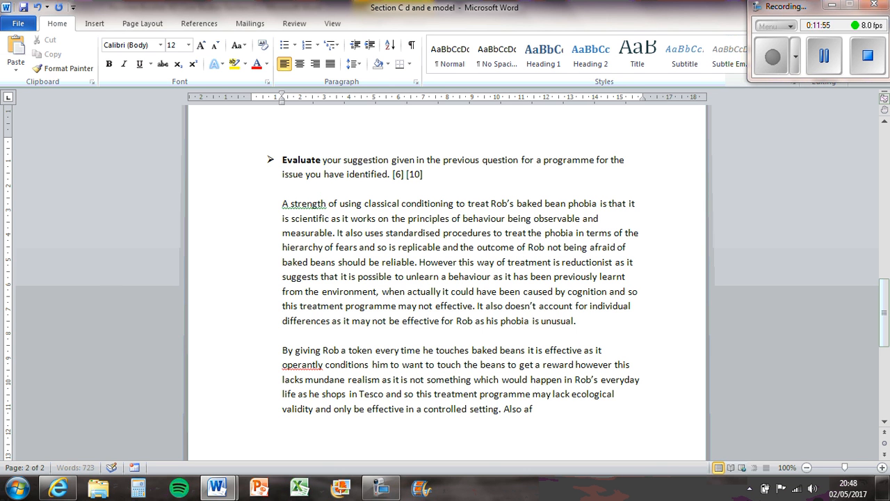
{"action": "type", "text": "ter time it may"}
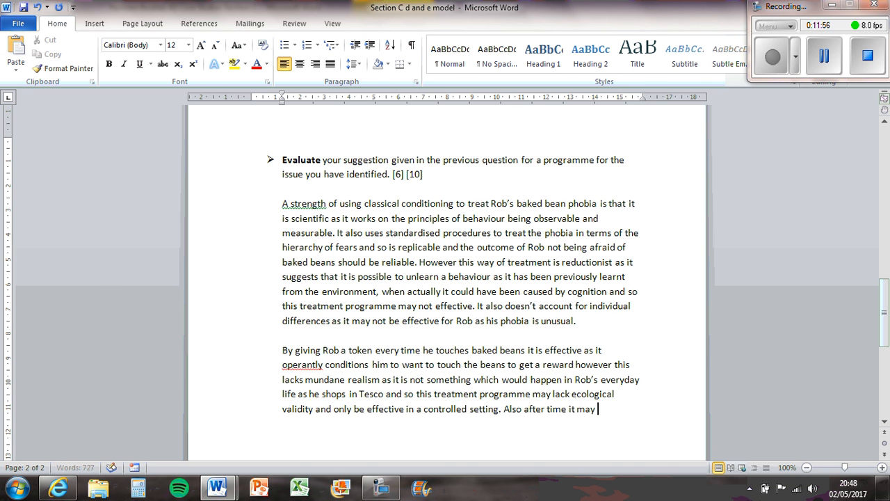
{"action": "type", "text": "not ocnitnue to work"}
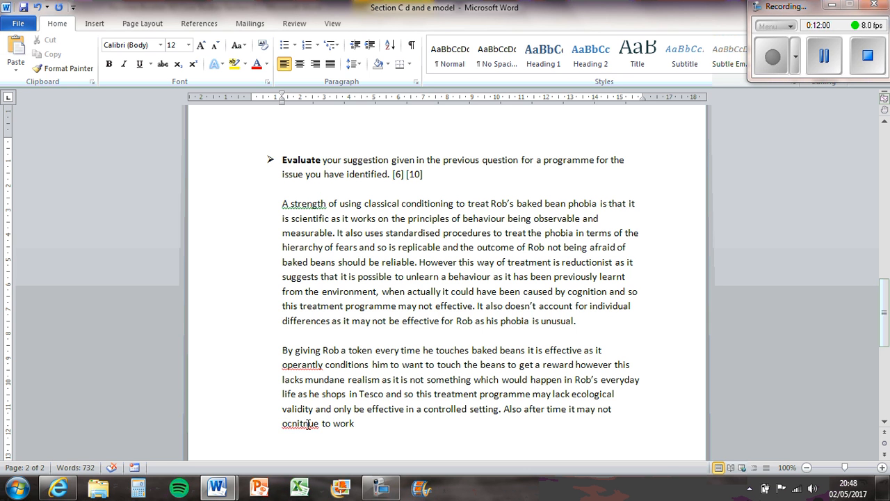
{"action": "type", "text": "continue to work o"}
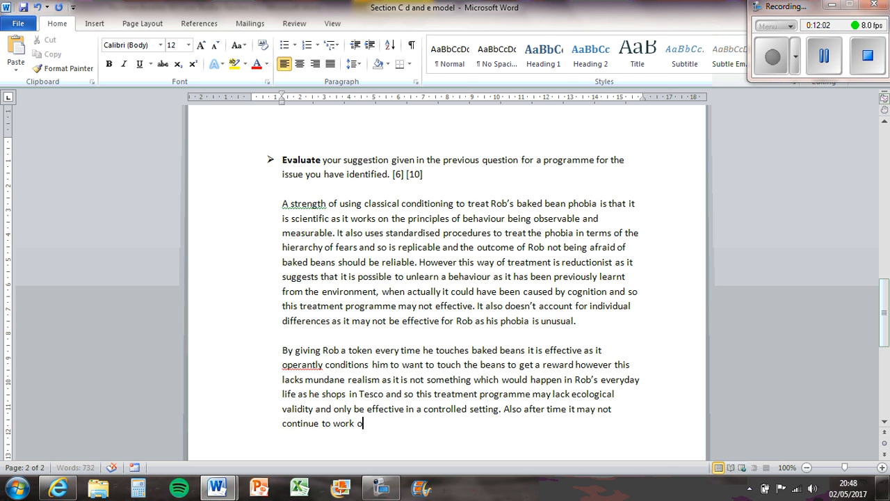
{"action": "type", "text": "nce the re"}
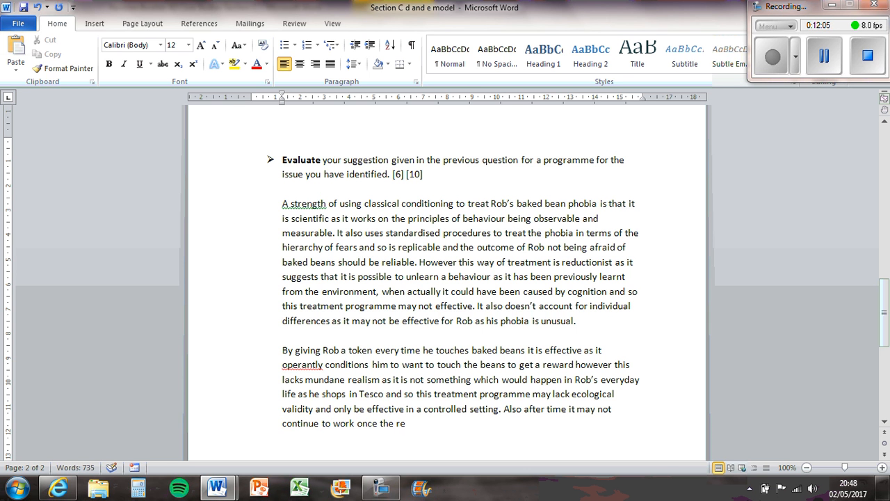
{"action": "type", "text": "wards are no l"}
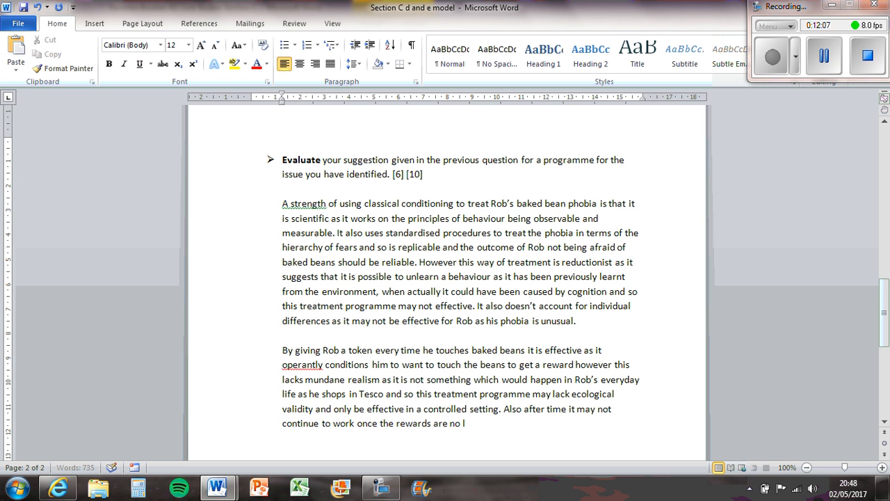
{"action": "type", "text": "onger present."}
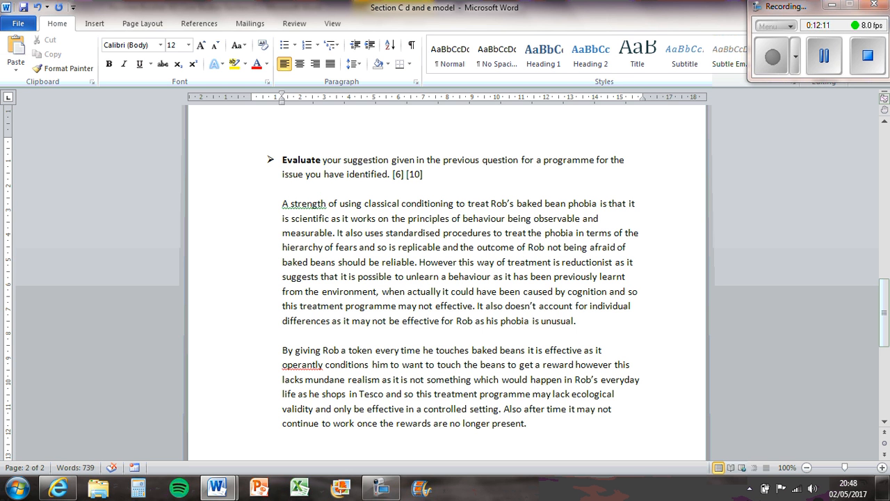
Step: Write that another weakness is reliance on a therapist, which is very expensive and takes a long time
{"action": "type", "text": "Another e"}
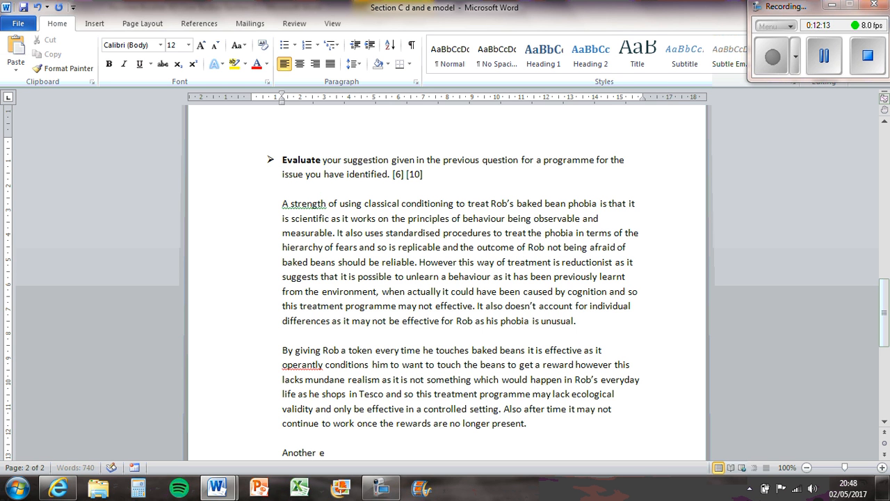
{"action": "type", "text": "weake"}
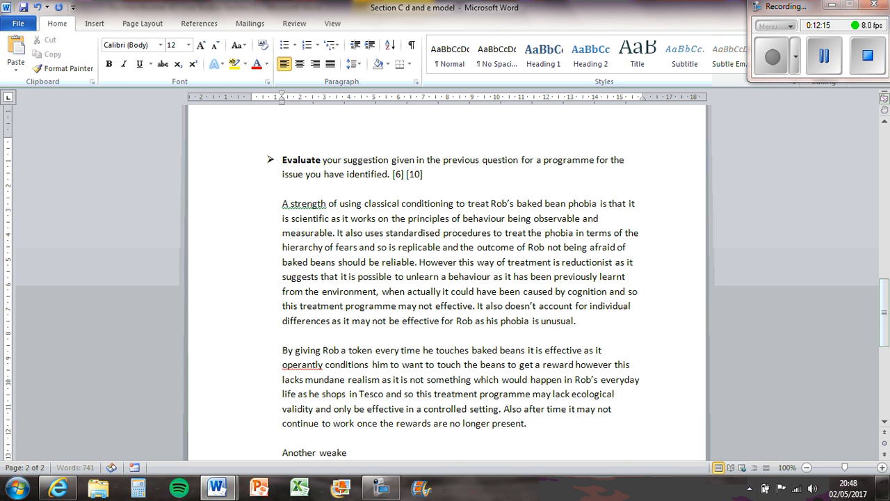
{"action": "type", "text": "ness of this treatment"}
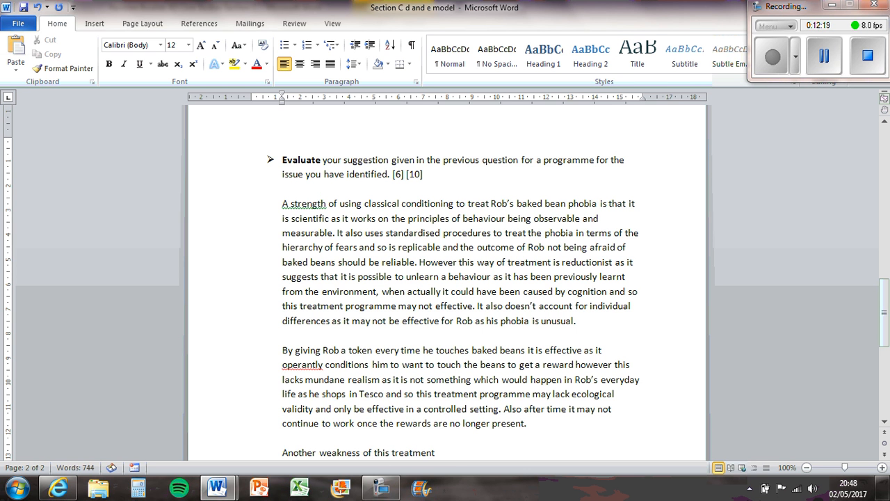
{"action": "type", "text": "programme is that"}
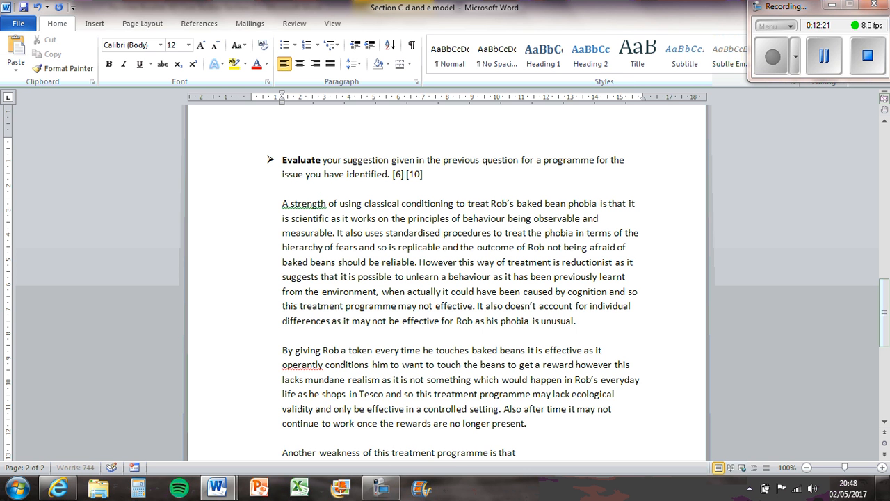
{"action": "type", "text": "it r"}
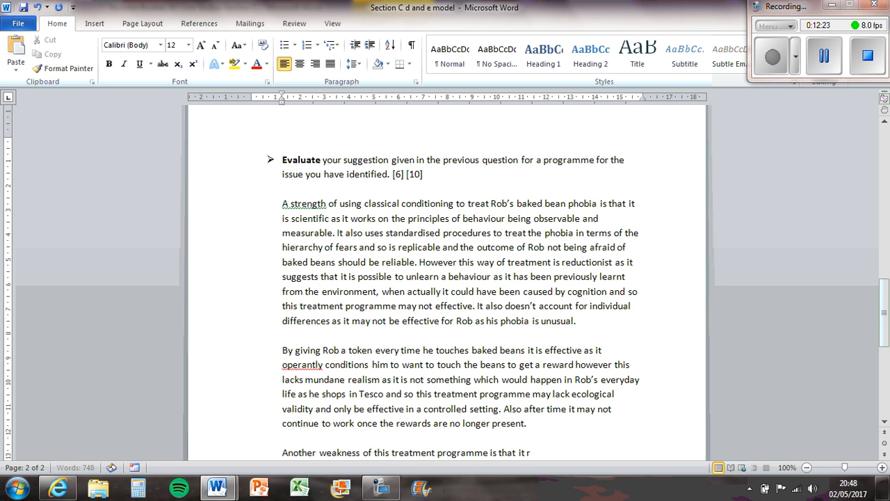
{"action": "type", "text": "elies a lot on a therapist"}
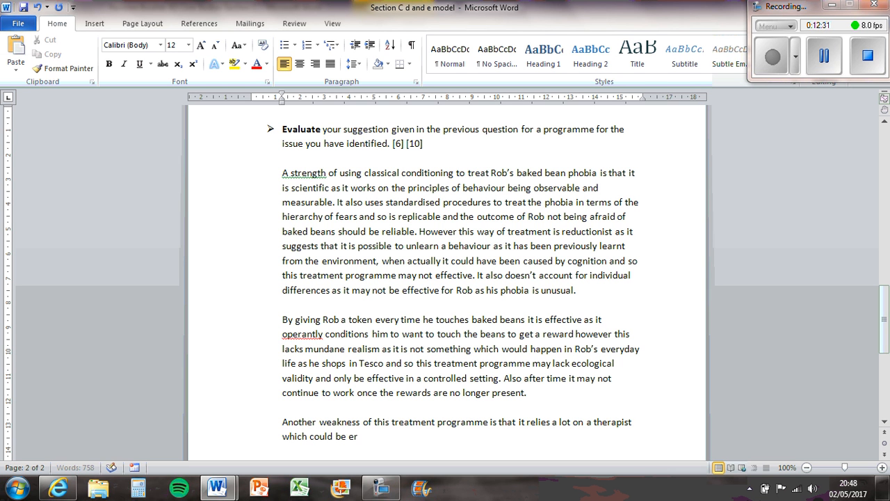
{"action": "type", "text": "very expensi"}
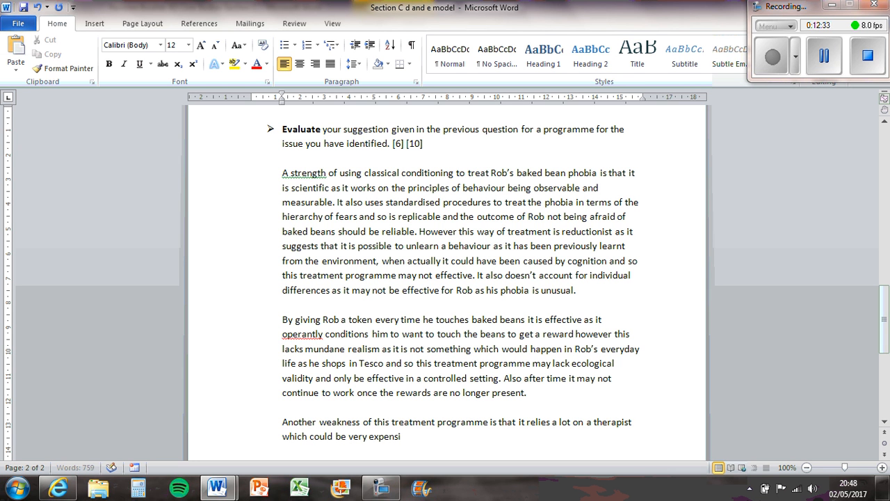
{"action": "type", "text": "e and t"}
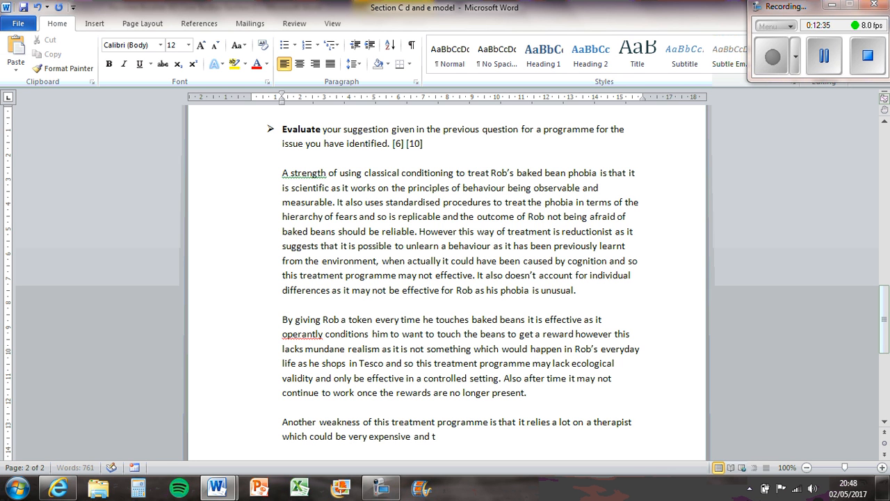
{"action": "type", "text": "he process takes"}
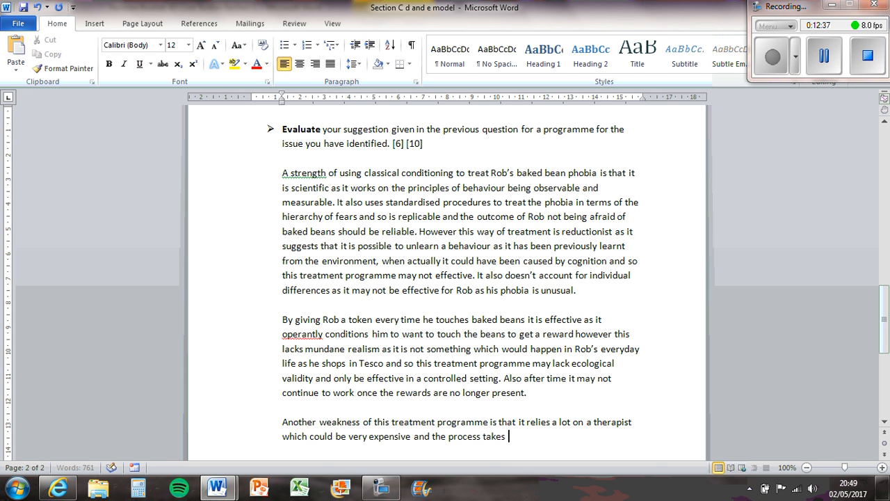
{"action": "type", "text": "a long time. Therefore Rob"}
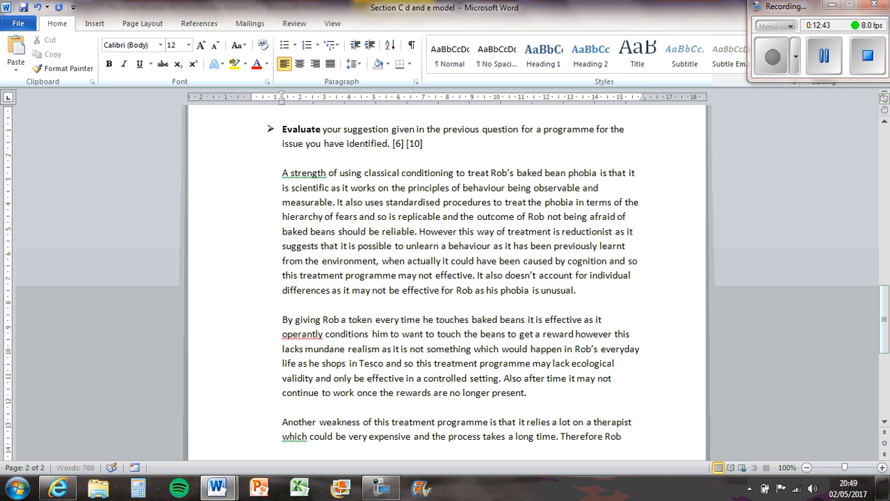
Step: Add that Rob may not be able to complete the programme and other methods such as Flooding exist
{"action": "type", "text": "may not be"}
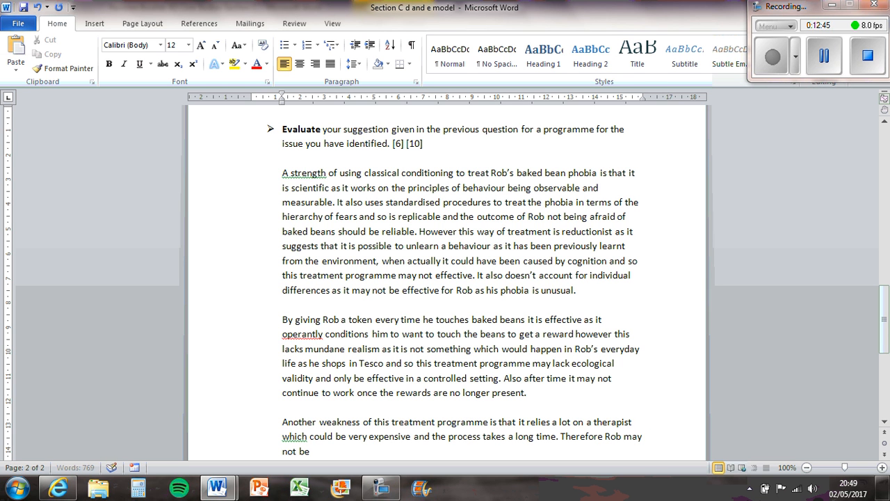
{"action": "type", "text": "able to complete the prog"}
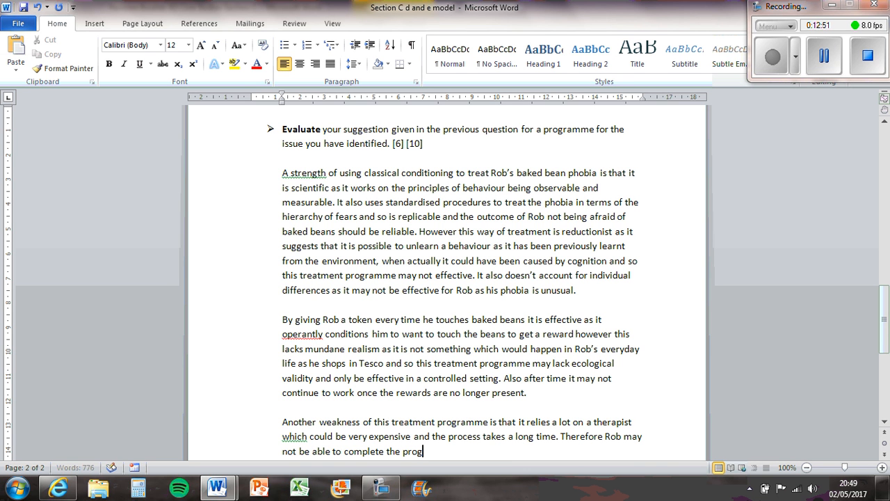
{"action": "type", "text": "ramme and ot"}
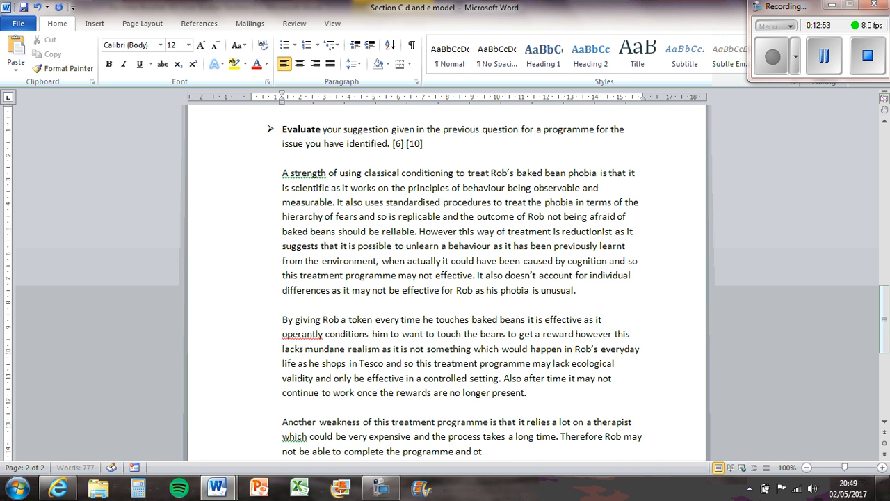
{"action": "type", "text": "her methods such as Flooding may be"}
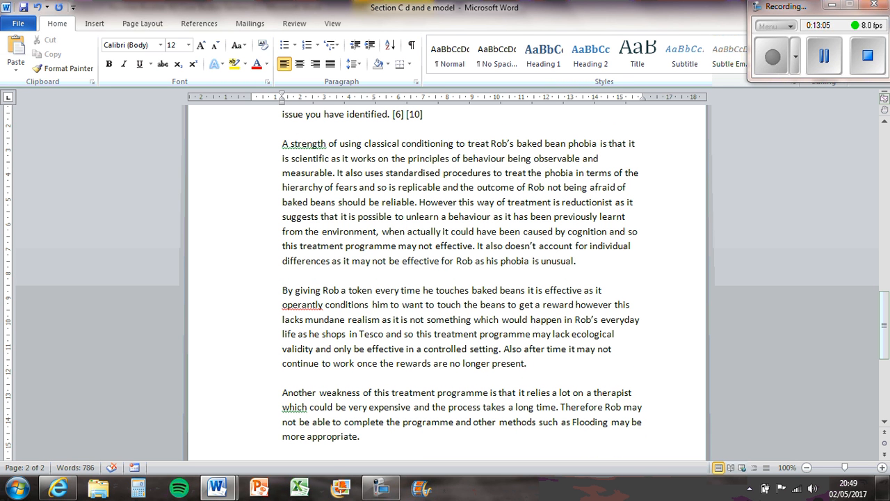
Step: Add that this method is more ethical than Flooding as it lets Rob come to terms with his phobia
{"action": "type", "text": "However this metho"}
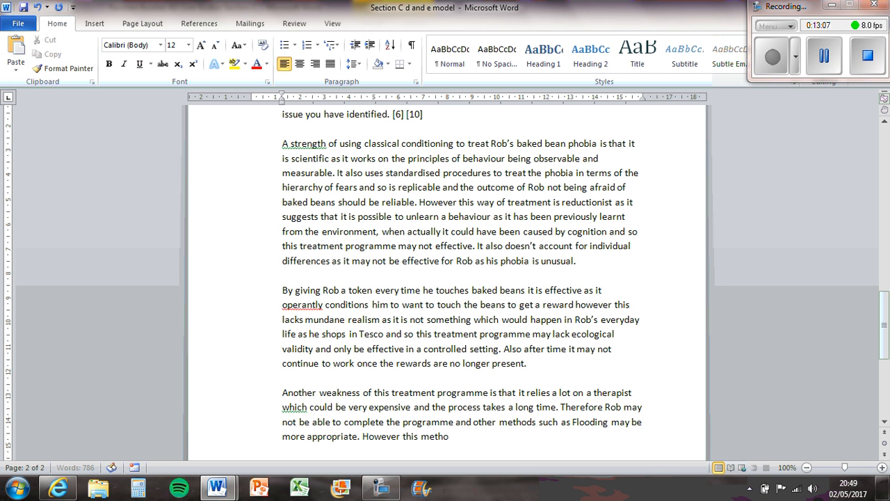
{"action": "type", "text": "d is a lot more e"}
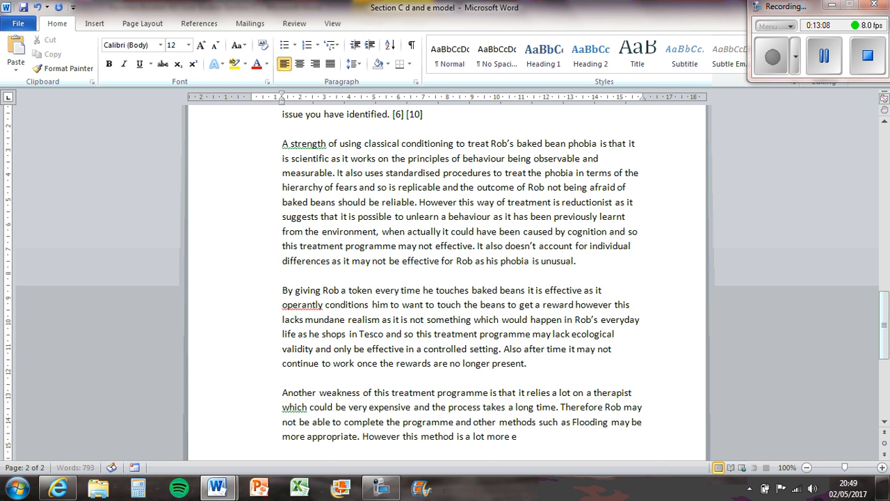
{"action": "type", "text": "thical than Flooding"}
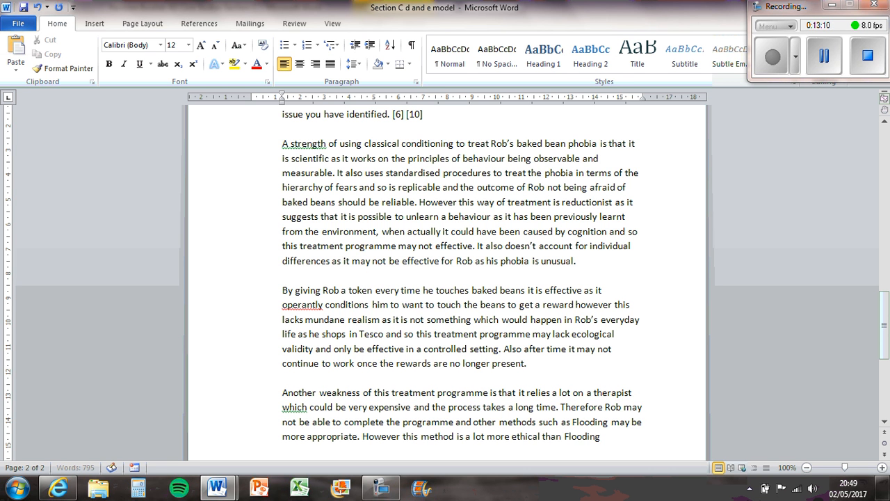
{"action": "type", "text": "as it allow"}
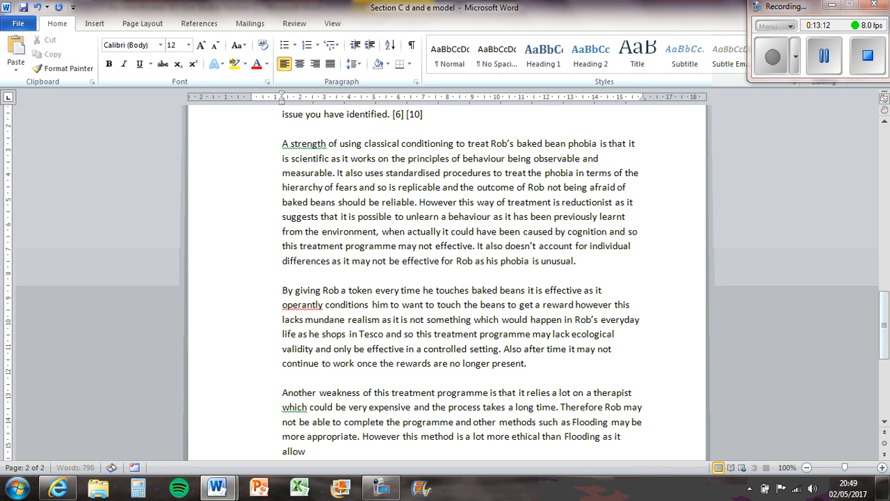
{"action": "type", "text": "s Rob to come to te"}
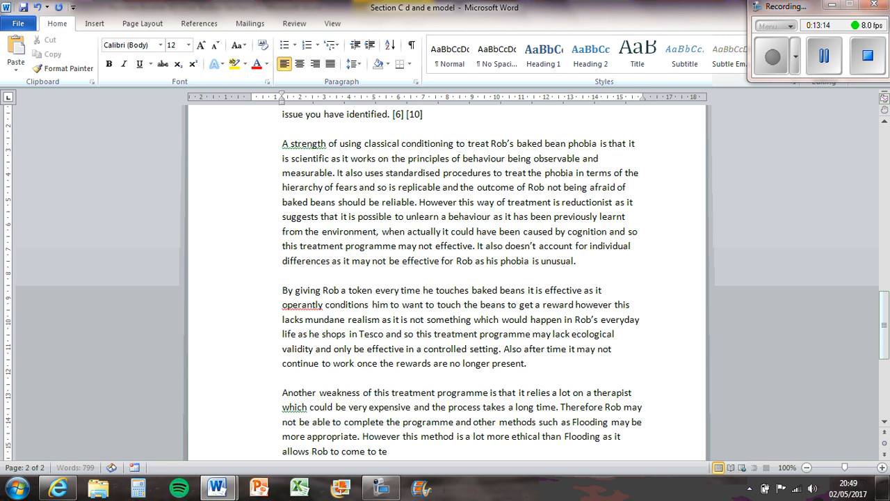
{"action": "type", "text": "rms with his h"}
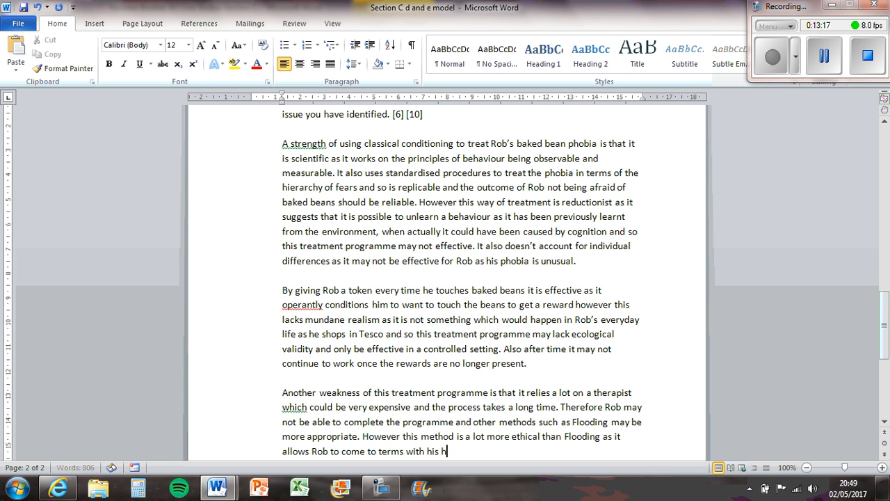
{"action": "type", "text": "phobia in his own time when"}
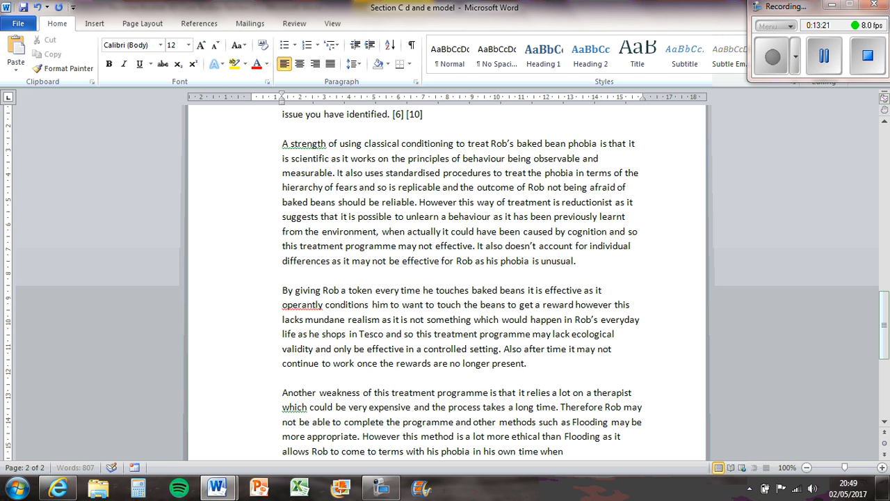
Step: Finish the third paragraph with 'when he feels comfortable.'
{"action": "type", "text": "he feels comfo"}
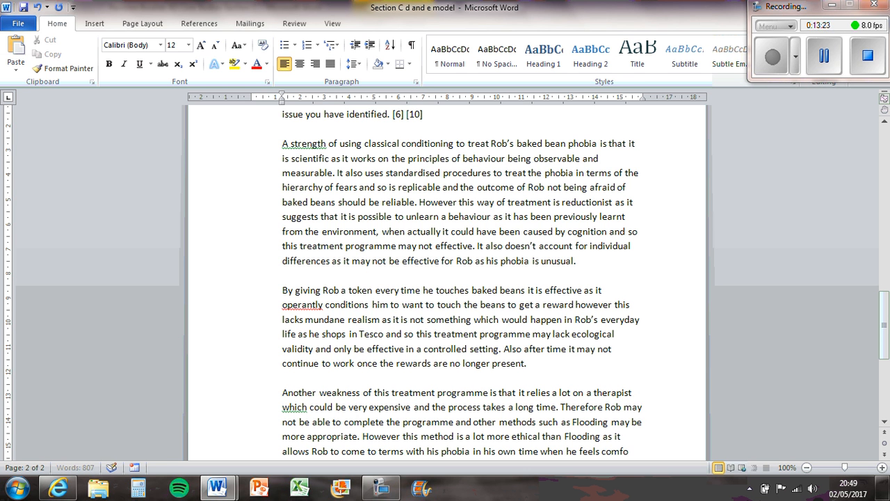
{"action": "type", "text": "comfortable."}
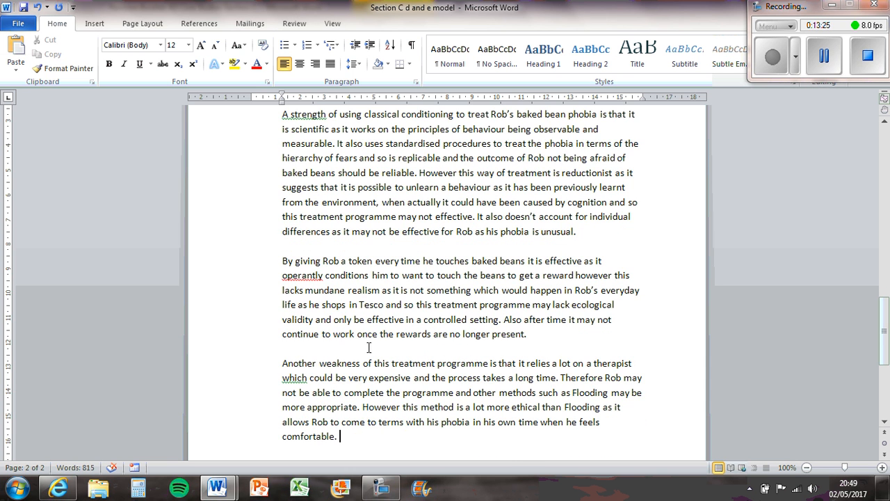
{"action": "scroll", "scroll_direction": "down", "scroll_amount": 3}
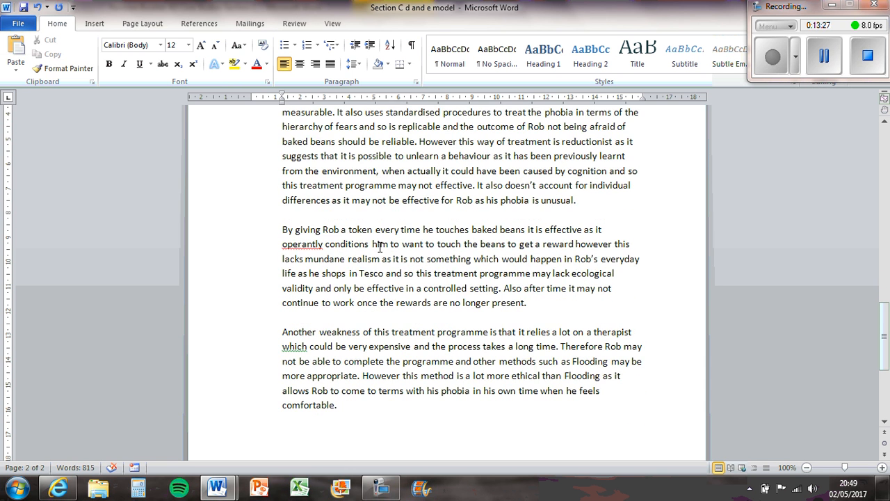
{"action": "scroll", "scroll_direction": "up", "scroll_amount": 3}
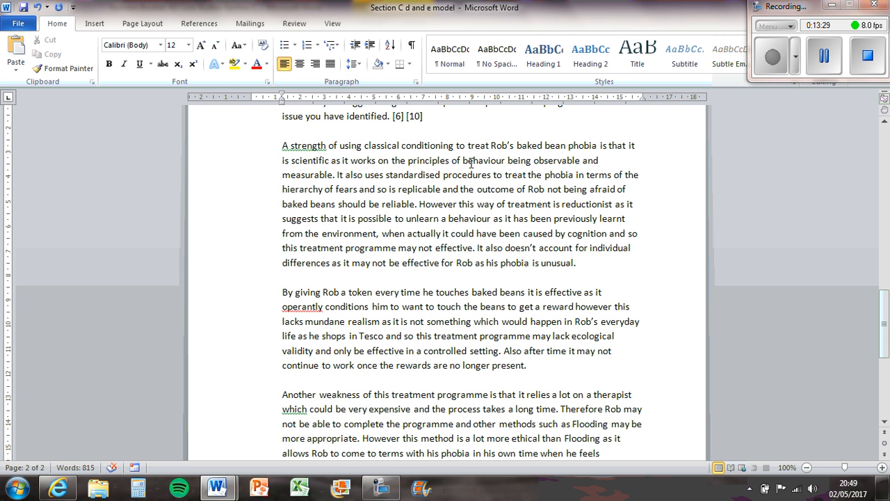
{"action": "mouse_move", "coordinate": [451, 187]}
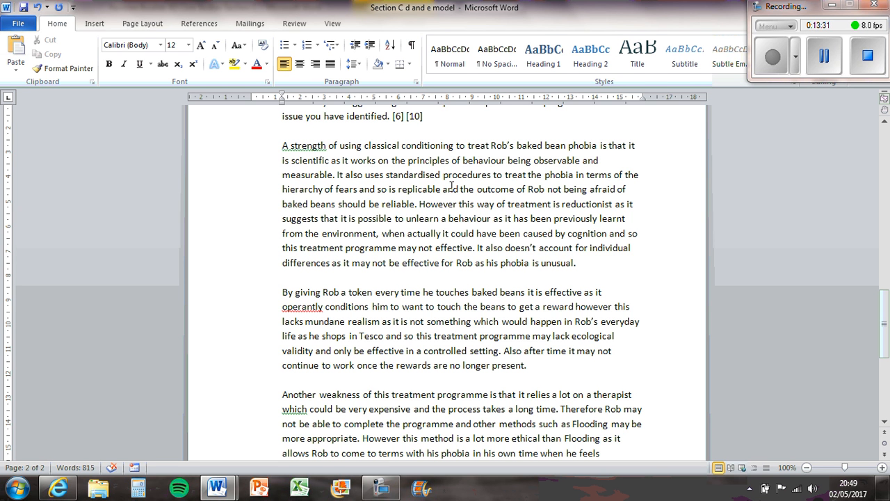
{"action": "mouse_move", "coordinate": [408, 205]}
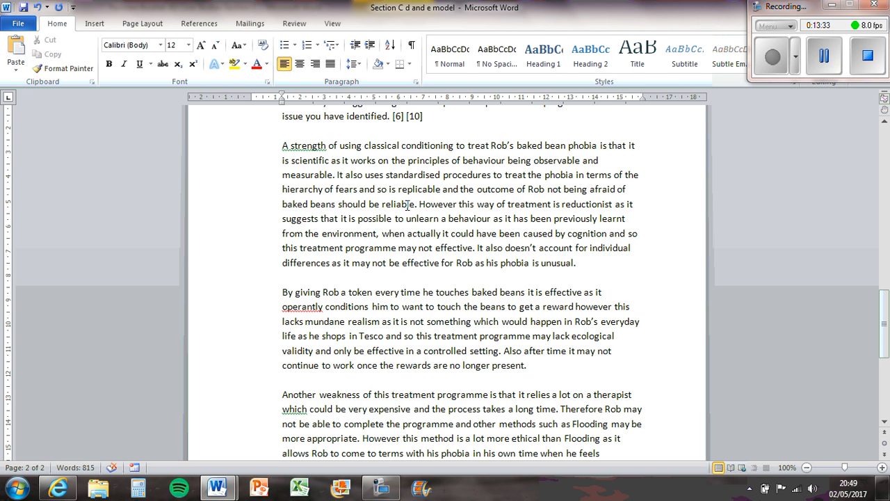
{"action": "mouse_move", "coordinate": [570, 235]}
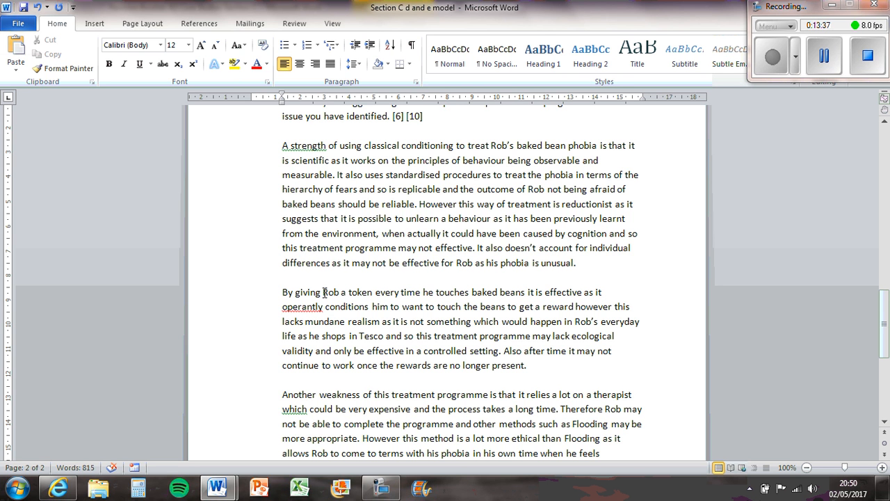
Step: Scroll back up through the evaluation to the top of page 1
{"action": "scroll", "scroll_direction": "down", "scroll_amount": 3}
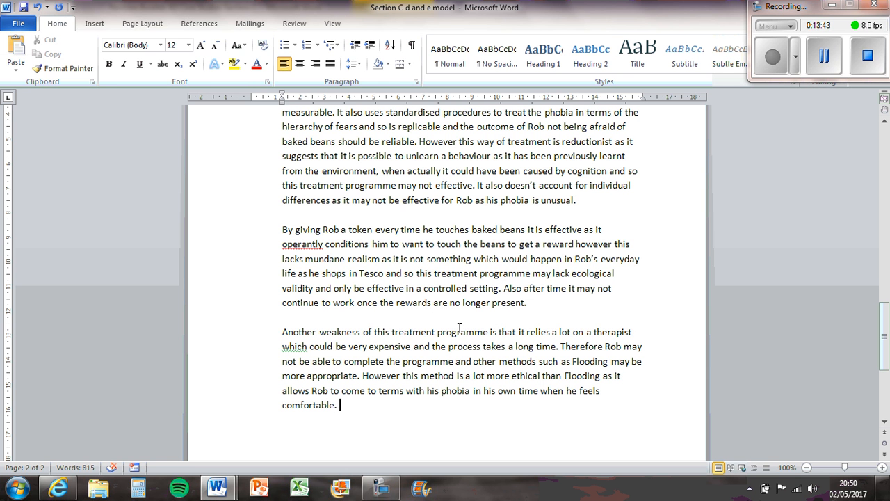
{"action": "mouse_move", "coordinate": [351, 357]}
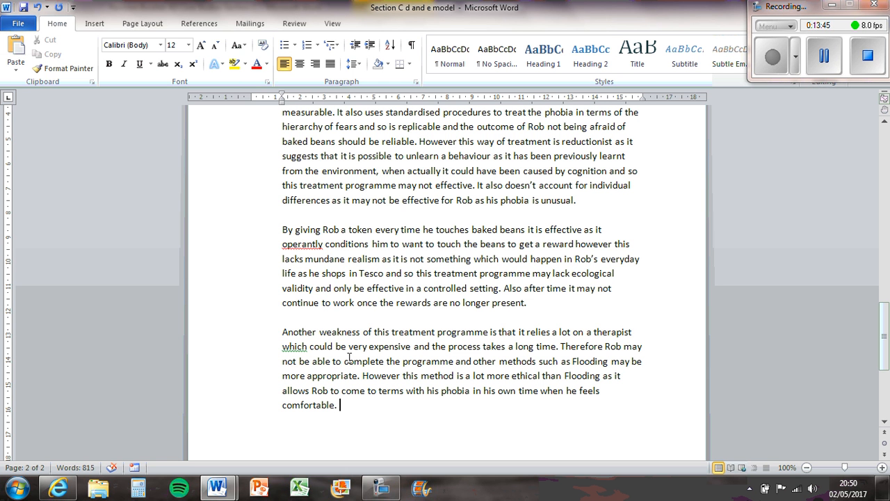
{"action": "scroll", "scroll_direction": "up", "scroll_amount": 3}
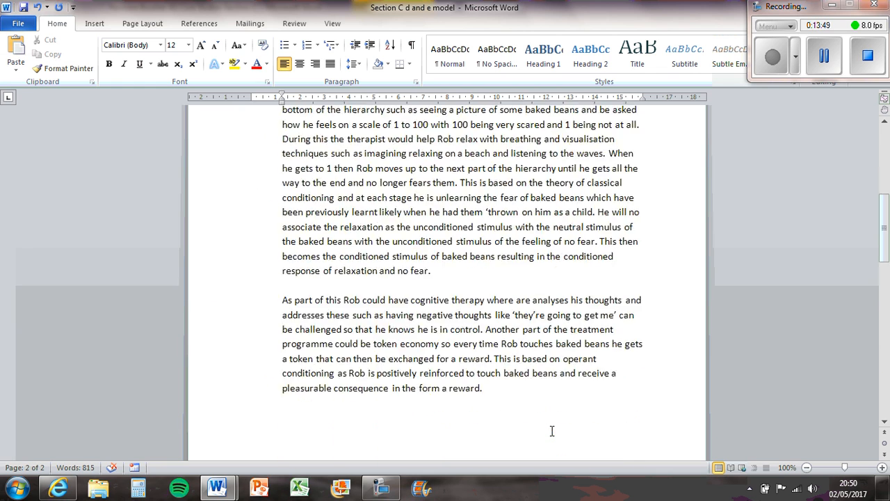
{"action": "scroll", "scroll_direction": "up", "scroll_amount": 3}
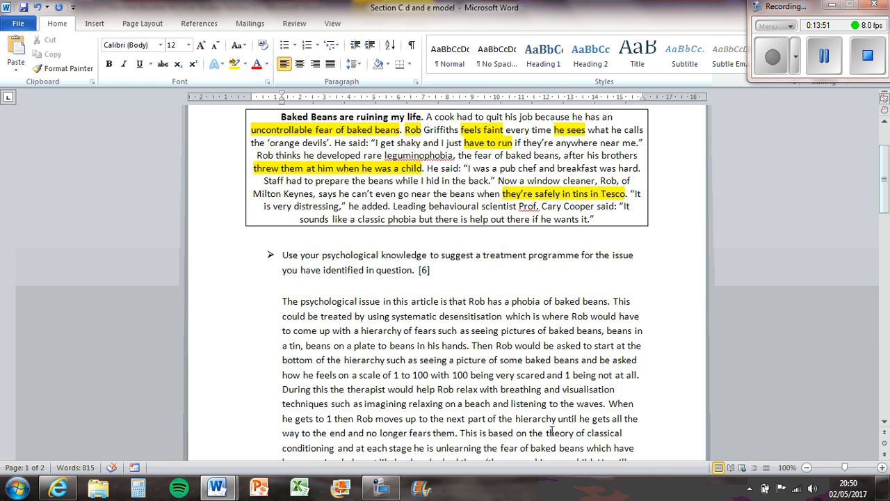
{"action": "scroll", "scroll_direction": "up", "scroll_amount": 3}
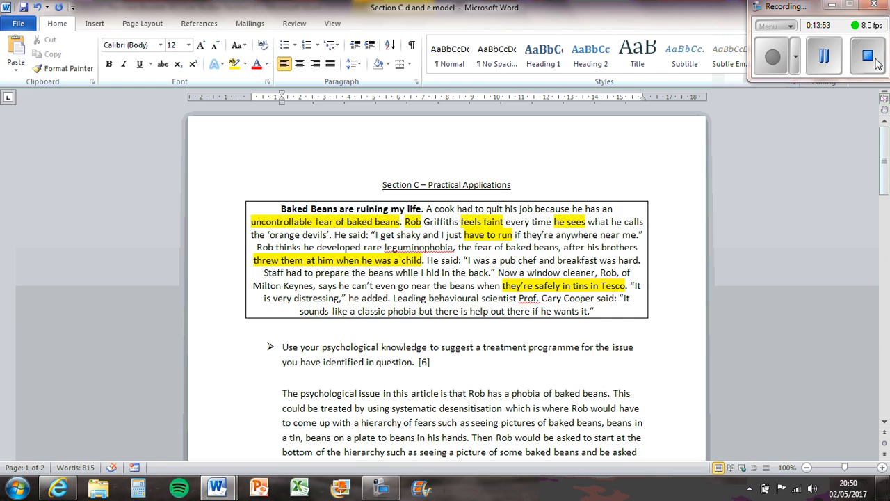